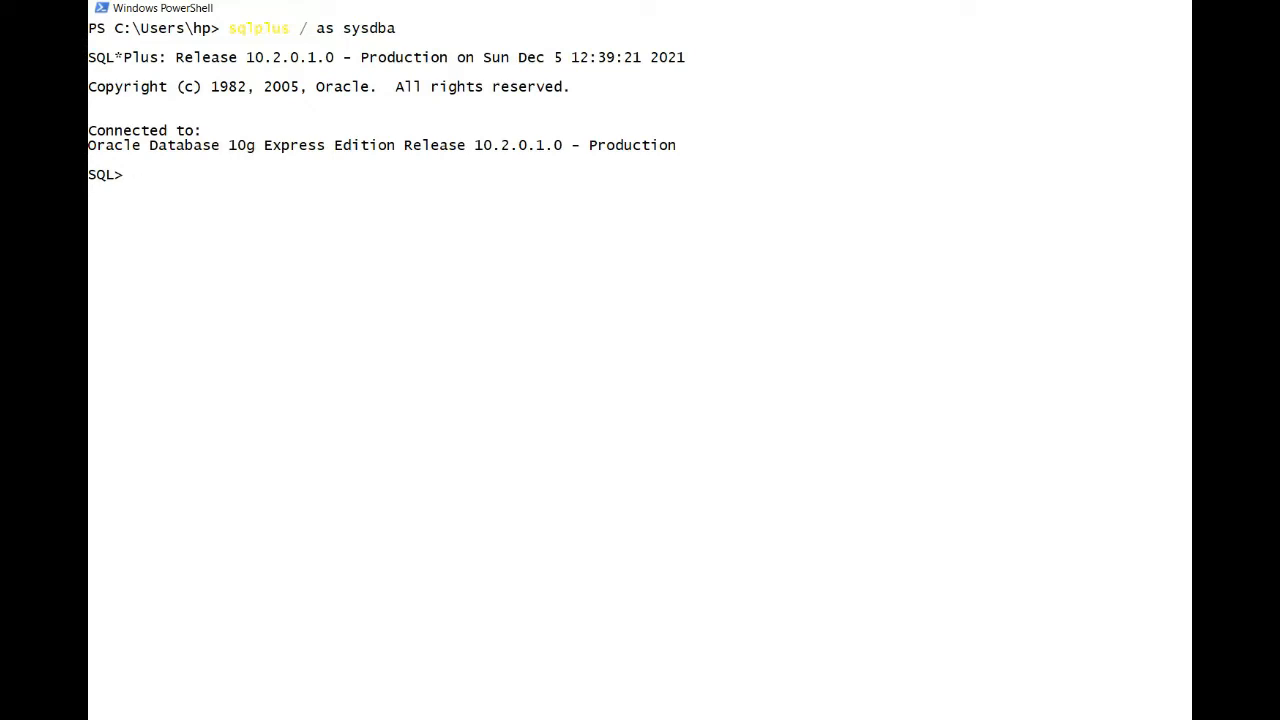
# List the datafile names from v$datafile, confirming TEST.DBF is among them
pyautogui.write('select na')
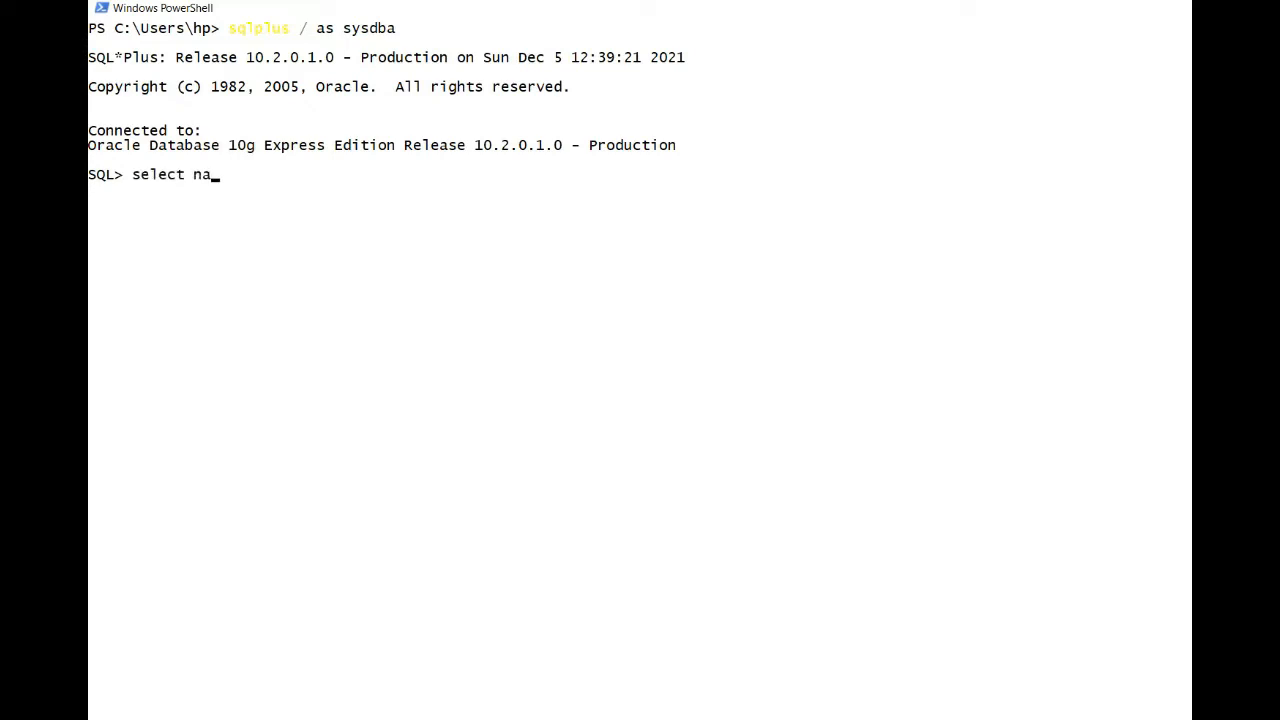
pyautogui.write('me from v$datafile;')
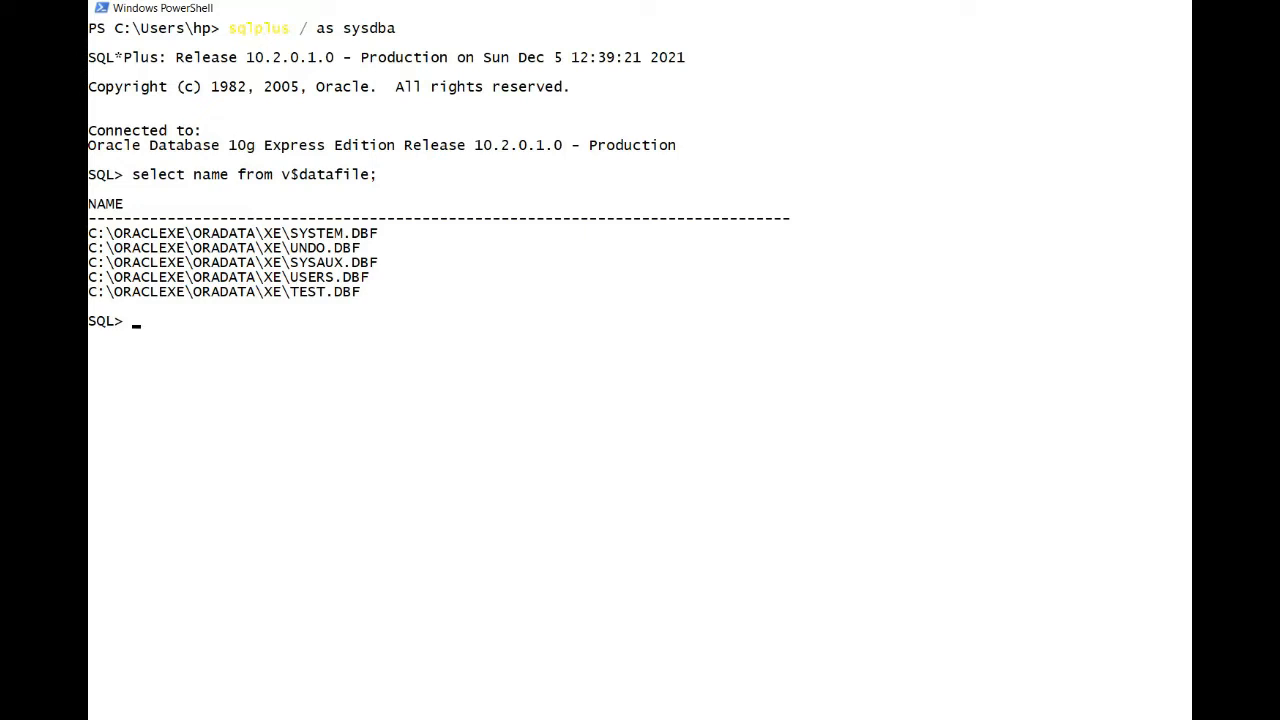
pyautogui.press('enter')
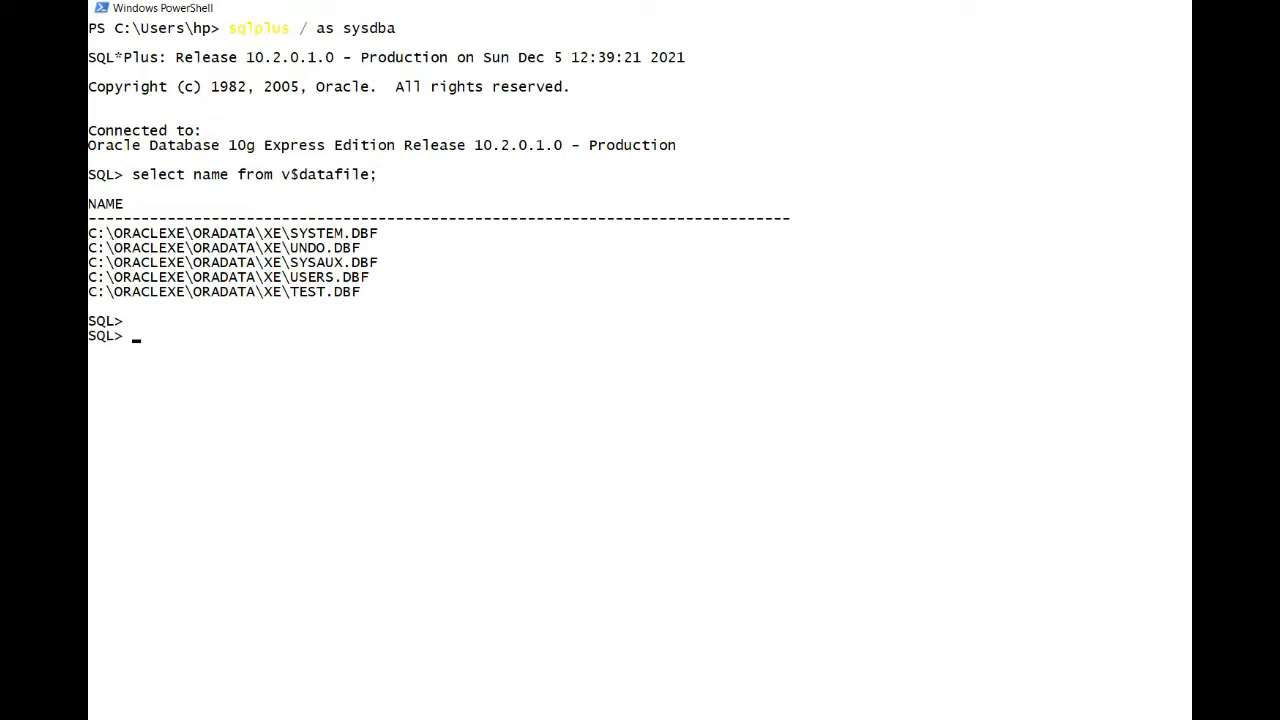
# Query log_mode from v$database and confirm the database is in NOARCHIVELOG mode
pyautogui.write('se')
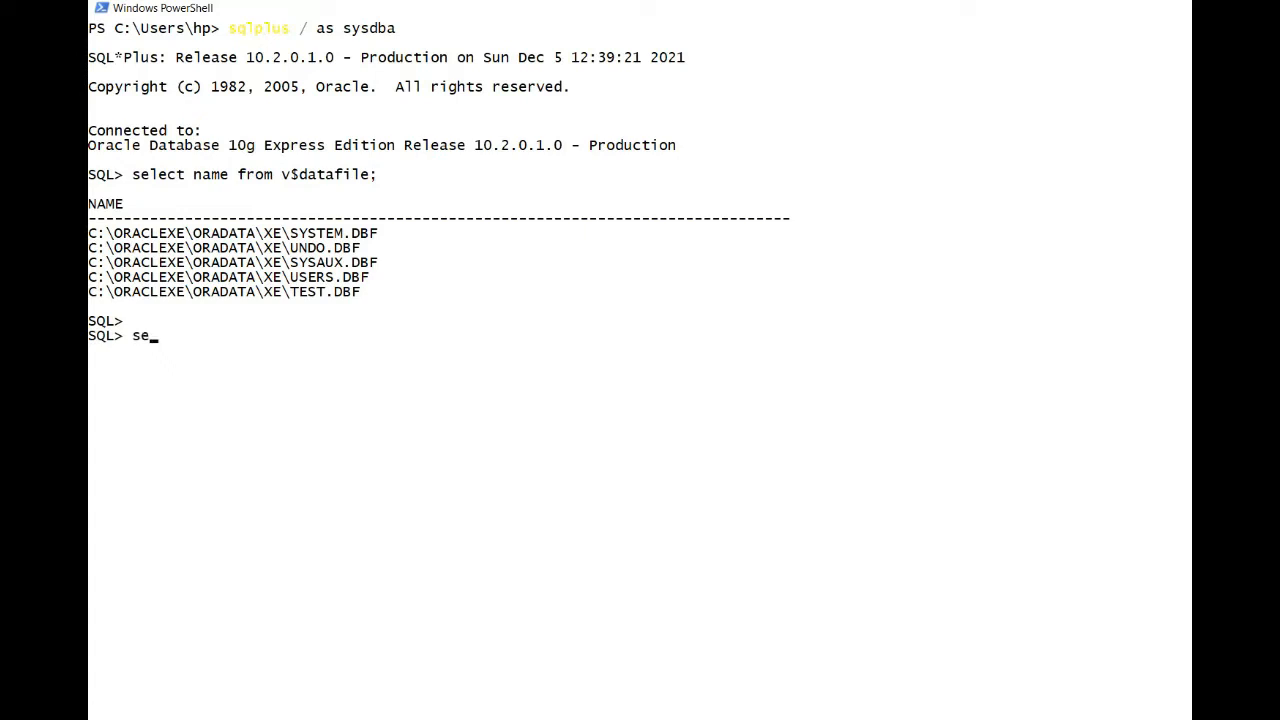
pyautogui.write('lect')
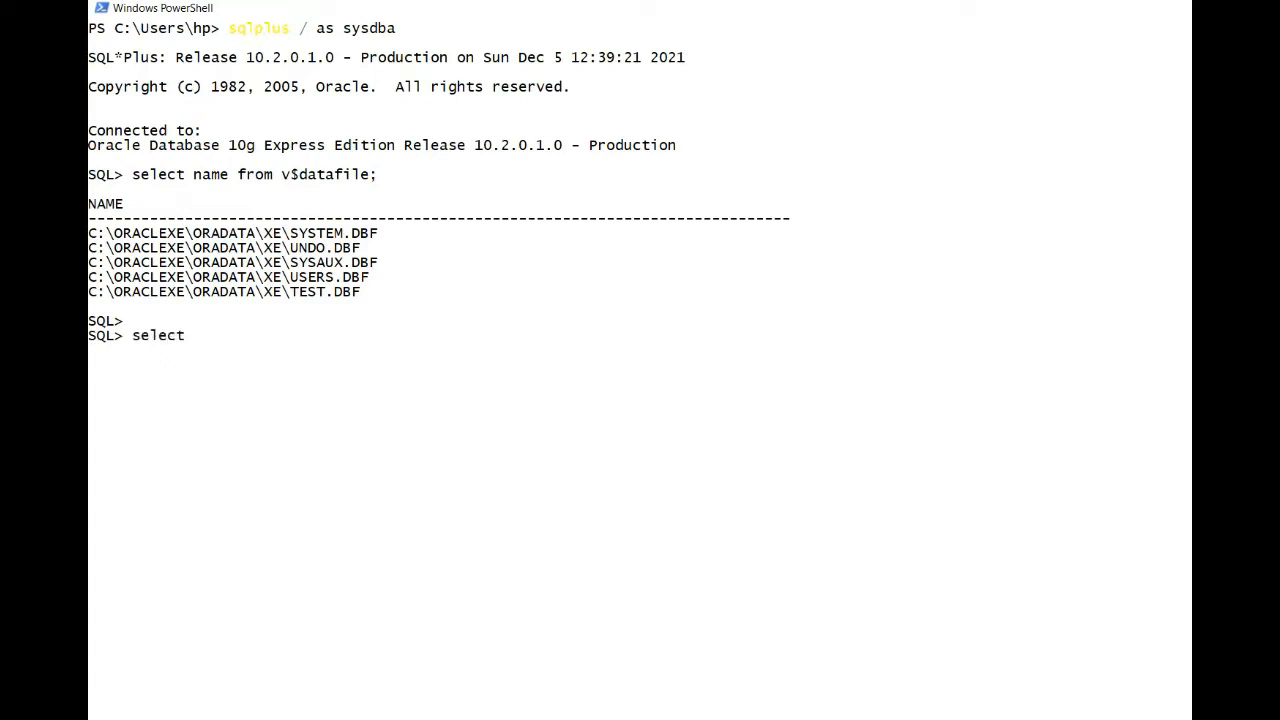
pyautogui.write('log_mod')
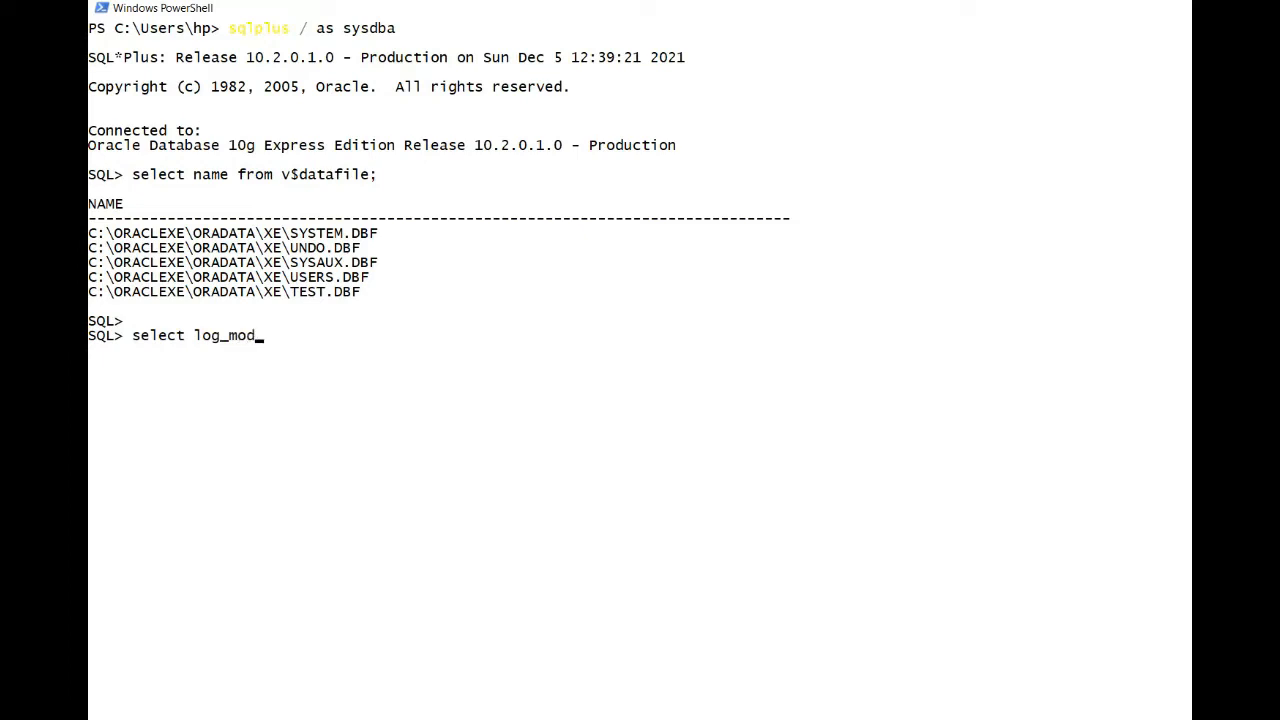
pyautogui.write('e from v$d')
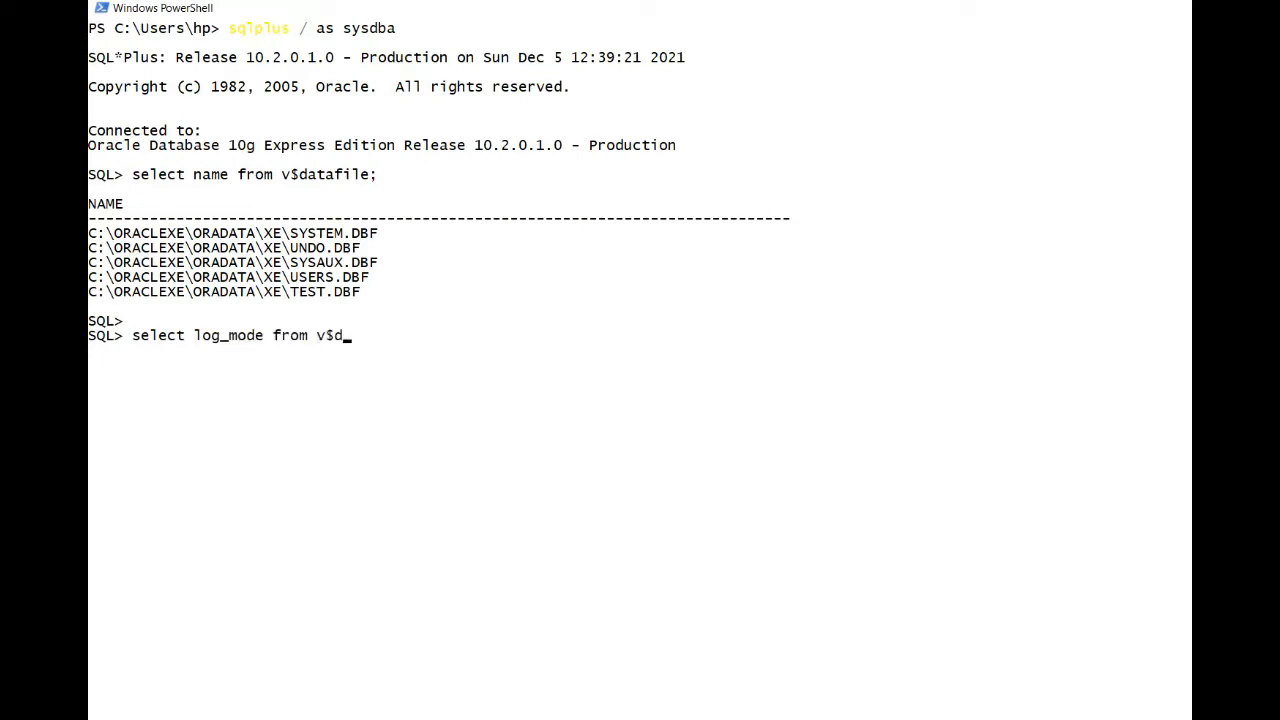
pyautogui.write('atabasel')
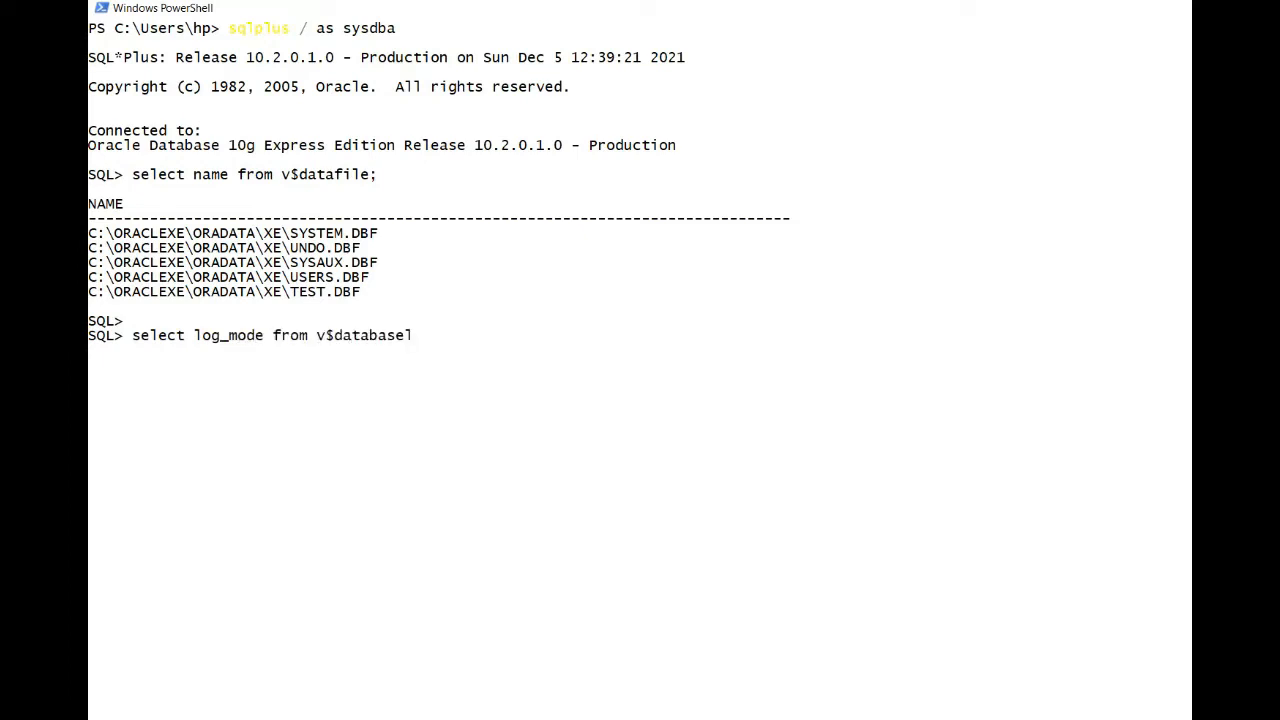
pyautogui.press('Enter')
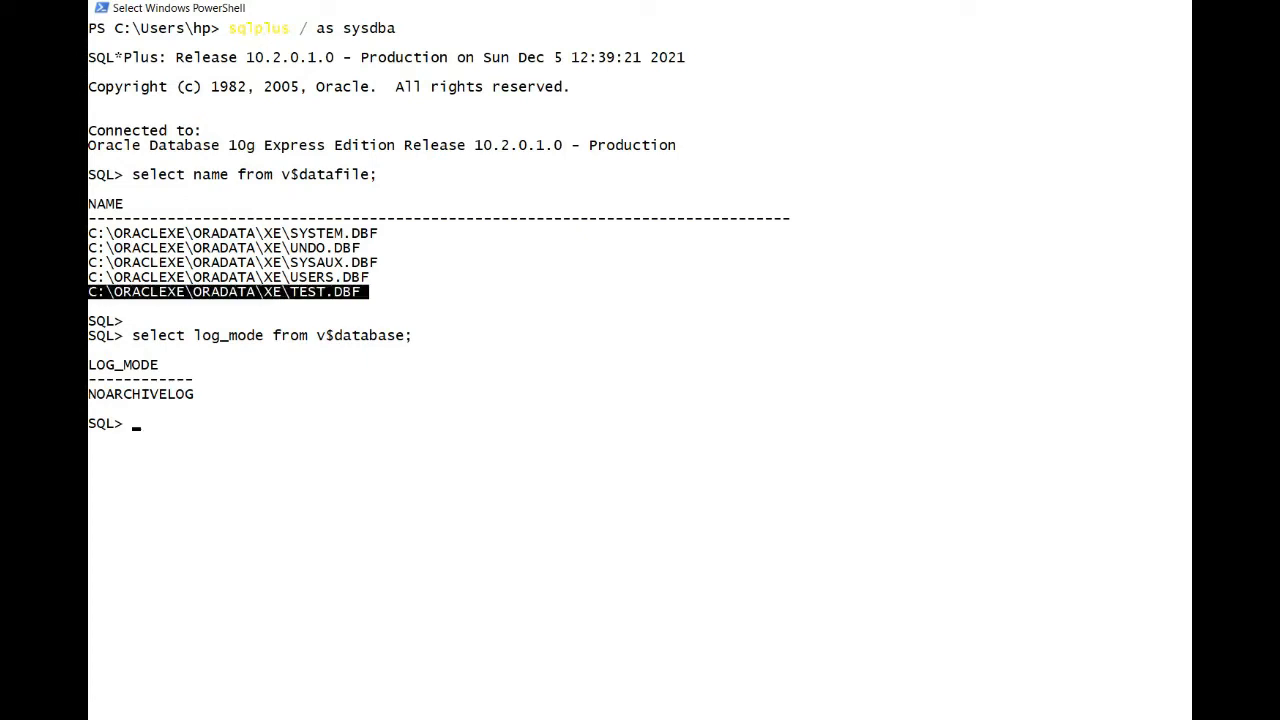
# Describe test_image_copy and count its rows, confirming 1000 rows
pyautogui.write('des')
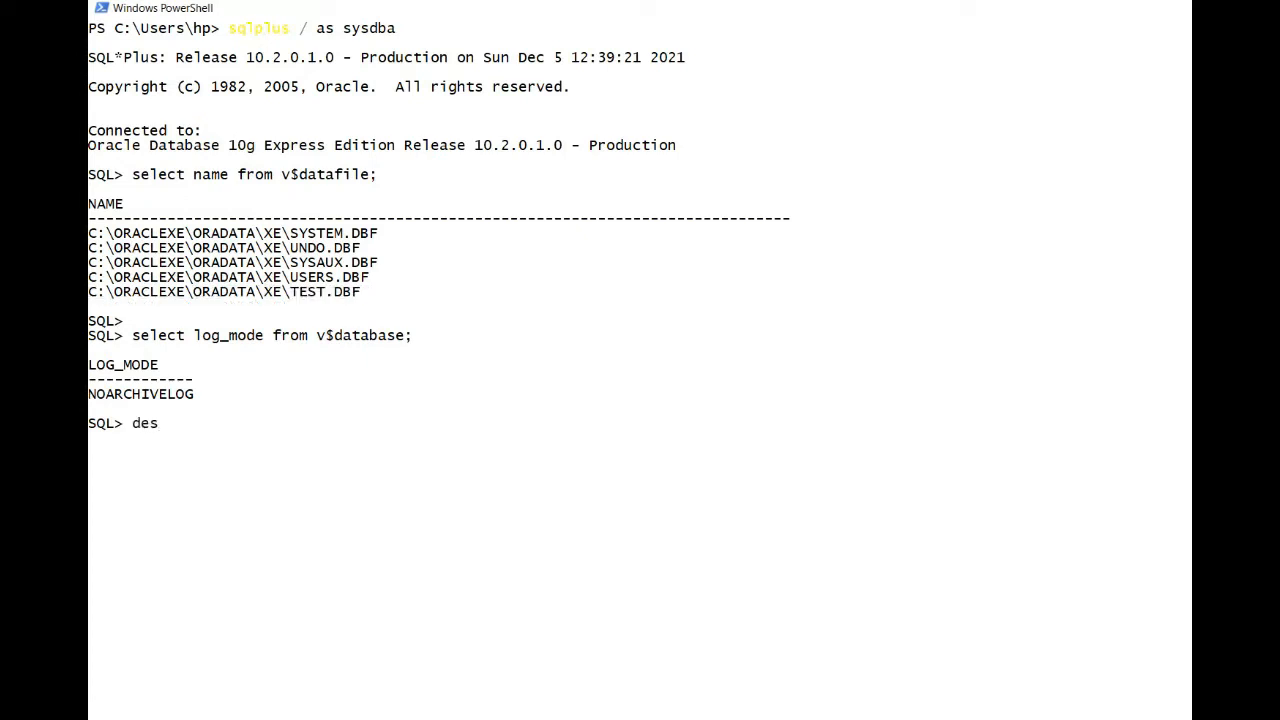
pyautogui.write('c')
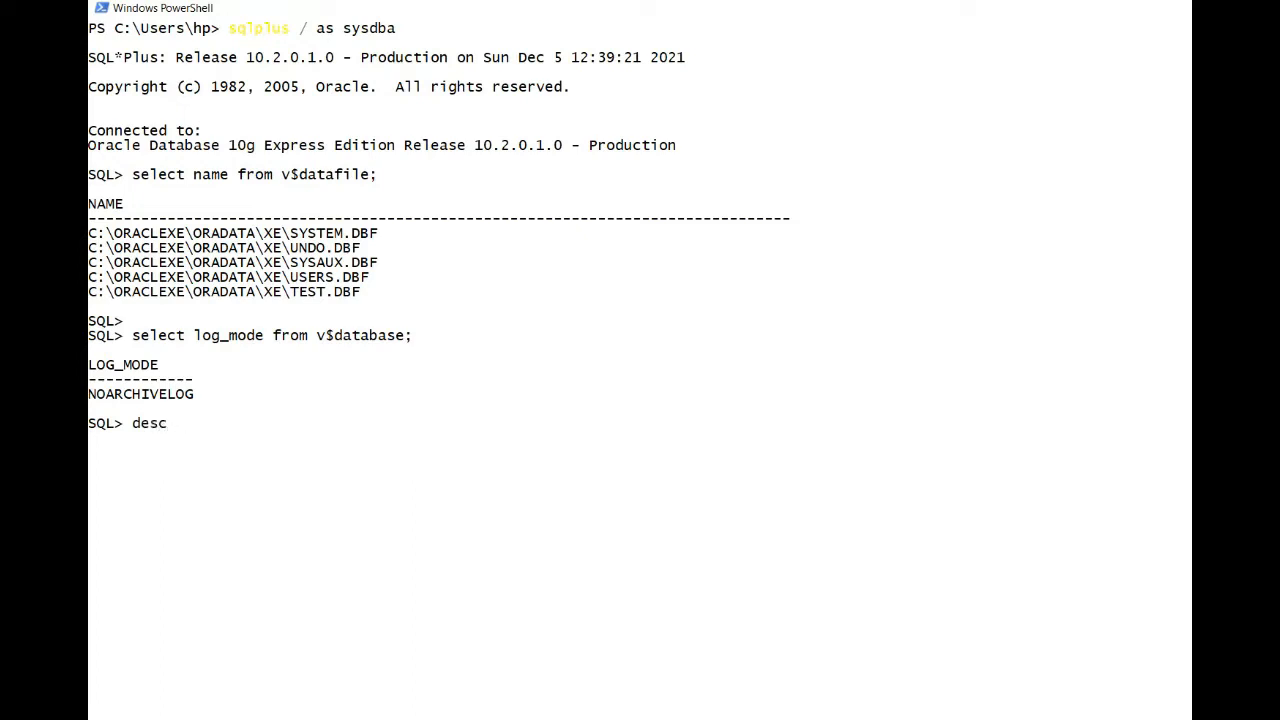
pyautogui.write('test_image_copy')
pyautogui.write('select cou')
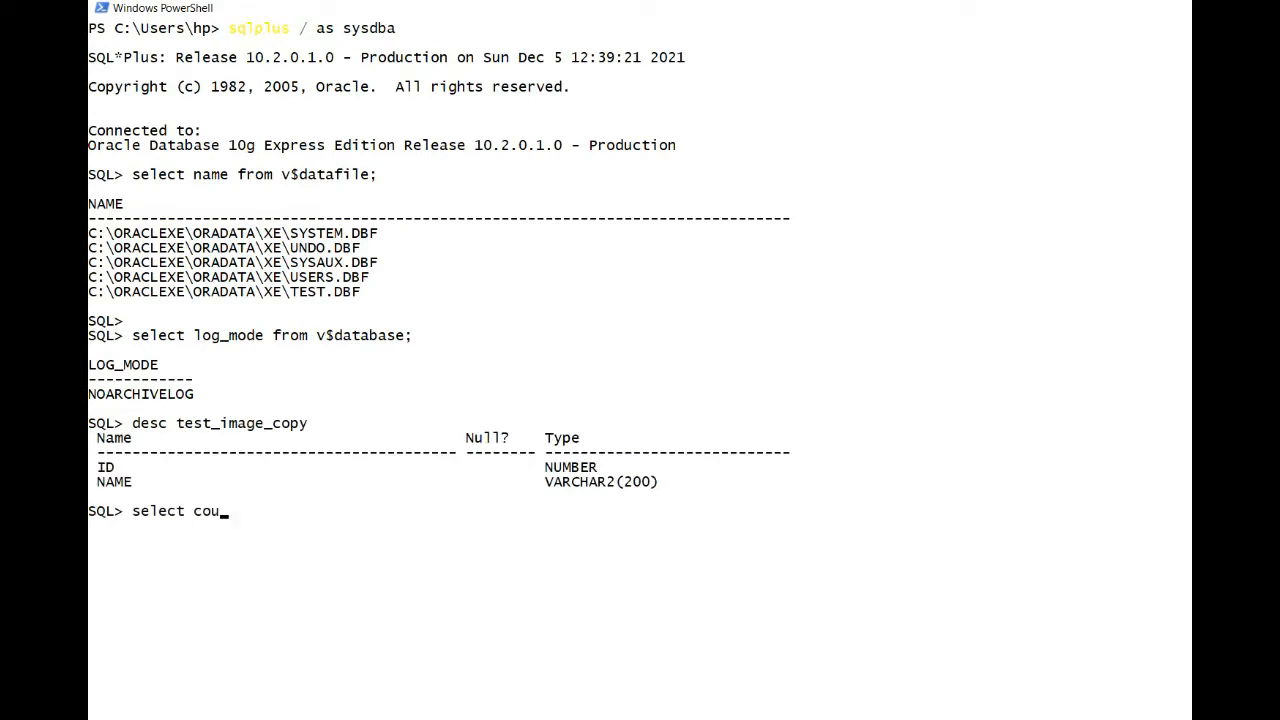
pyautogui.write('nt(1) from te')
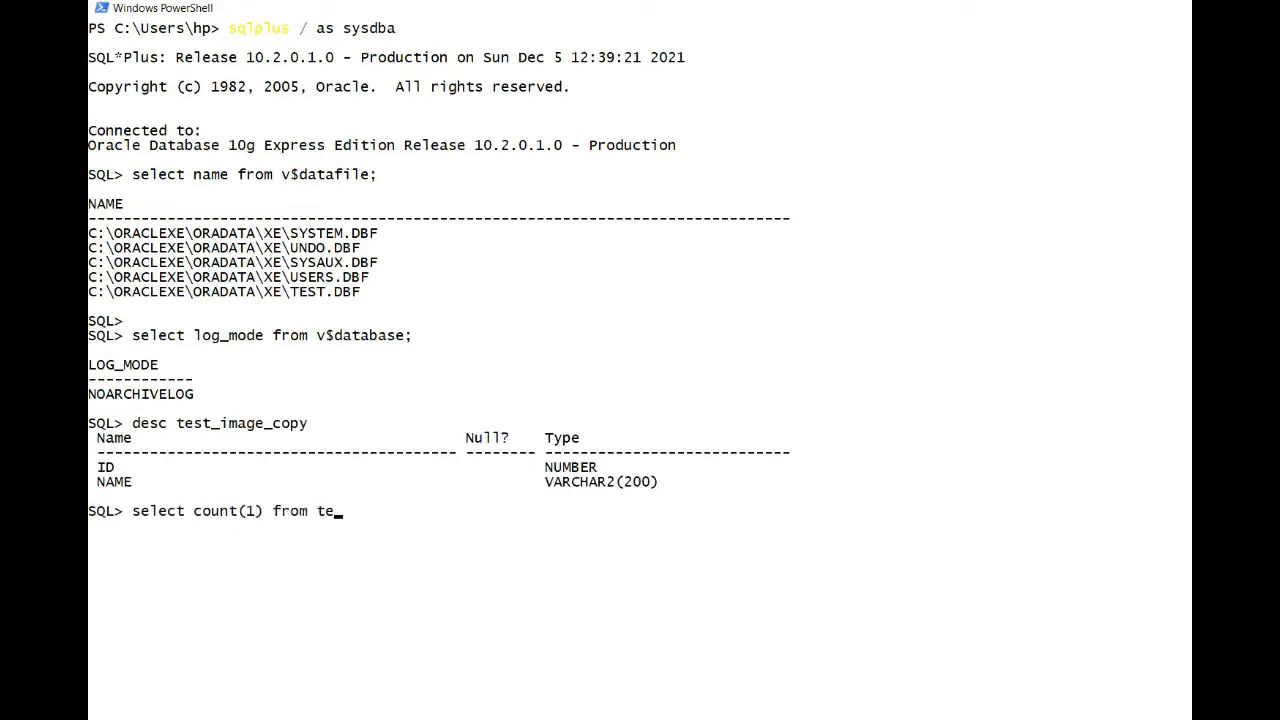
pyautogui.write('st_image_copy;')
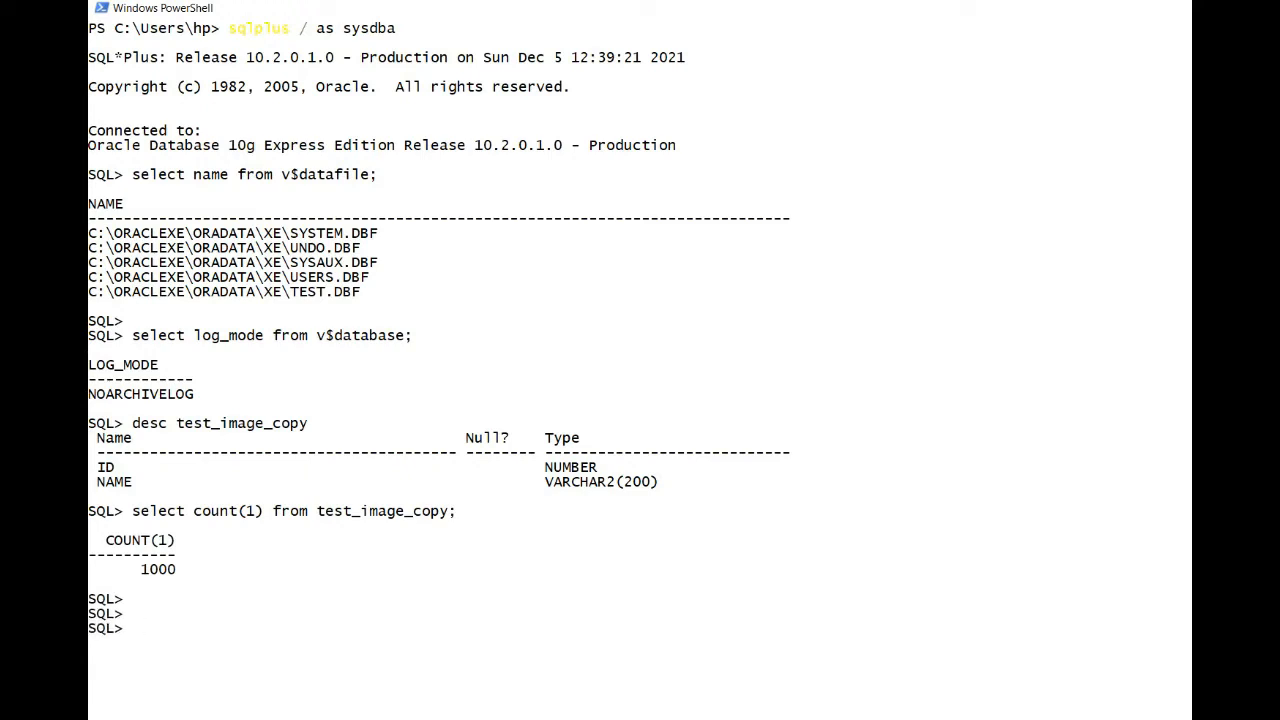
# Describe dba_extents and attempt a segment_name/file_id query that fails with ORA-00904
pyautogui.write('s')
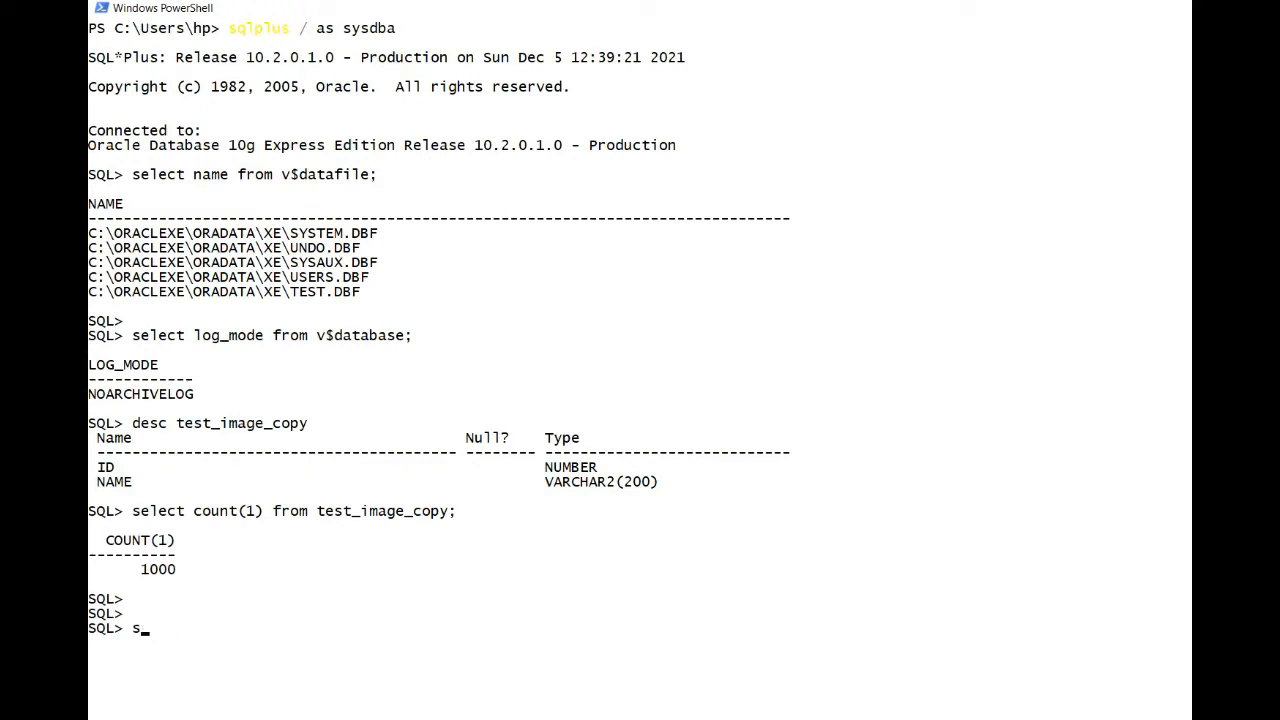
pyautogui.write('esc dba_Extents;')
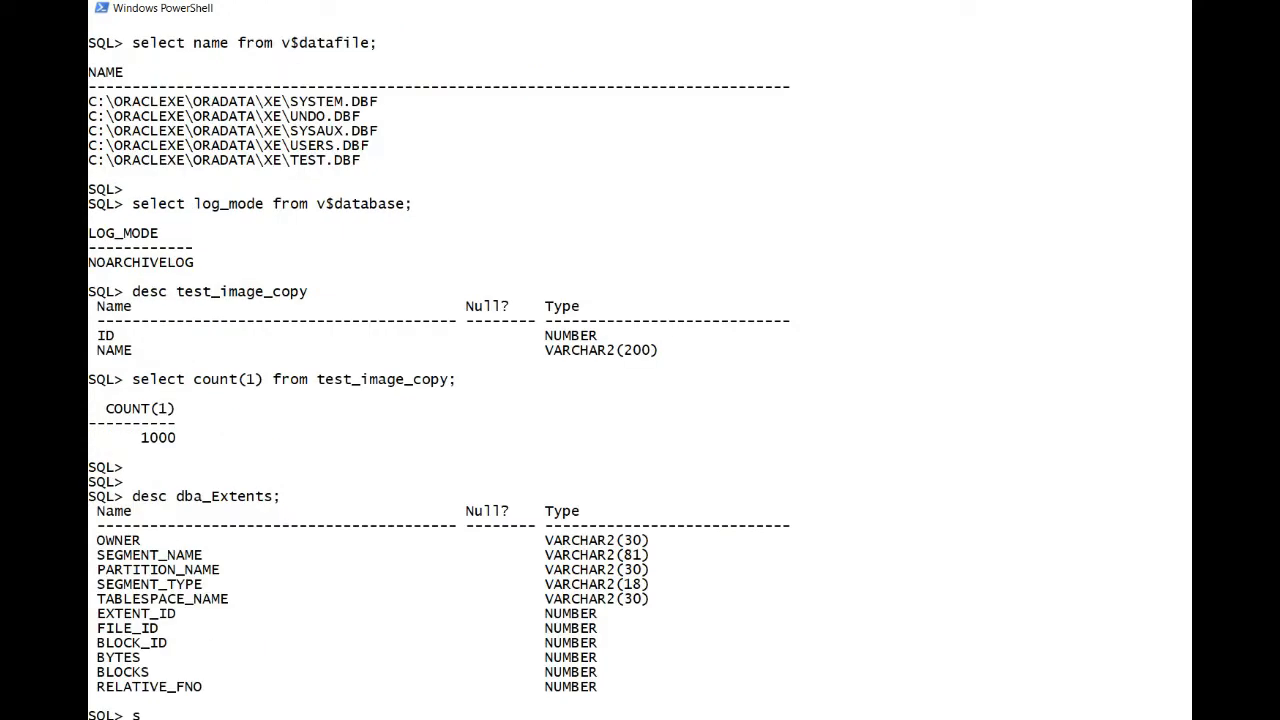
pyautogui.write('elect segmen')
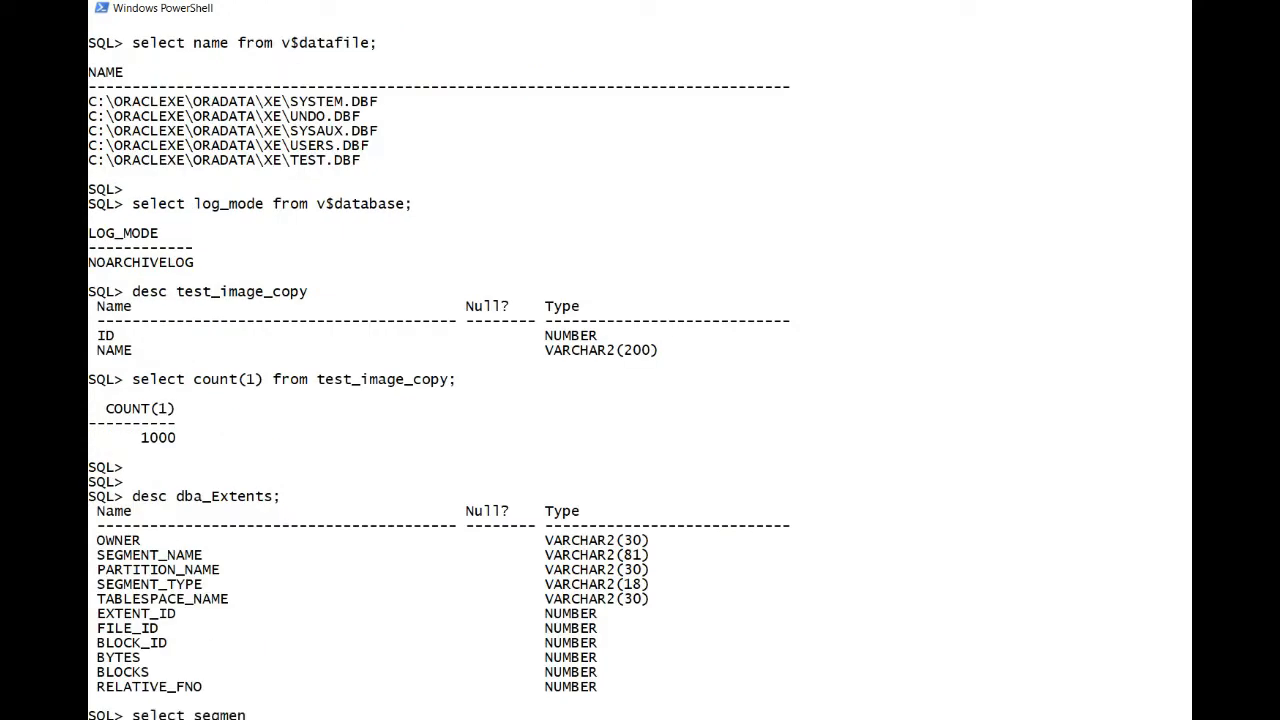
pyautogui.write('name.fi')
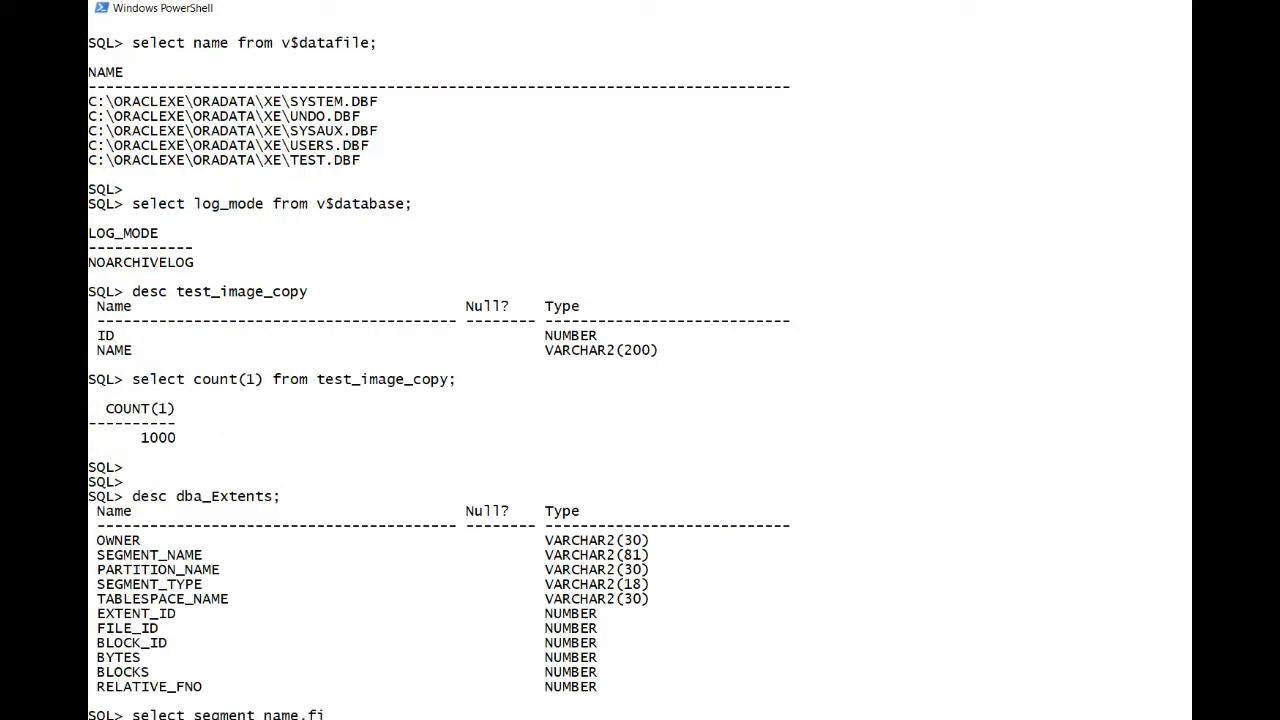
pyautogui.write('le')
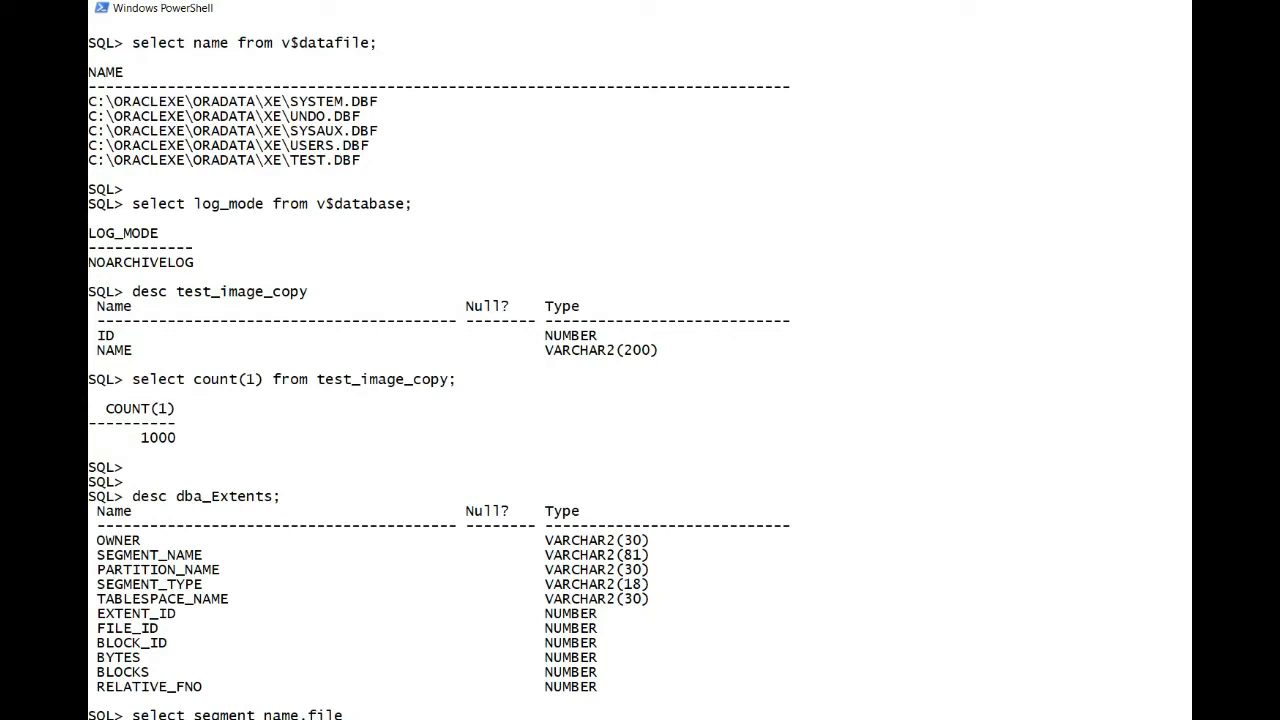
pyautogui.write('id from v$datafile where')
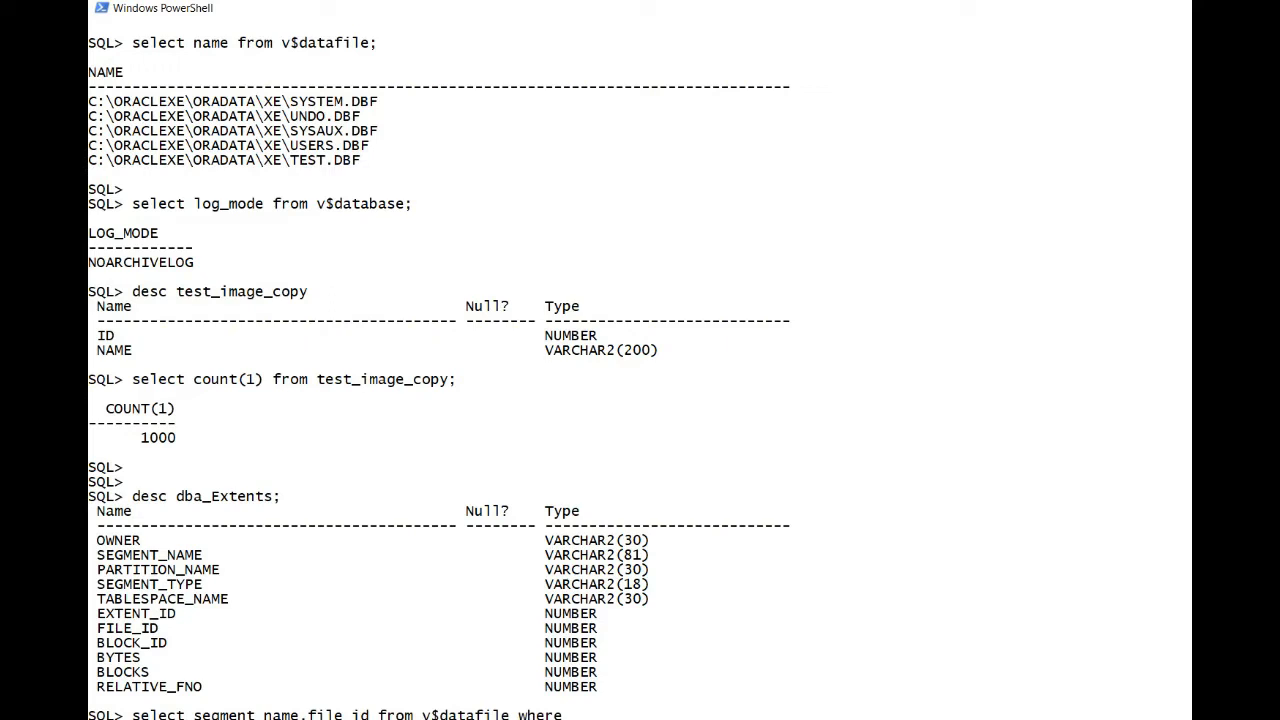
# Retype the query filtering dba_extents on segment_name = 'TEST_IMAGE_COPY'
pyautogui.write('segment_na')
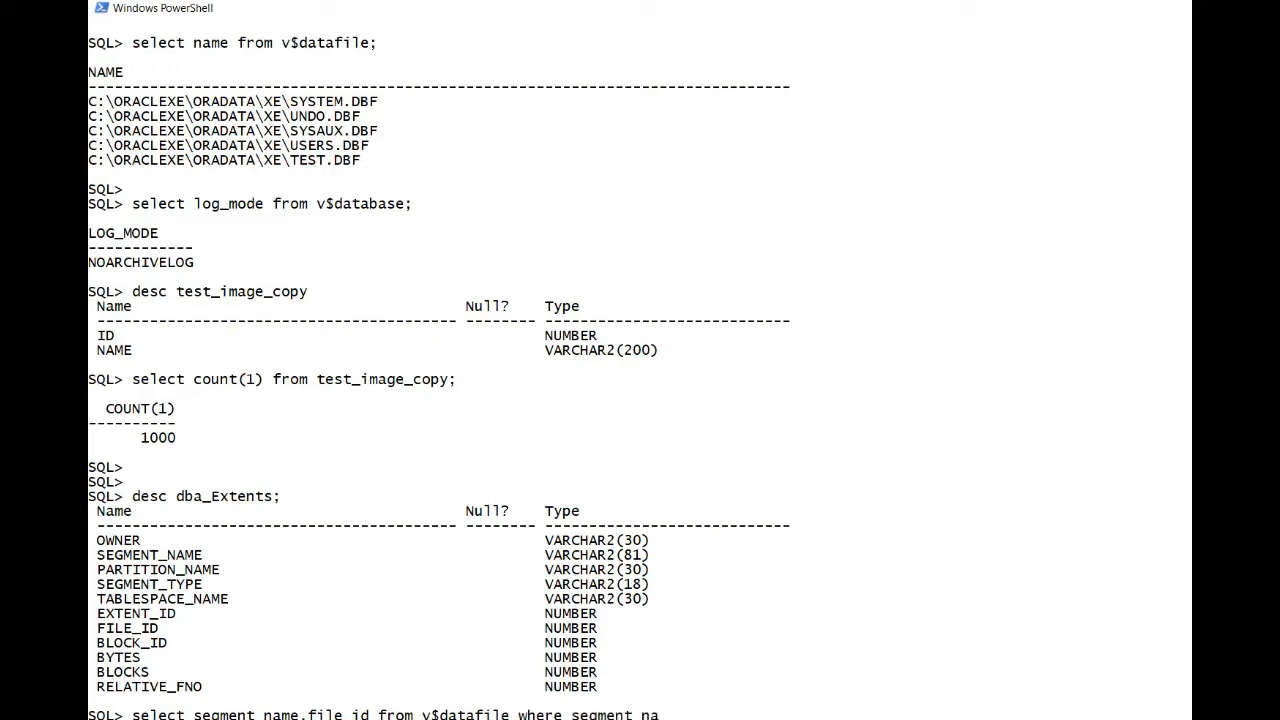
pyautogui.write("='TEST")
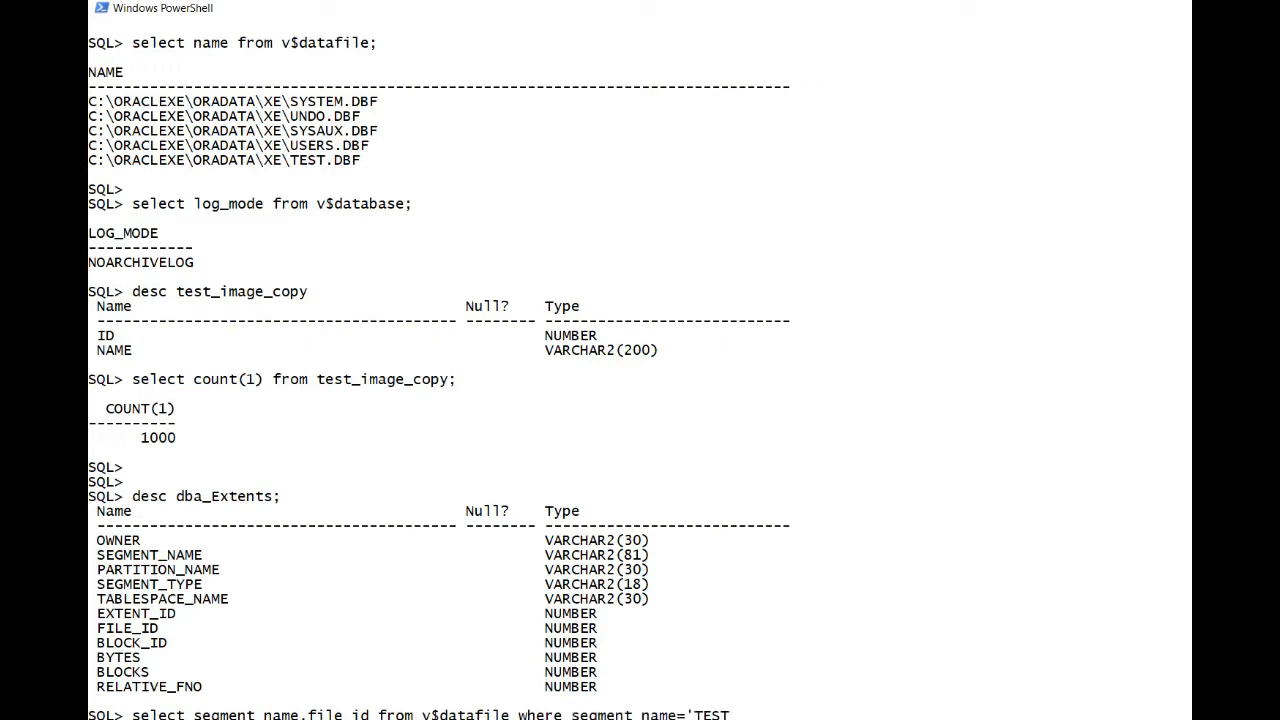
pyautogui.write("IMAGE_COPY';")
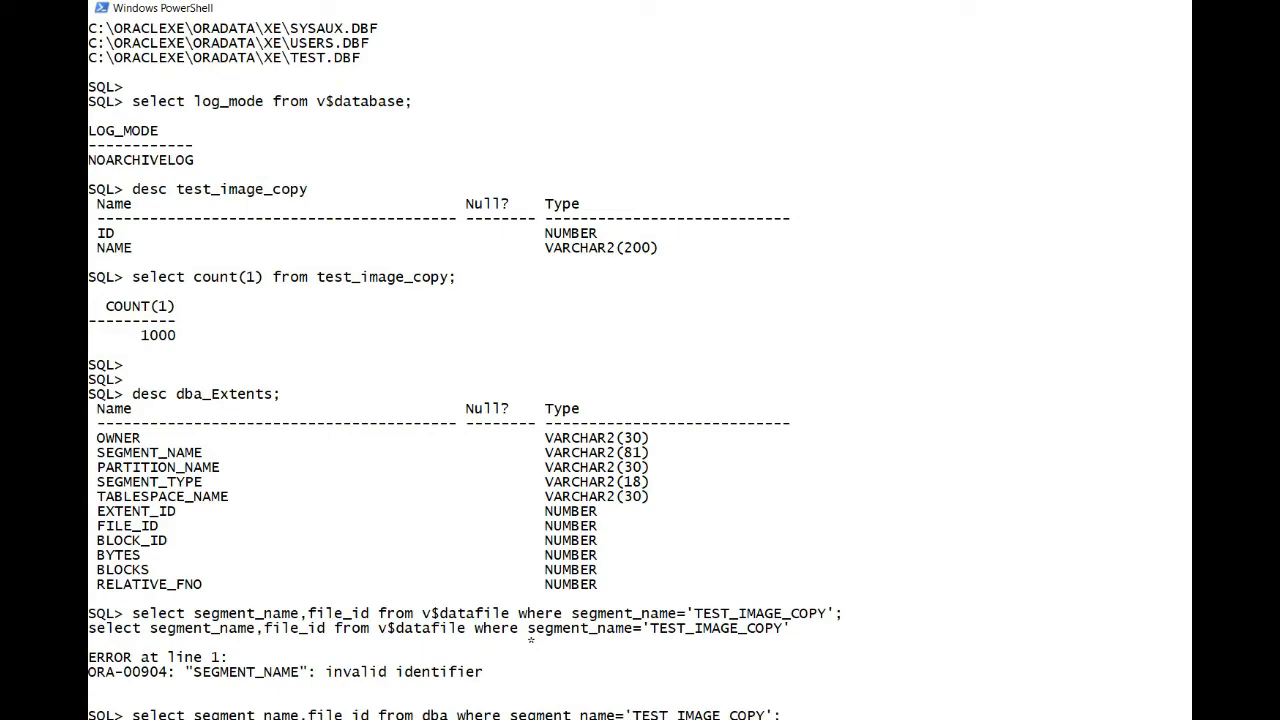
# Describe v$datafile and query ts#=5 to trace the segment to TEST_TABLESPACE and C:\ORACLEXE\ORADATA\XE\TEST.DBF
pyautogui.scroll(-3)
pyautogui.write('_extents')
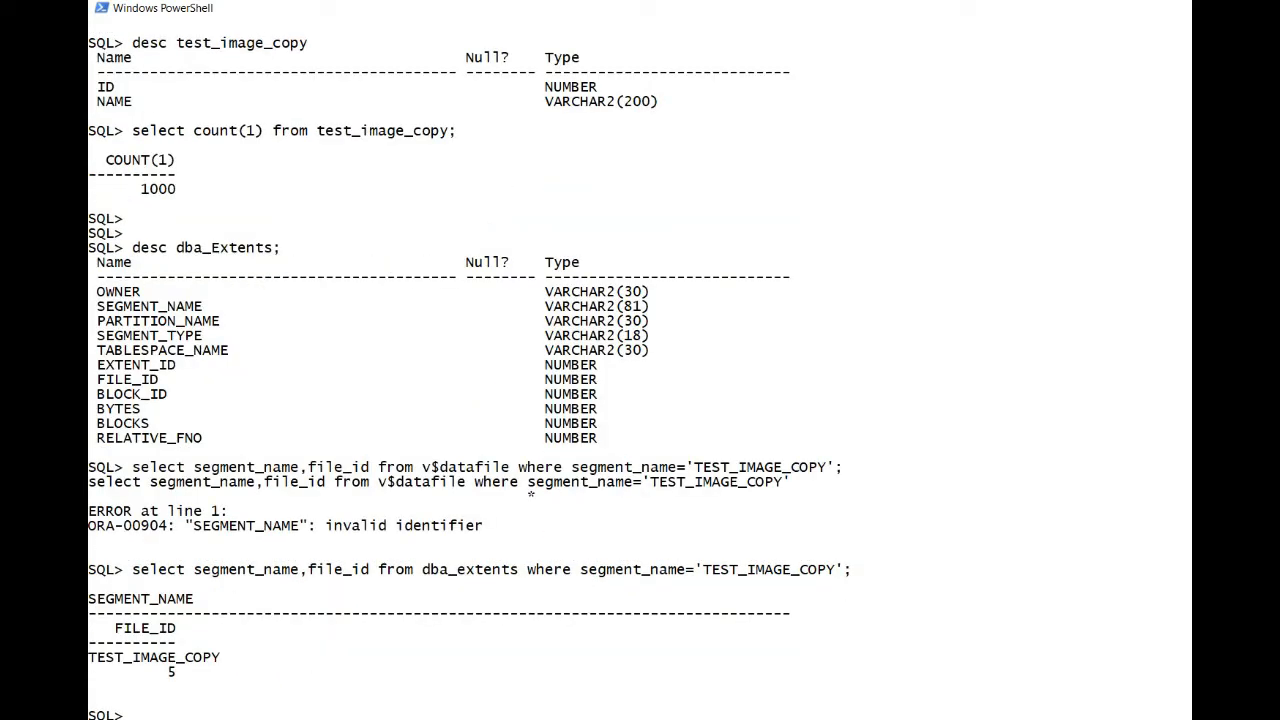
pyautogui.write('desc')
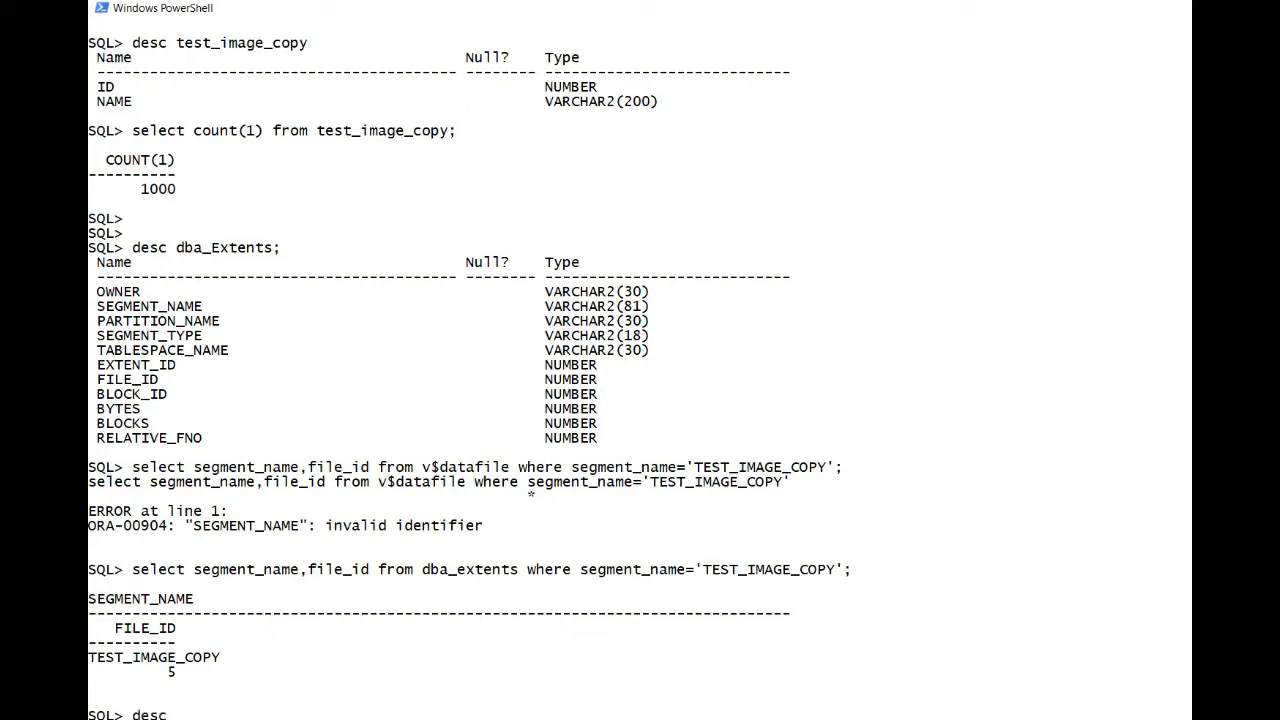
pyautogui.write('desc v$datafi')
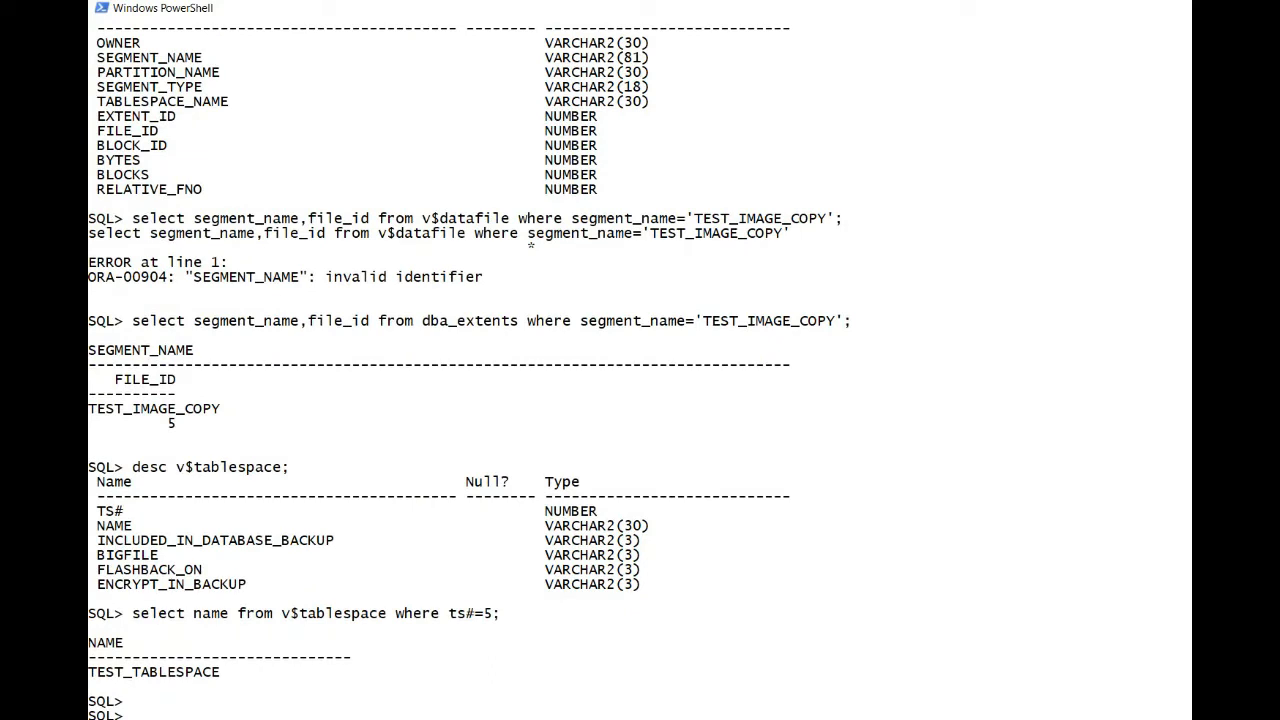
pyautogui.write('select name')
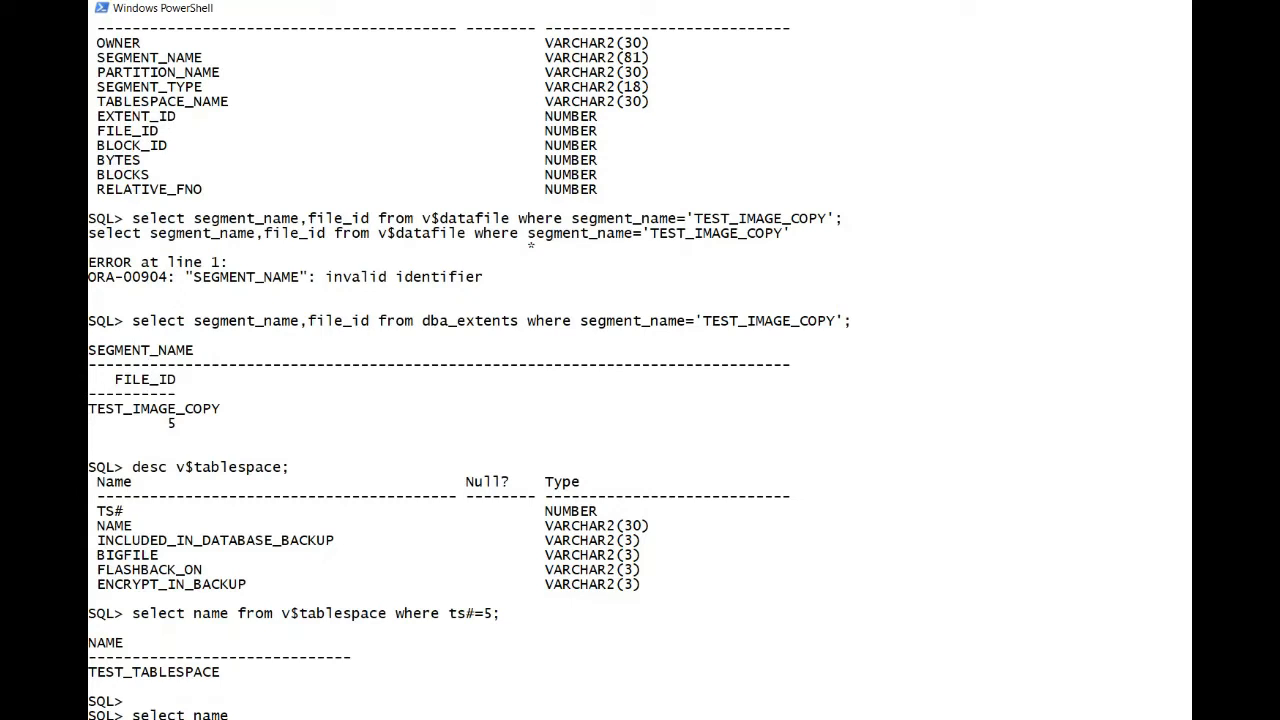
pyautogui.write('from v$datafile where ts#=5;')
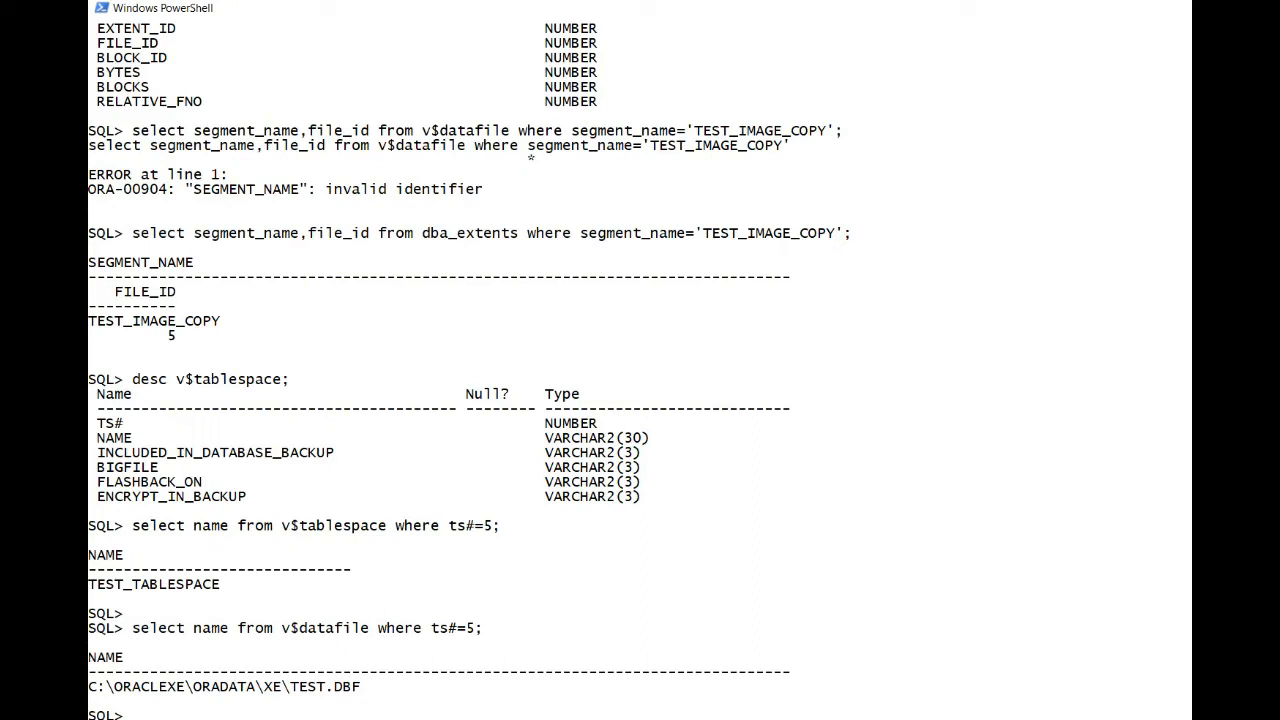
pyautogui.scroll(-3)
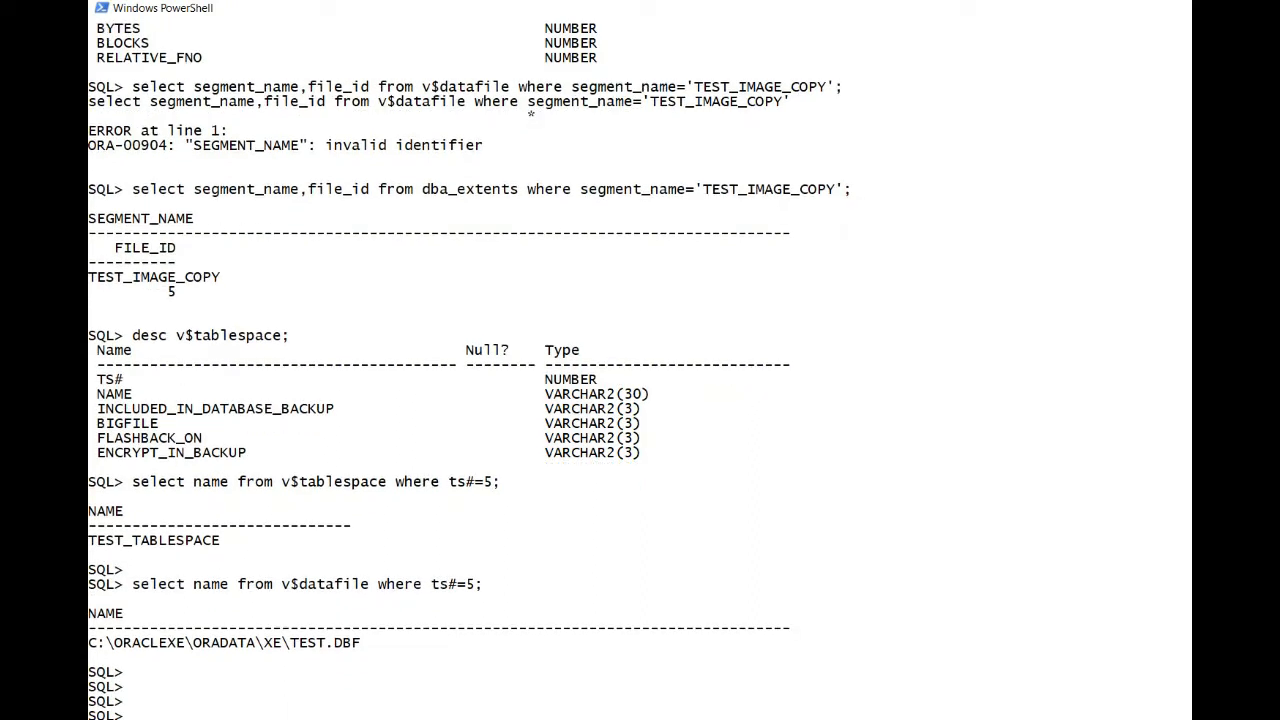
# Confirm open_mode is READ WRITE, then restart the instance with startup force mount
pyautogui.scroll(-3)
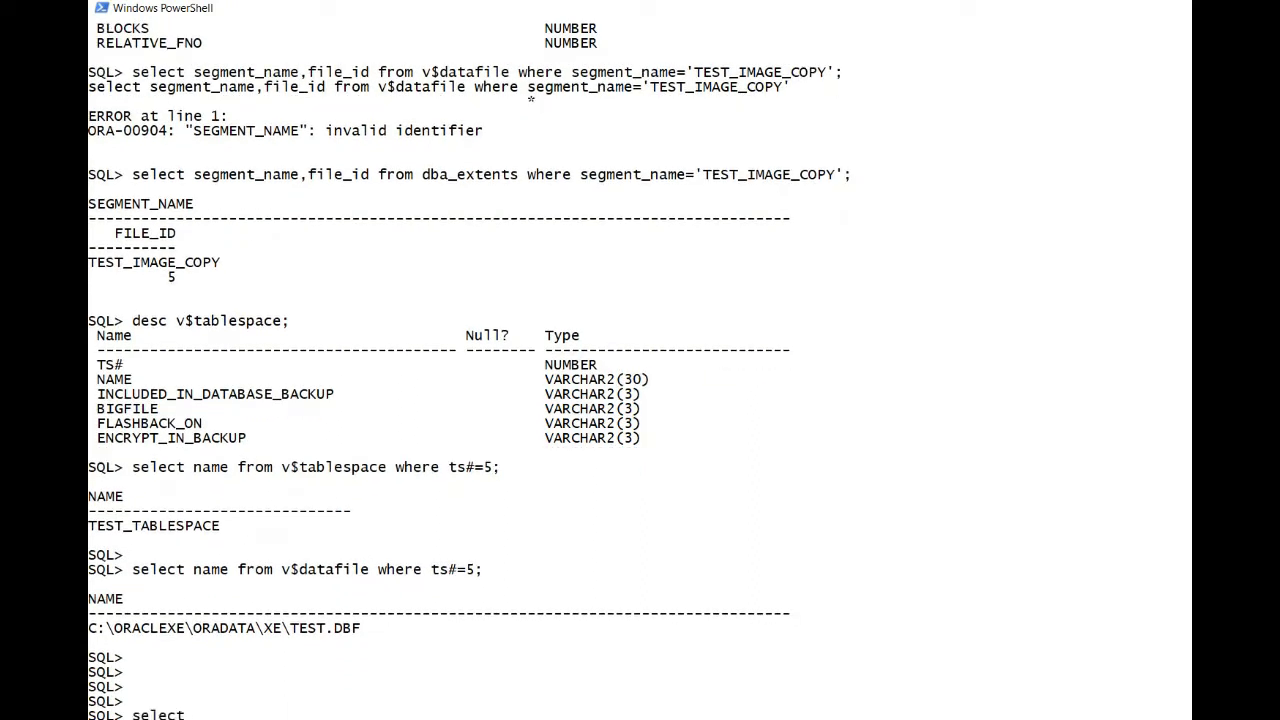
pyautogui.write('select open mode')
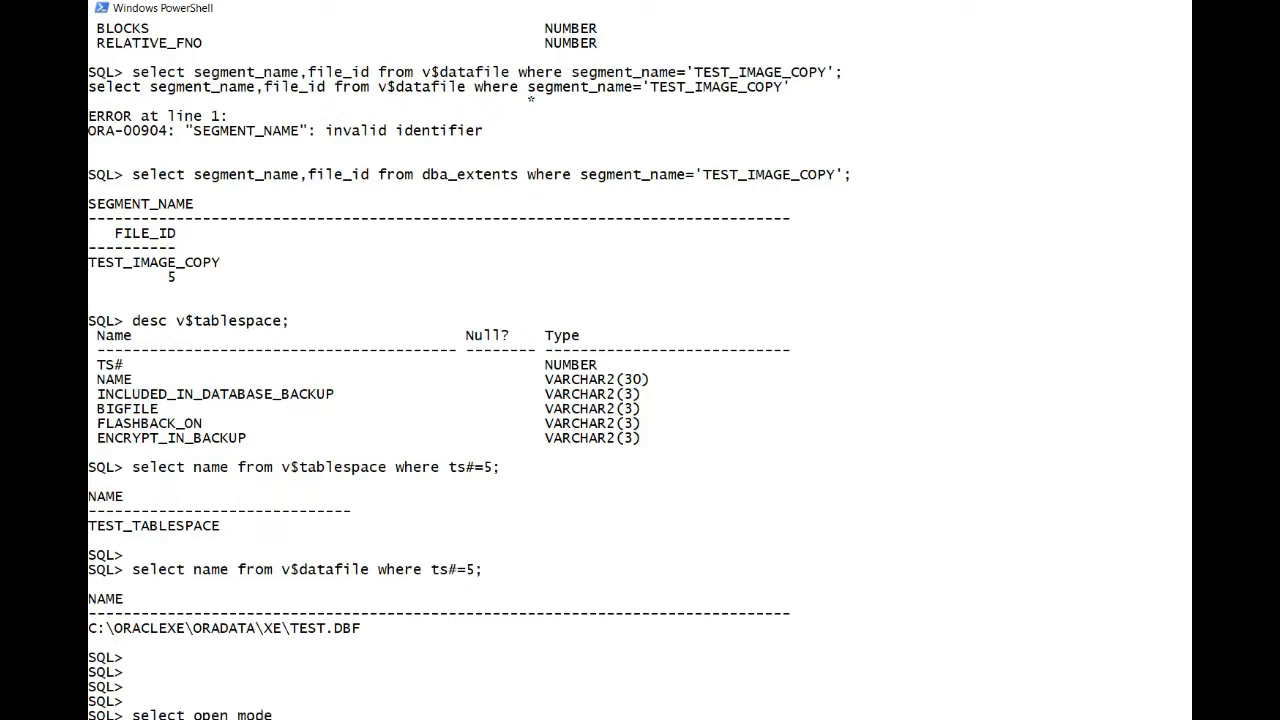
pyautogui.write('from v$database;')
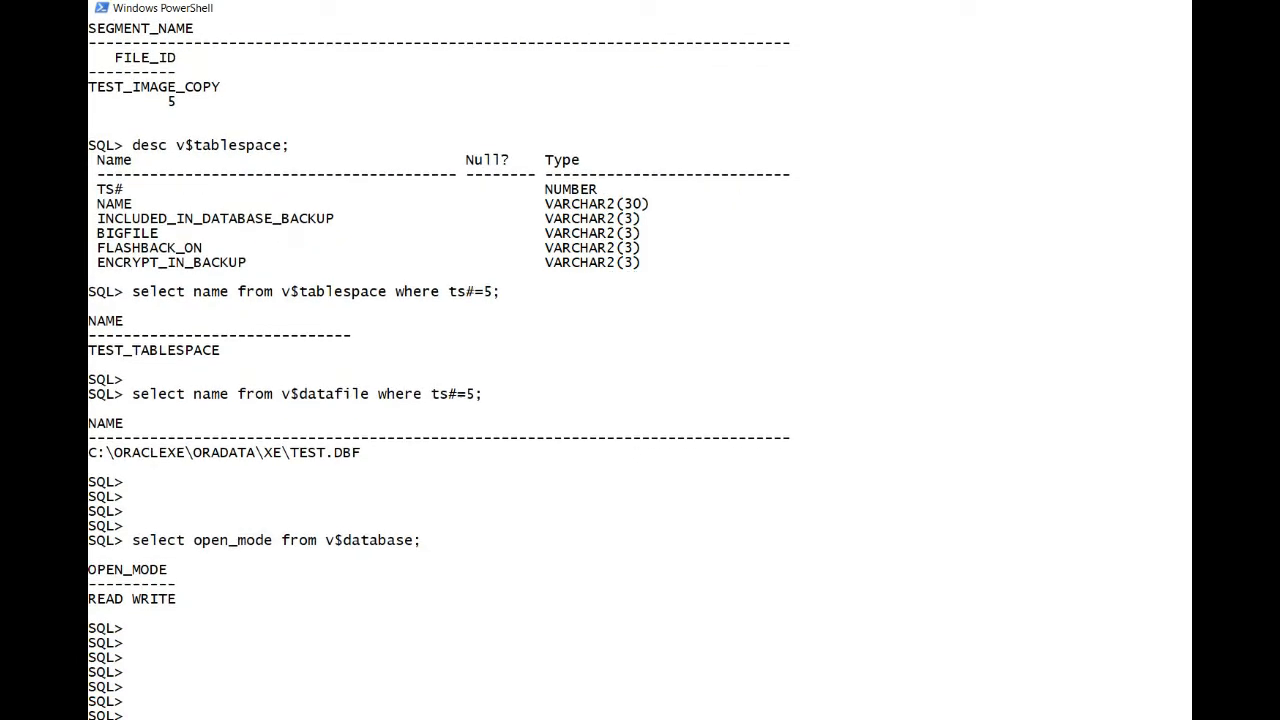
pyautogui.write('startup force mount;')
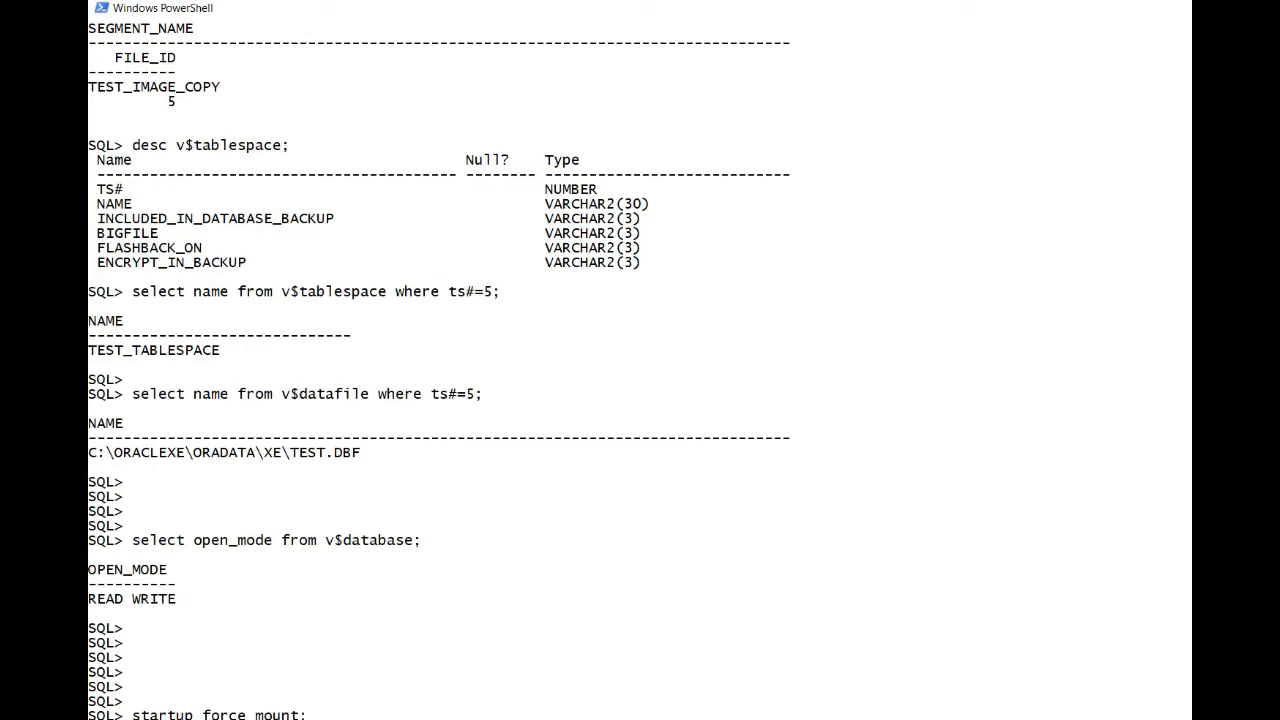
pyautogui.scroll(-3)
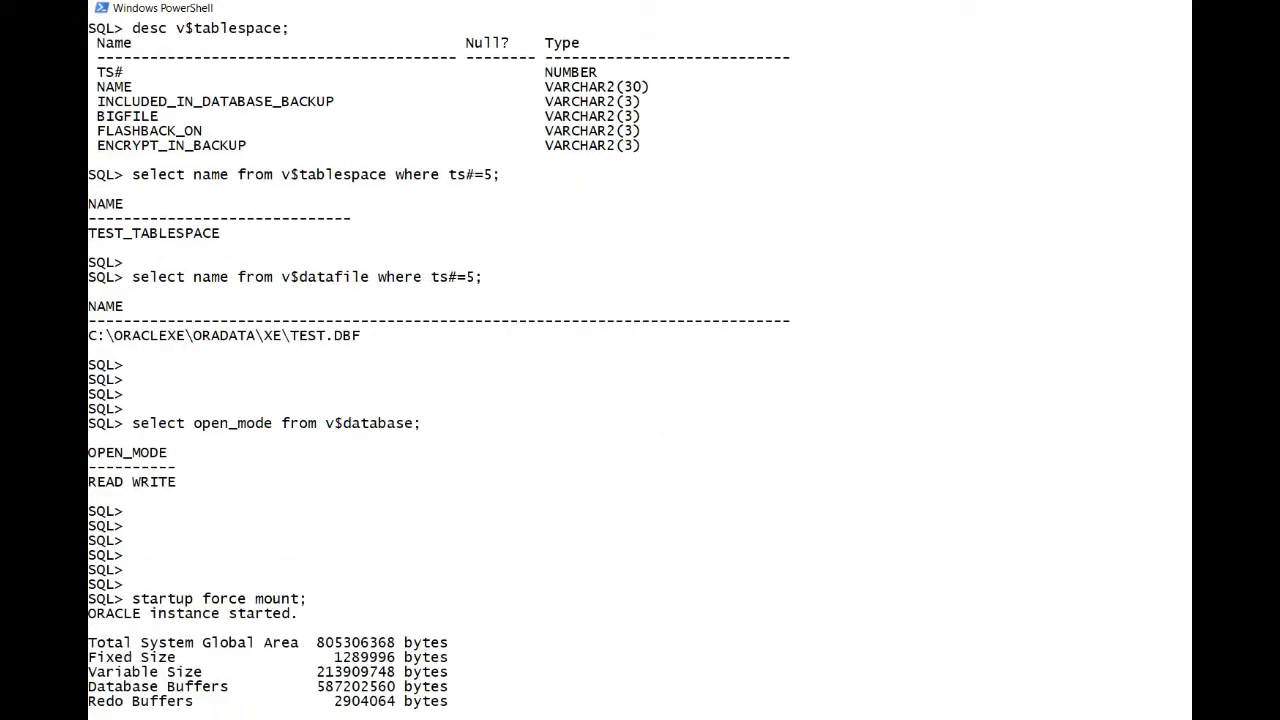
pyautogui.scroll(-3)
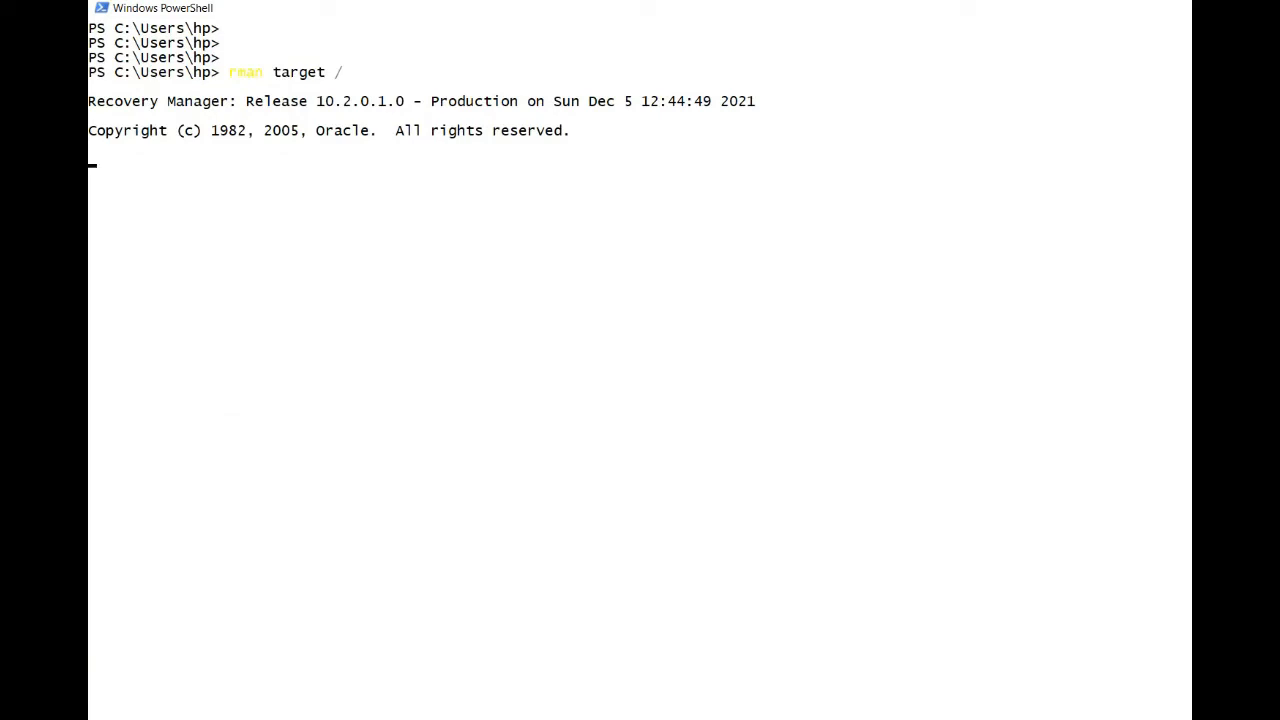
# In RMAN, list existing backups of the target database
pyautogui.write('list backup;')
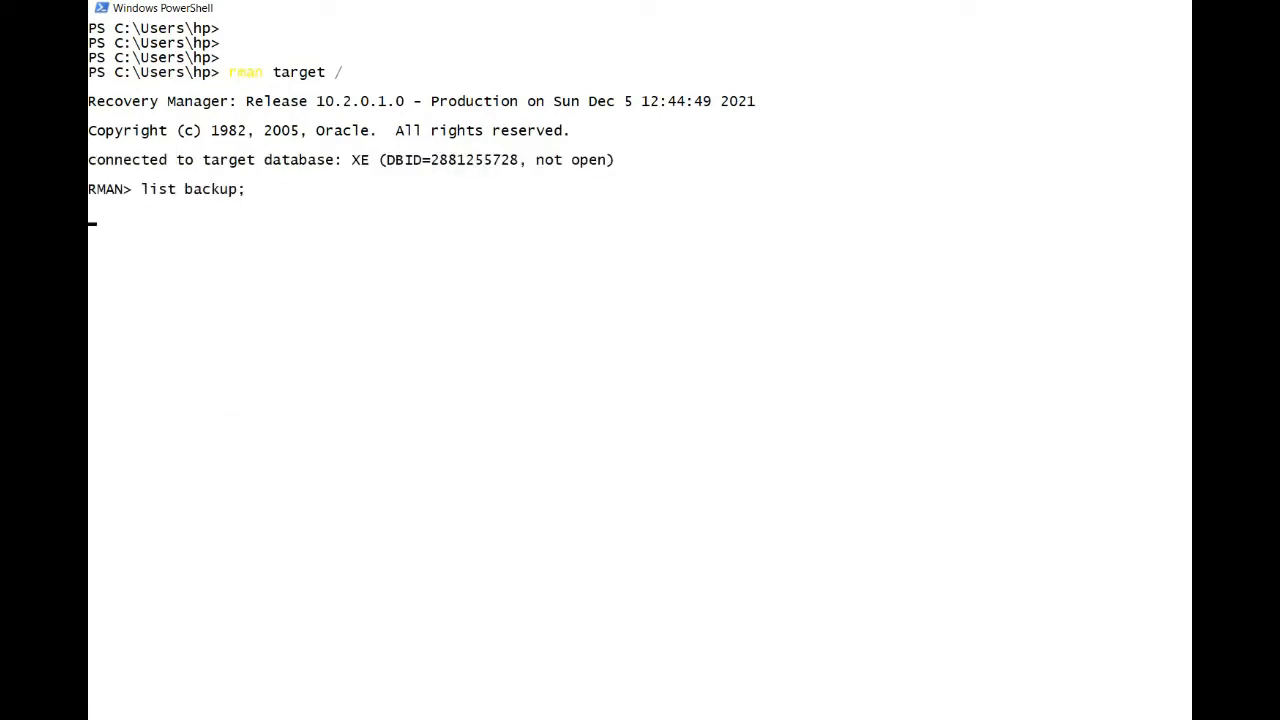
pyautogui.press('enter')
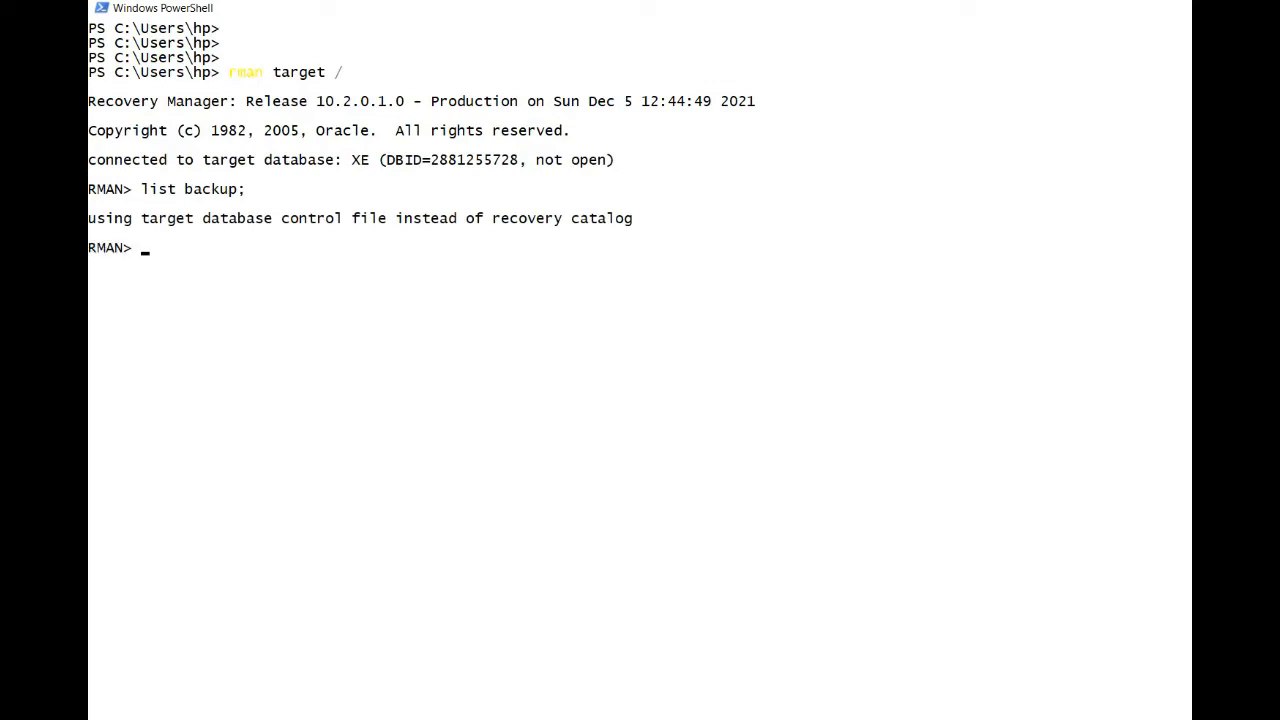
pyautogui.write('r')
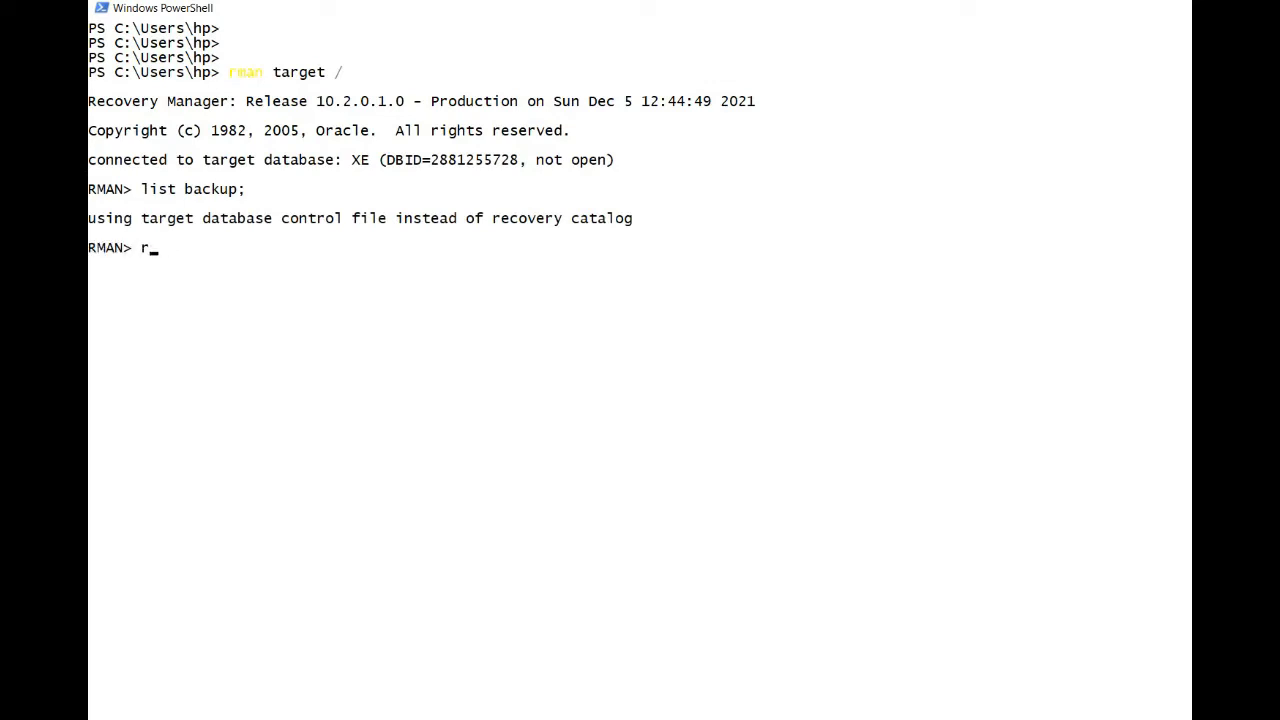
pyautogui.write('ackup as copy')
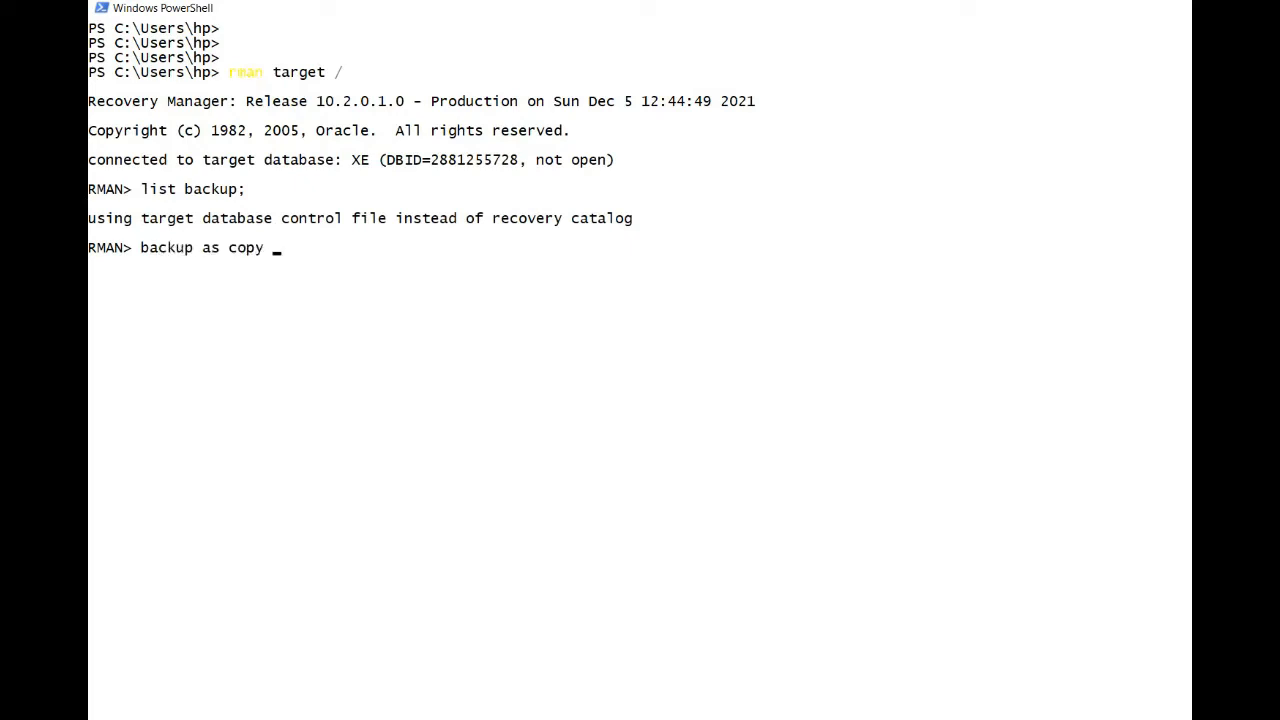
# Run backup as copy database format 'E:\oraclebackup\%U', which fails in NOARCHIVELOG mode
pyautogui.write('database fo')
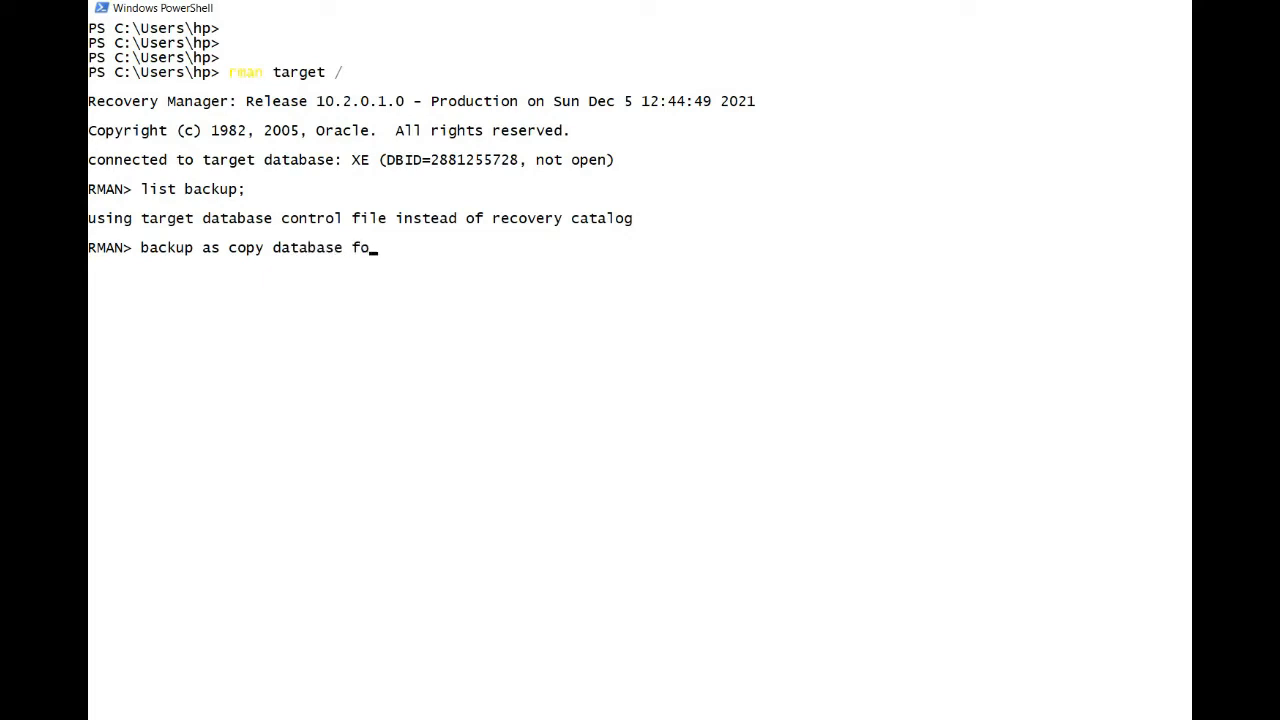
pyautogui.write("rmat 'E")
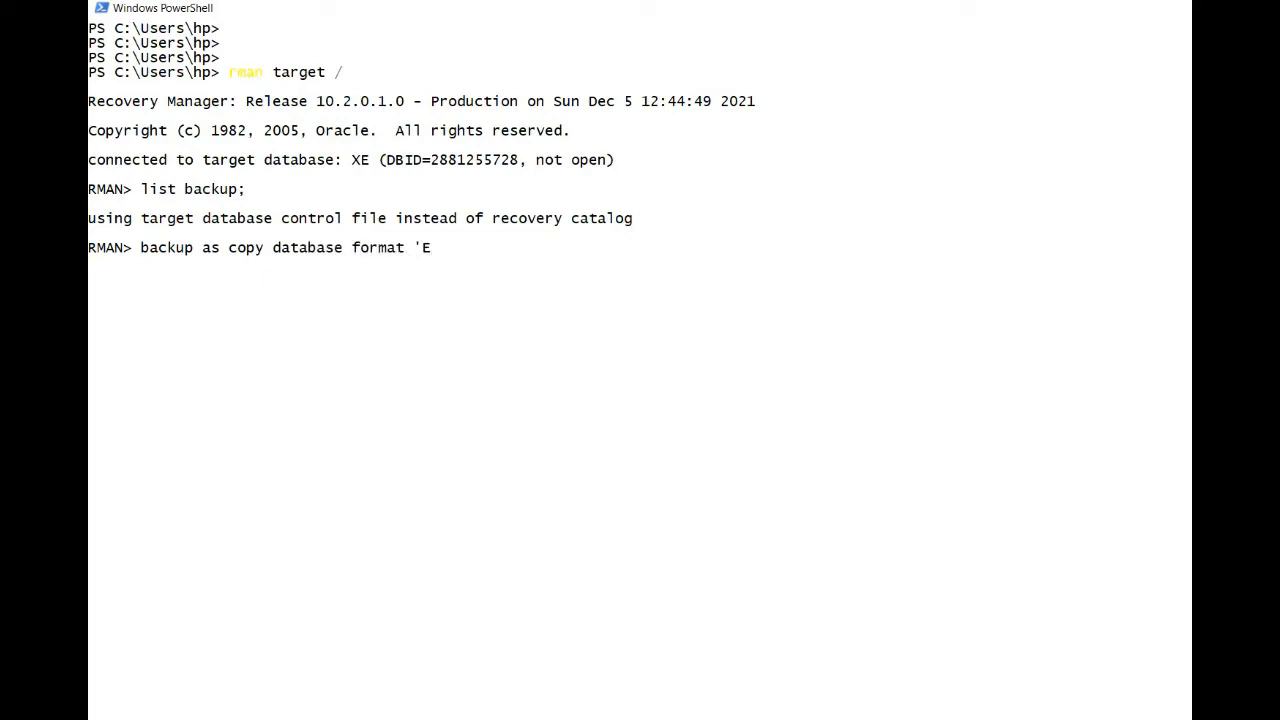
pyautogui.write(':')
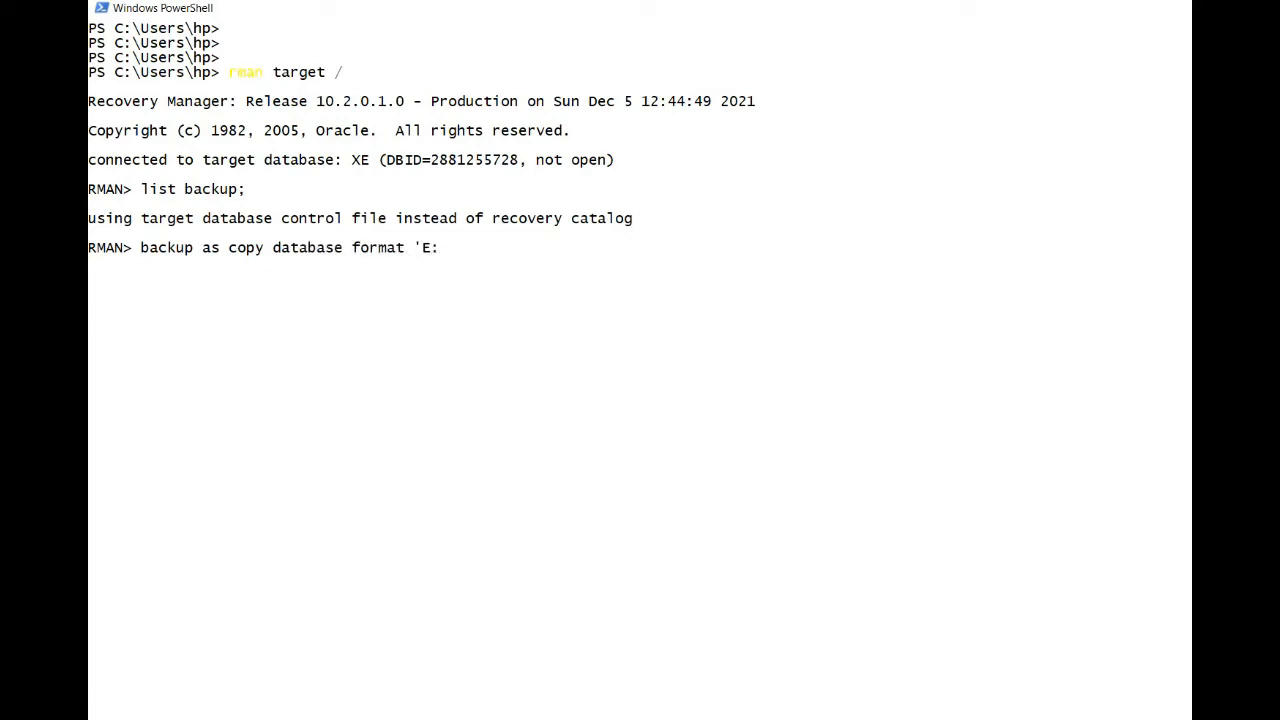
pyautogui.write('\\oraclebacku')
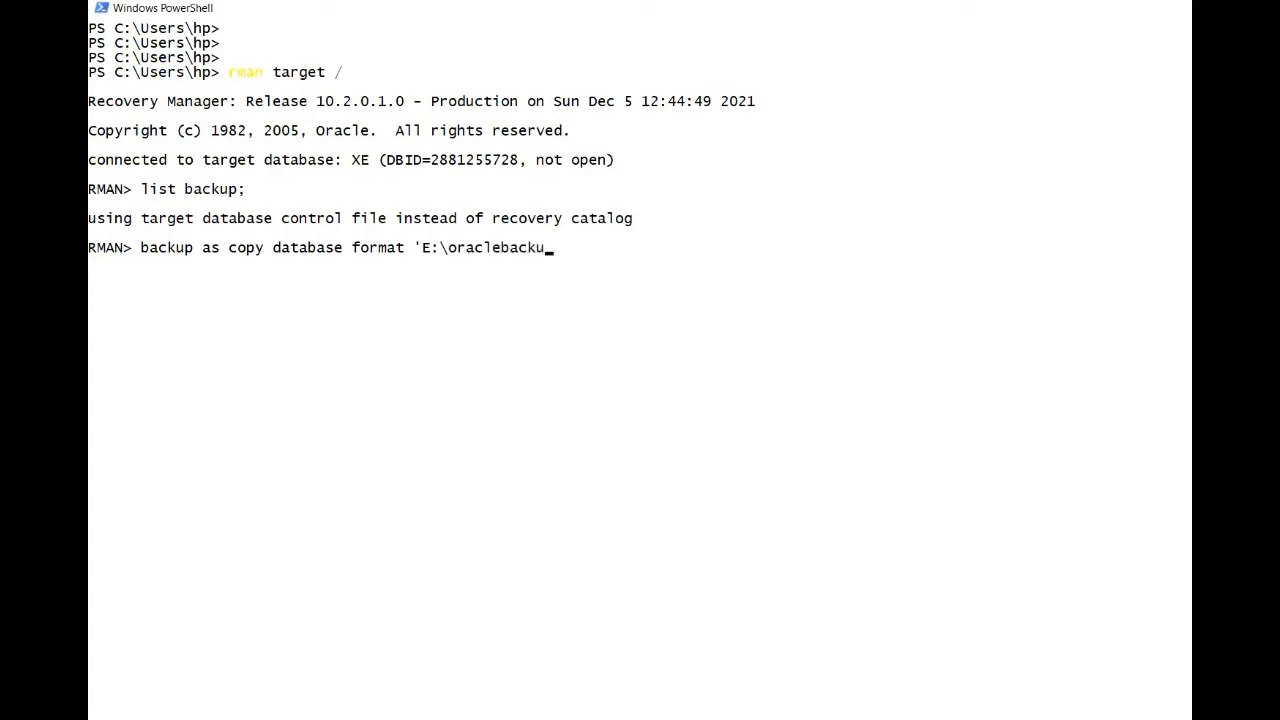
pyautogui.write('p\\')
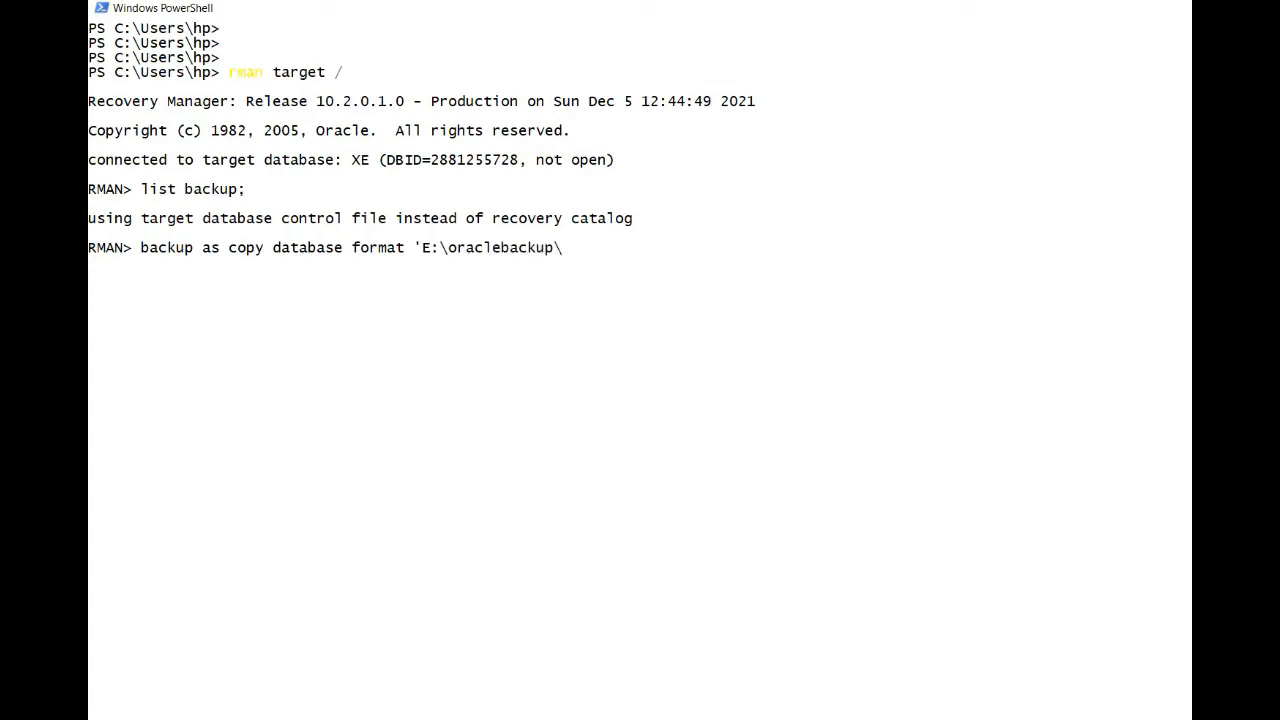
pyautogui.write("%U';")
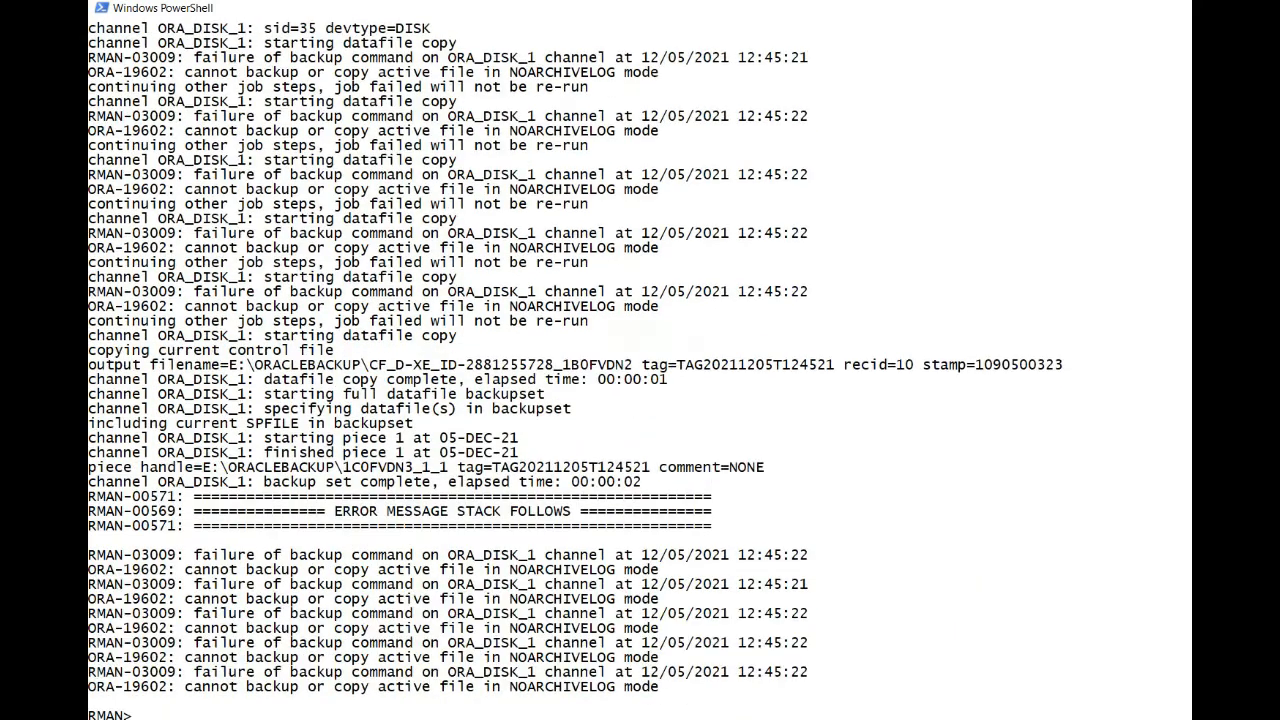
# Recover the mounted database so the image-copy backup can be rerun
pyautogui.write('recover database;')
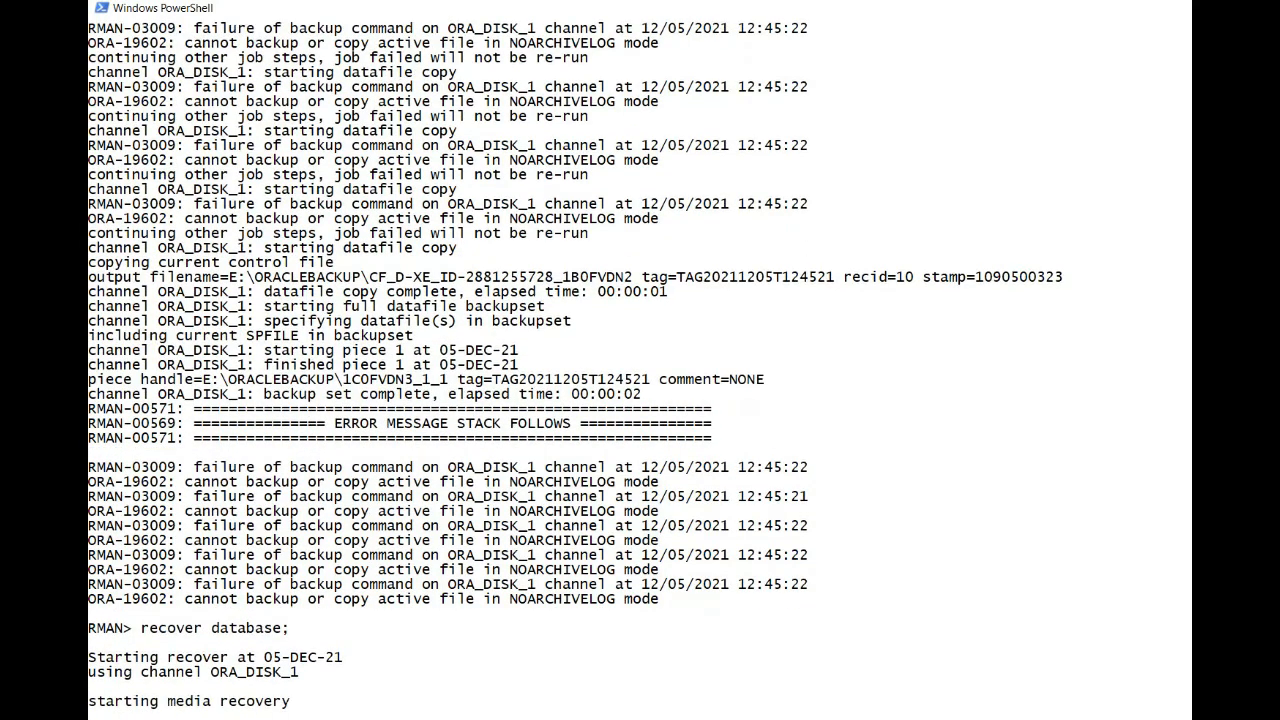
pyautogui.scroll(-3)
pyautogui.write("backup as copy database format 'E:\\oraclebackup\\%U';")
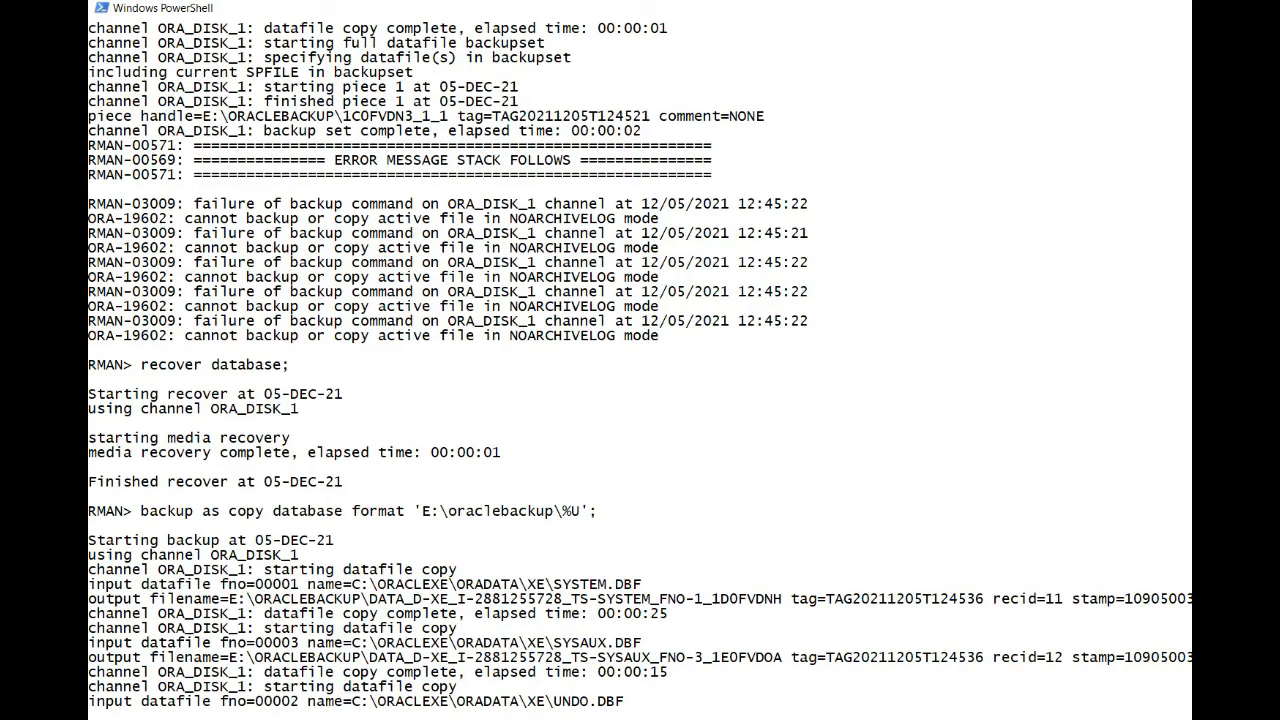
# Scroll through RMAN output as all five datafiles, the control file and SPFILE are copied to E:\oraclebackup
pyautogui.scroll(-3)
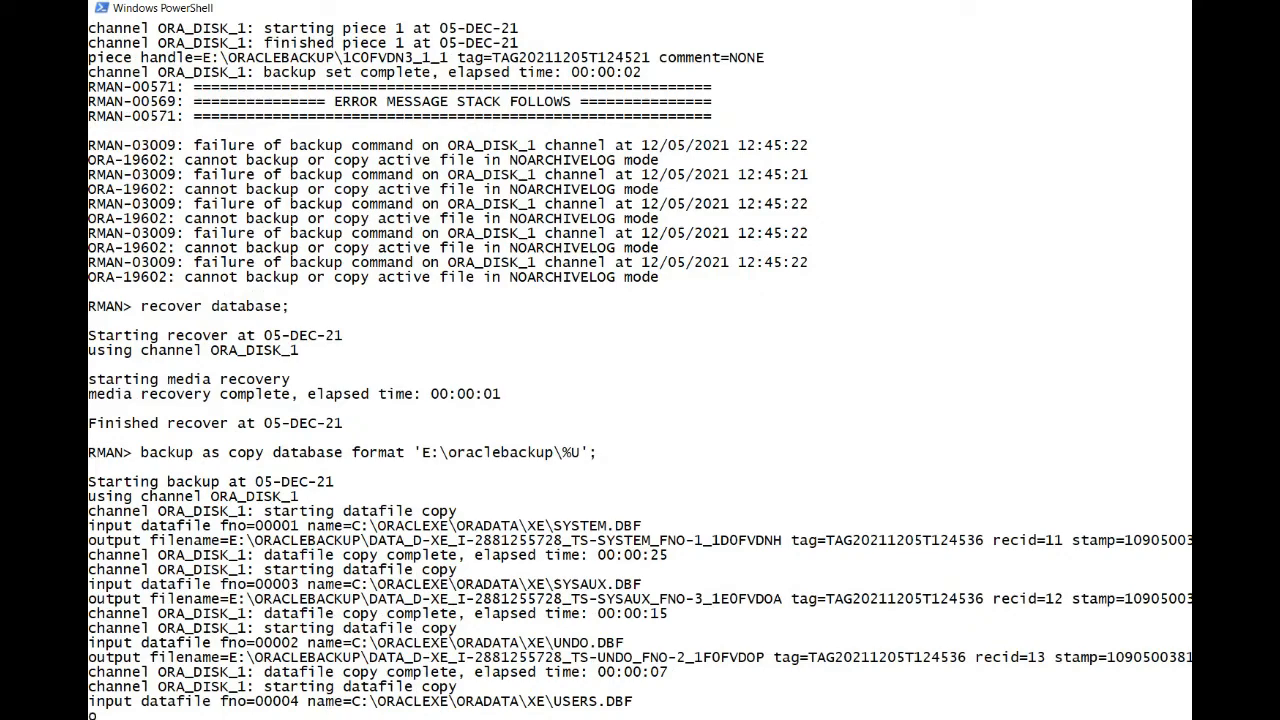
pyautogui.scroll(-3)
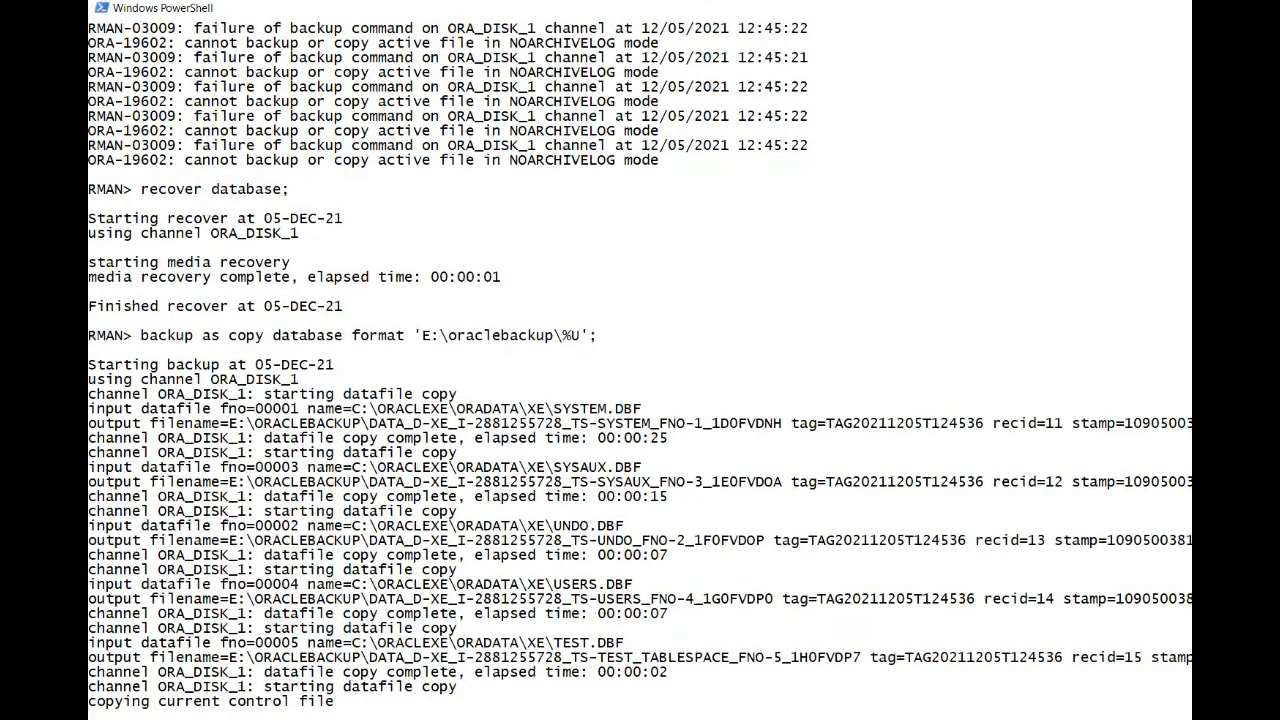
pyautogui.scroll(-3)
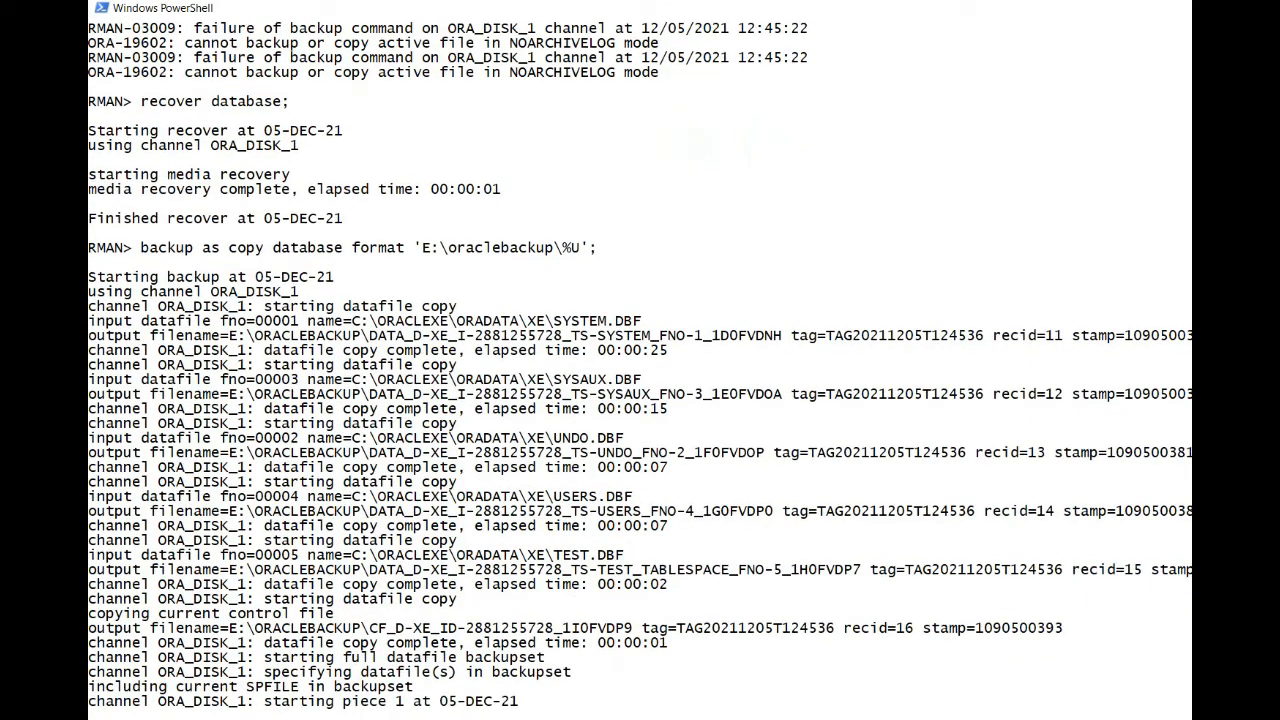
pyautogui.scroll(-3)
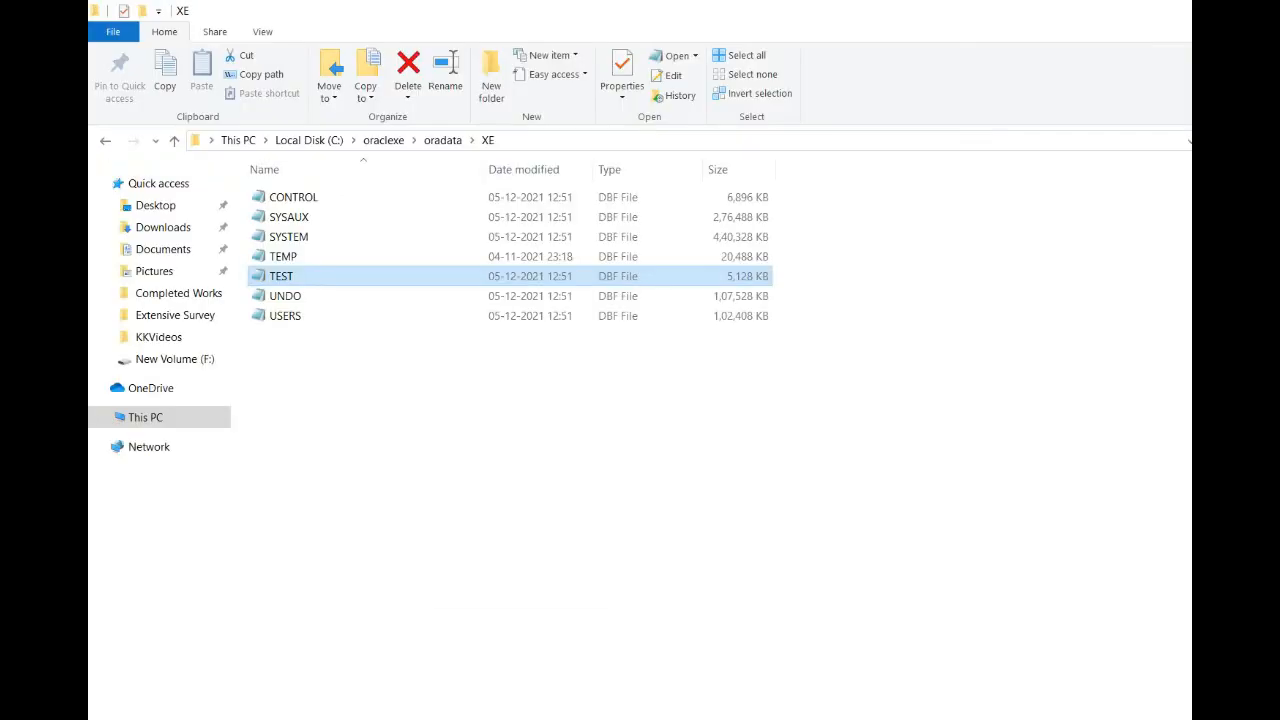
pyautogui.moveTo(281, 275)
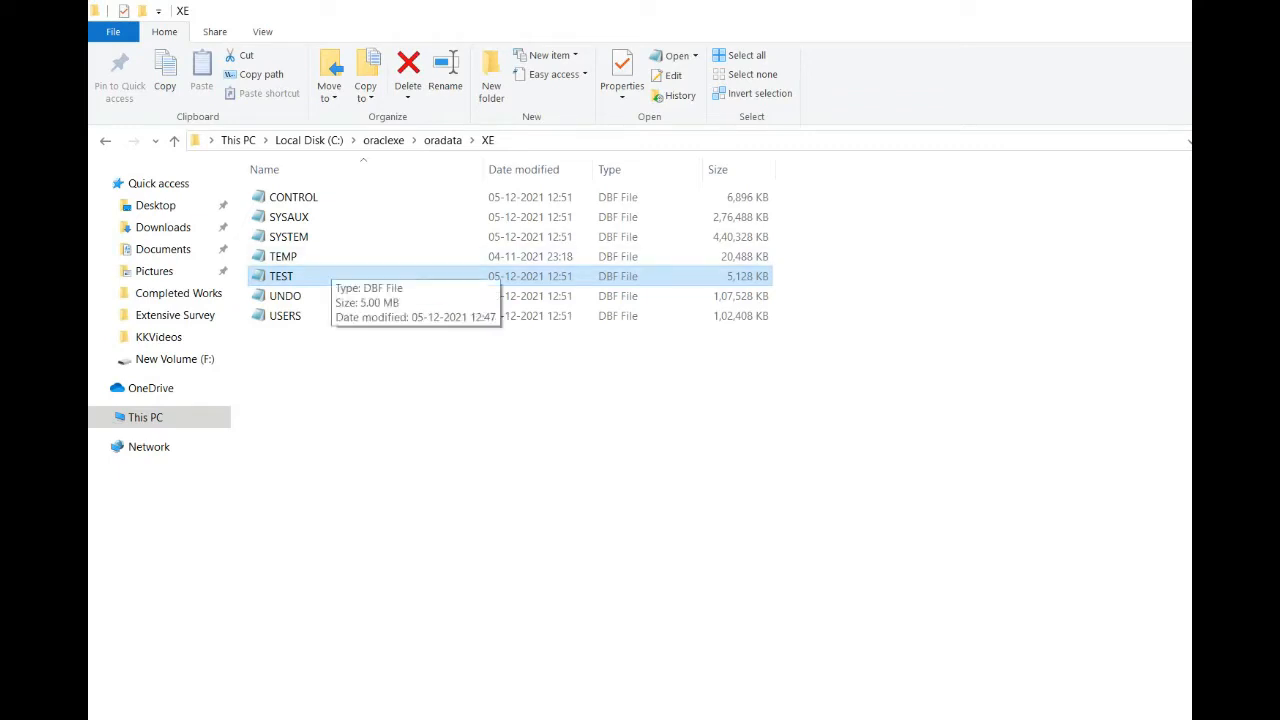
# Open TEST.DBF from C:\oraclexe\oradata\XE as text in Notepad
pyautogui.doubleClick(280, 275)
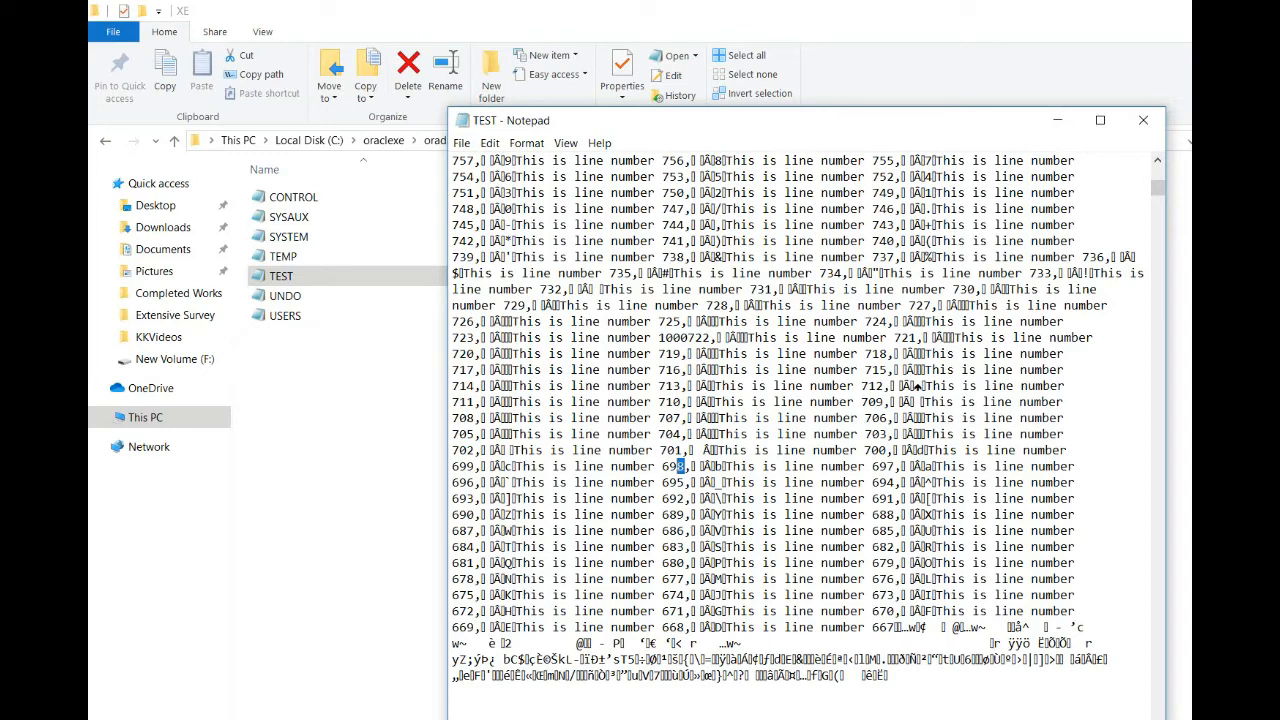
# Delete a line number from TEST.DBF's text to damage the file, then close Notepad
pyautogui.doubleClick(672, 466)
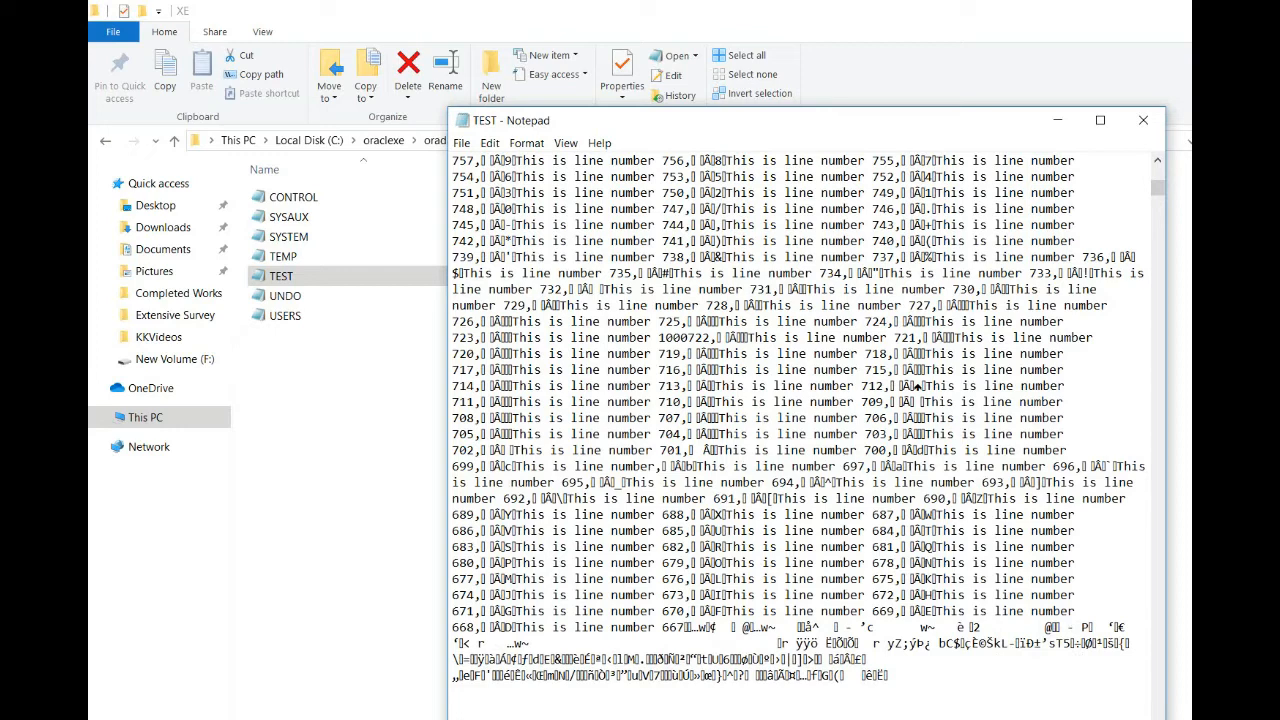
pyautogui.click(1143, 120)
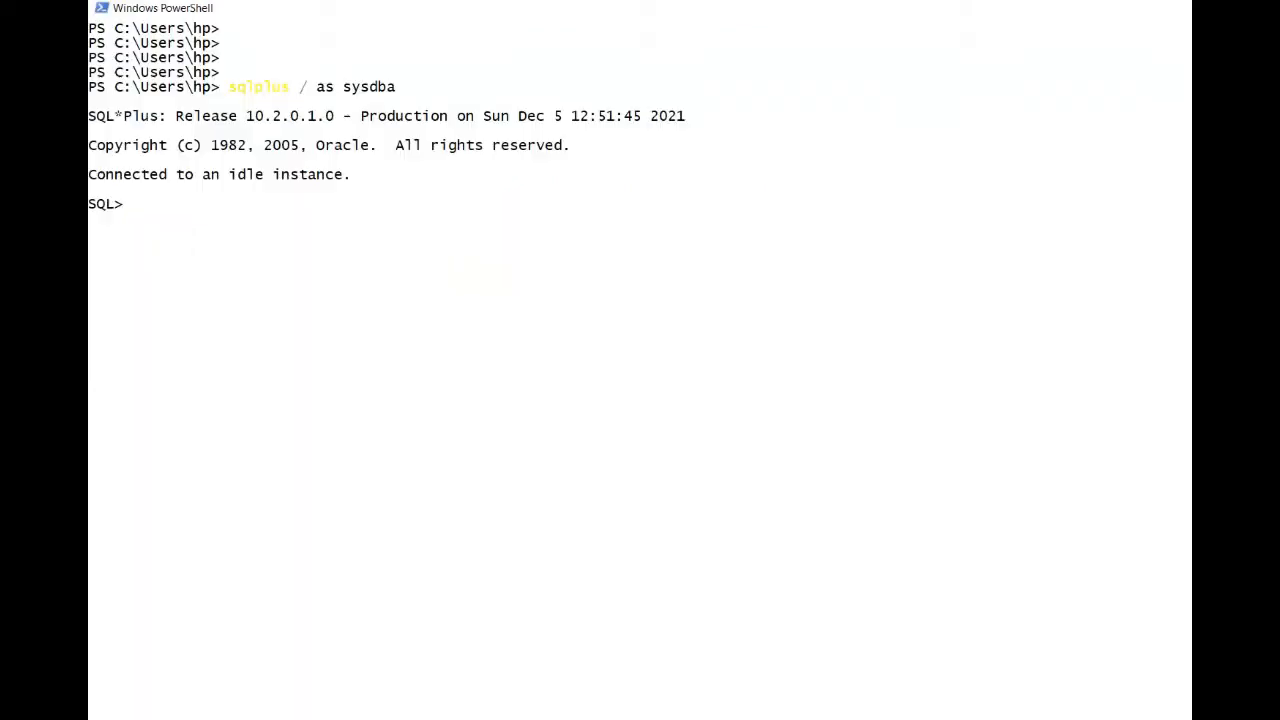
# Start the database and try to open it, getting ORA-01157 on datafile 5 TEST.DBF
pyautogui.write('star')
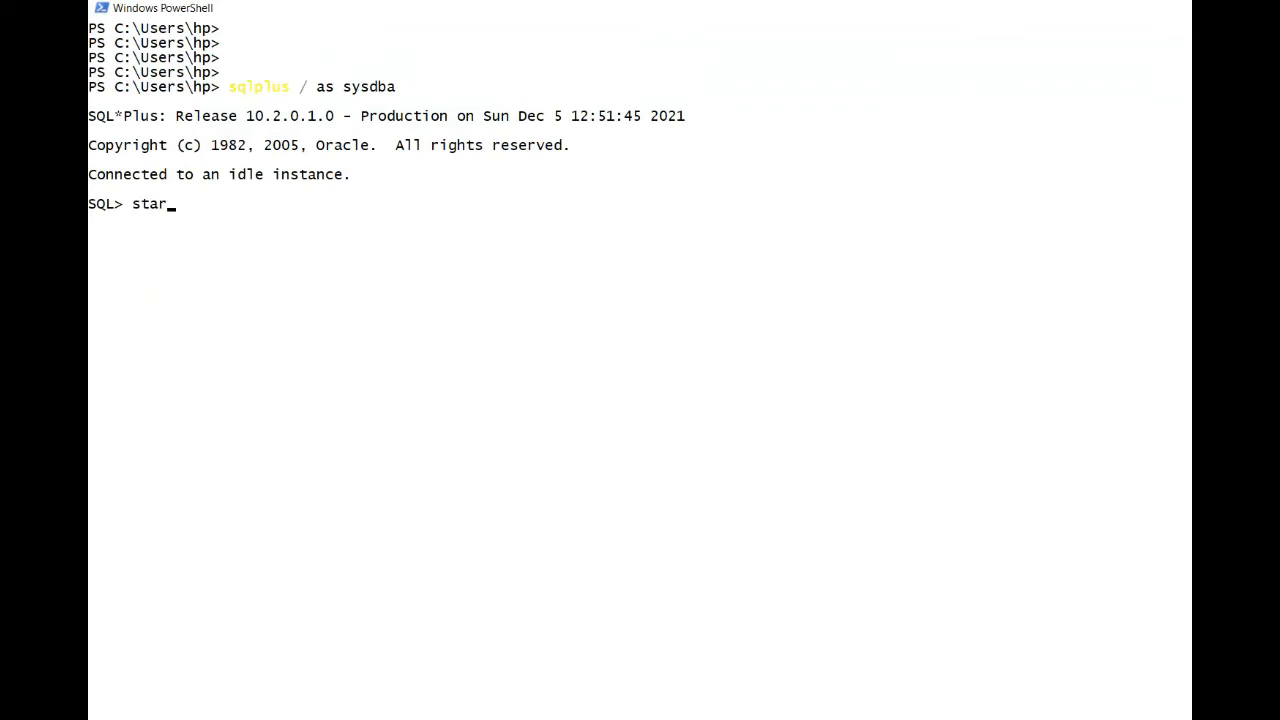
pyautogui.write('tup')
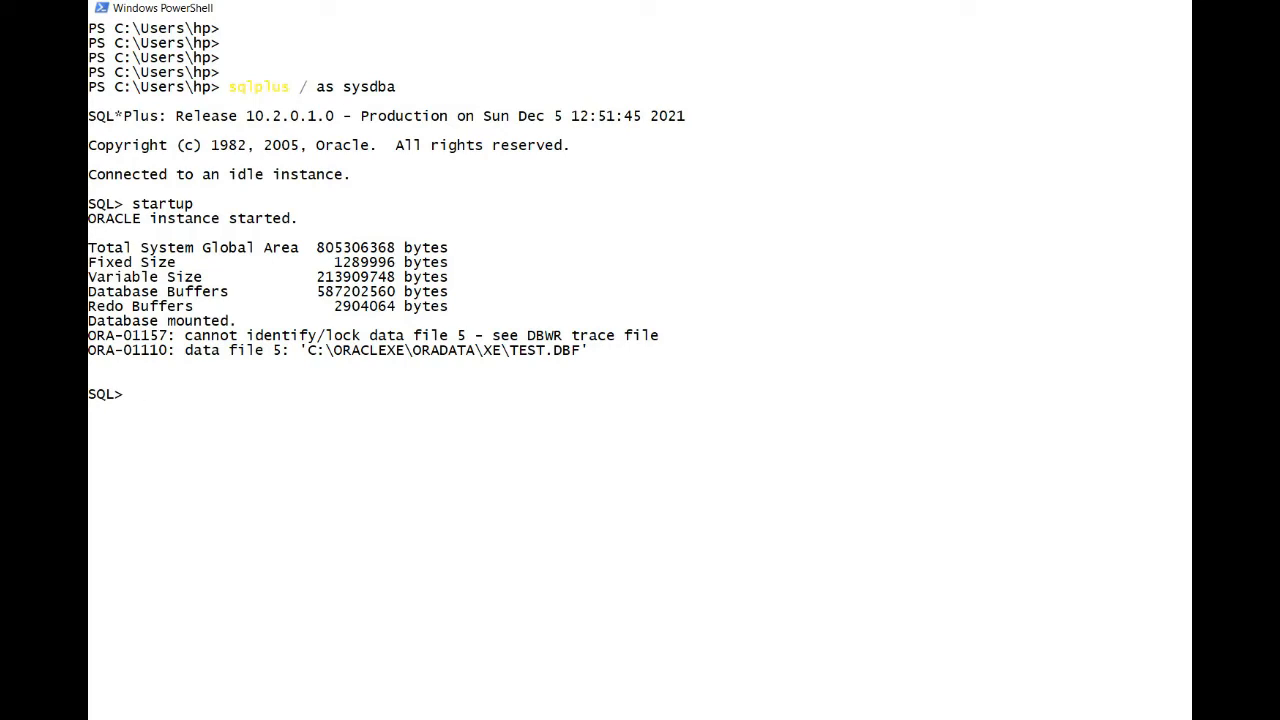
pyautogui.write('altter database open;')
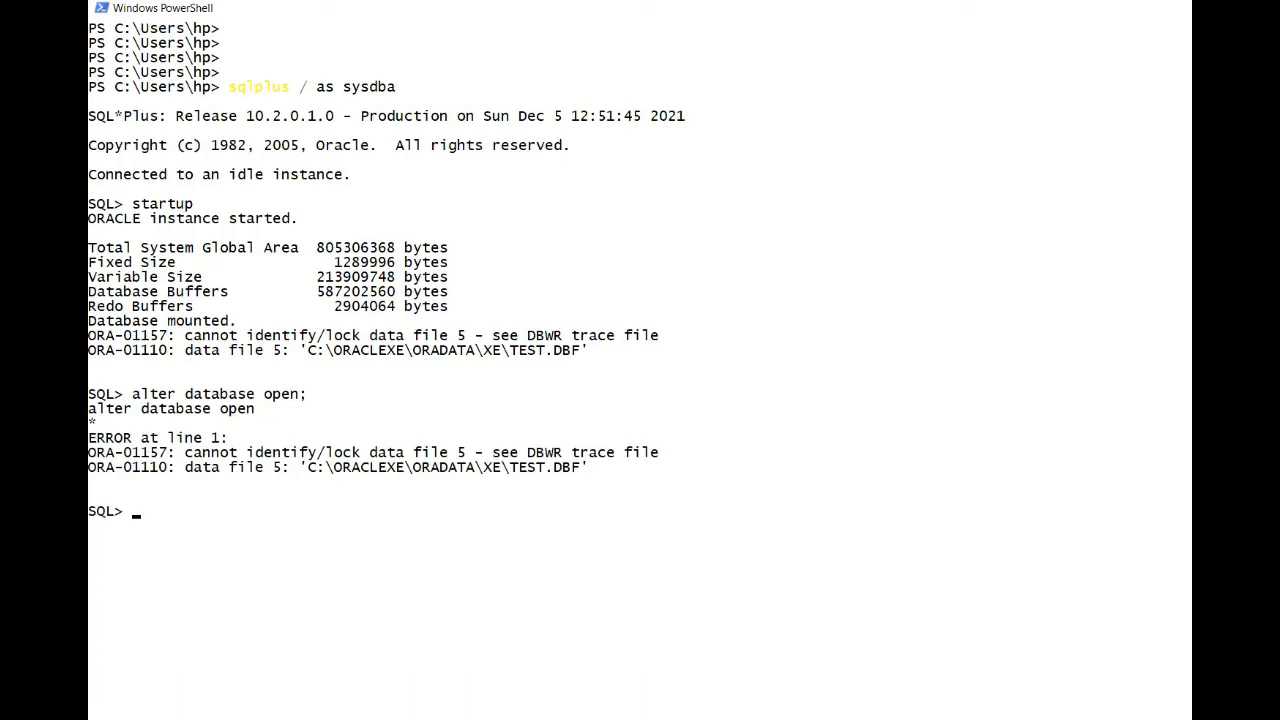
# Exit SQL*Plus and begin connecting RMAN to the target
pyautogui.write('exit')
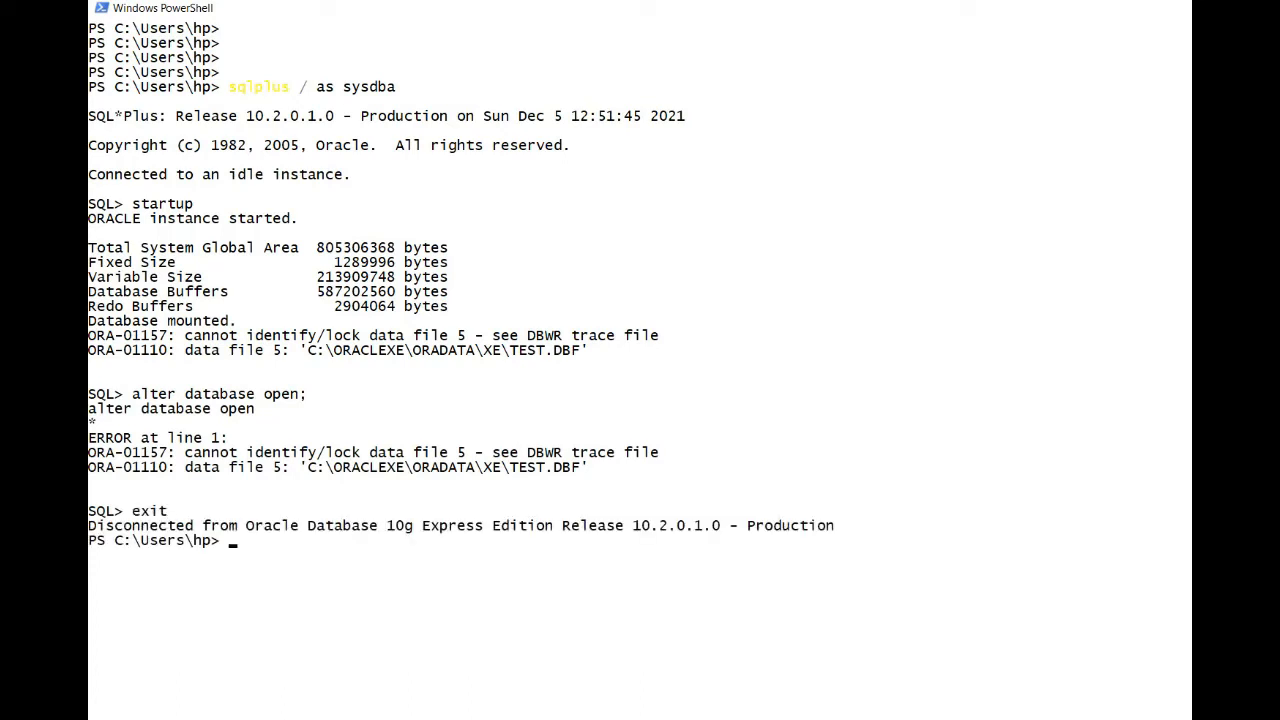
pyautogui.write('rman target')
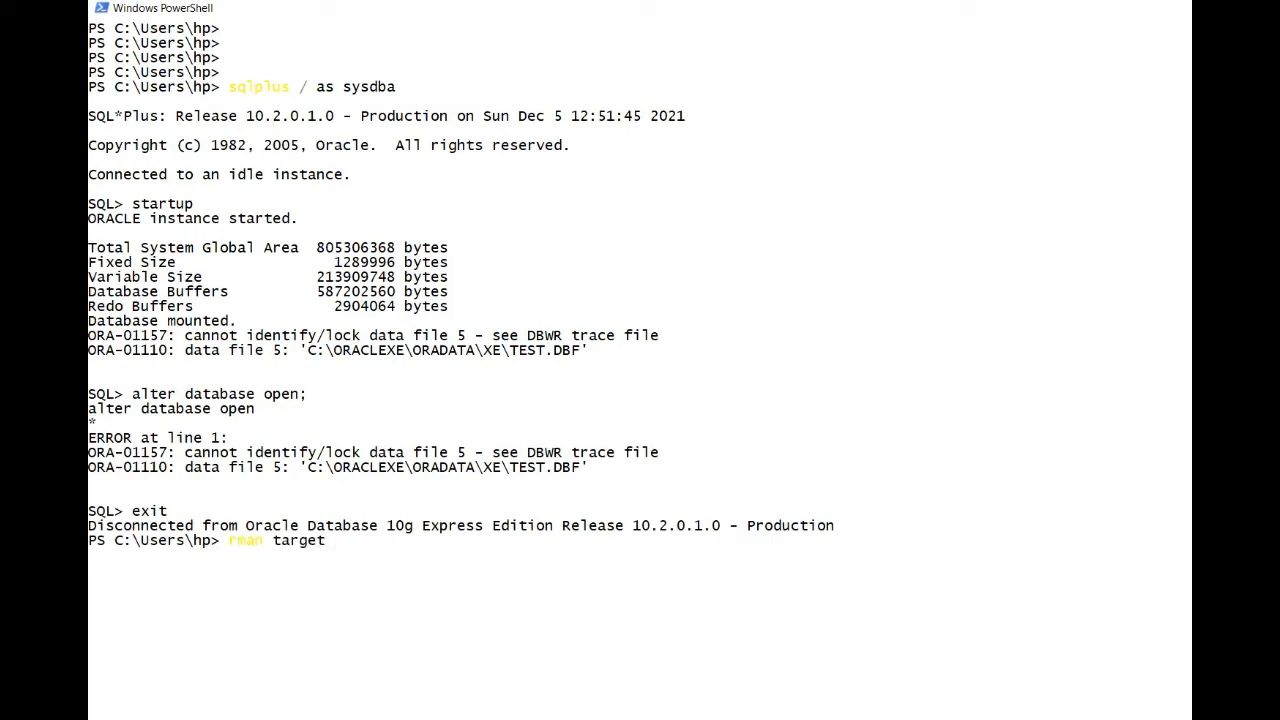
# Connect RMAN to the target and list the copies of datafile 5
pyautogui.write('/')
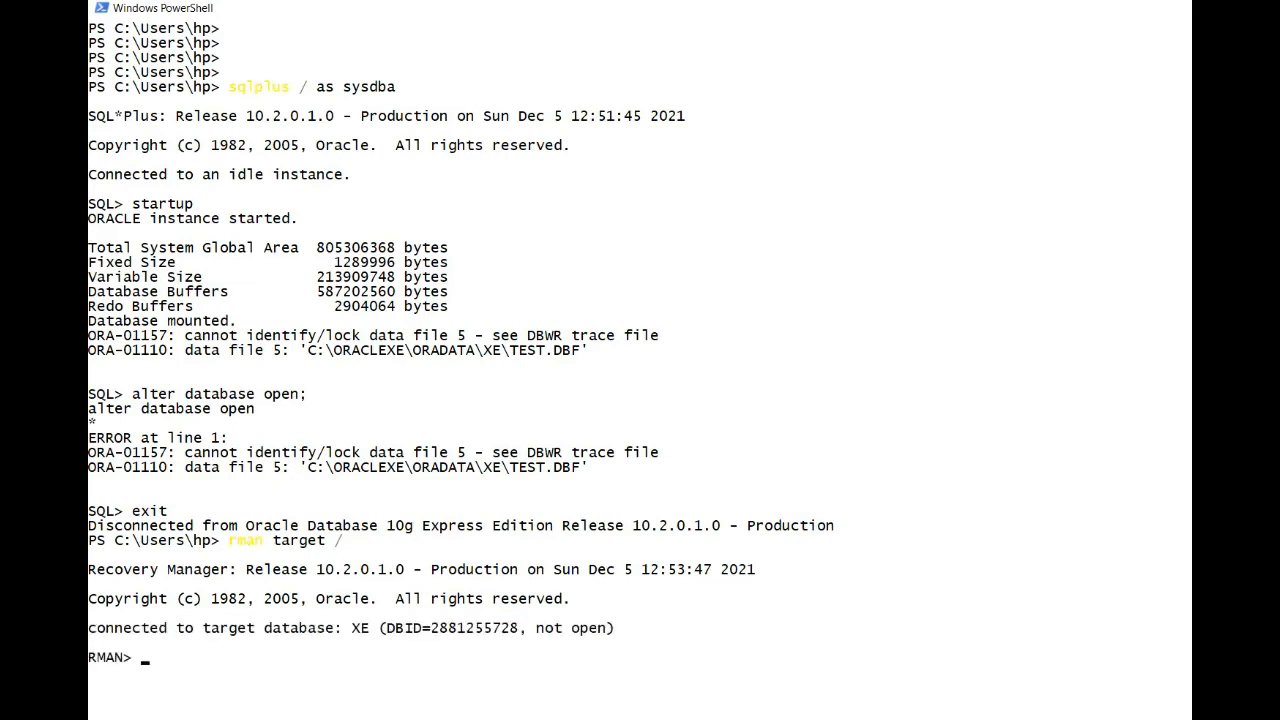
pyautogui.write('list back')
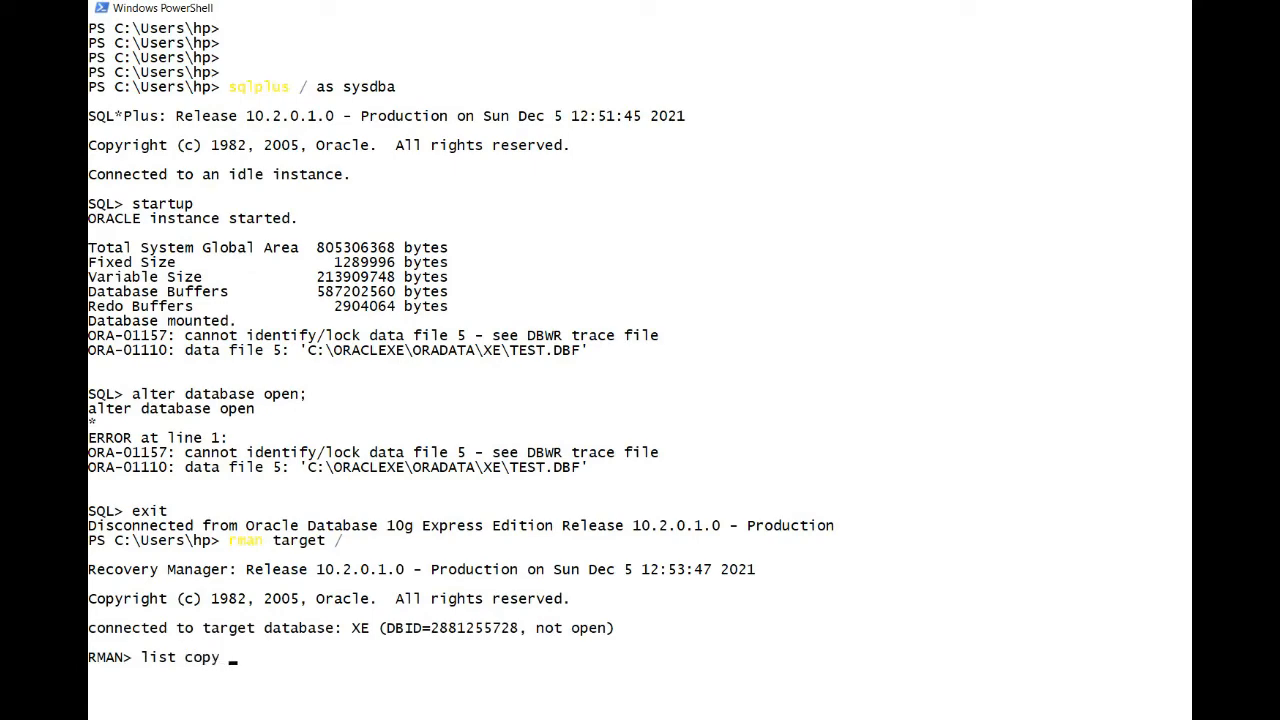
pyautogui.write('of datafile 5;')
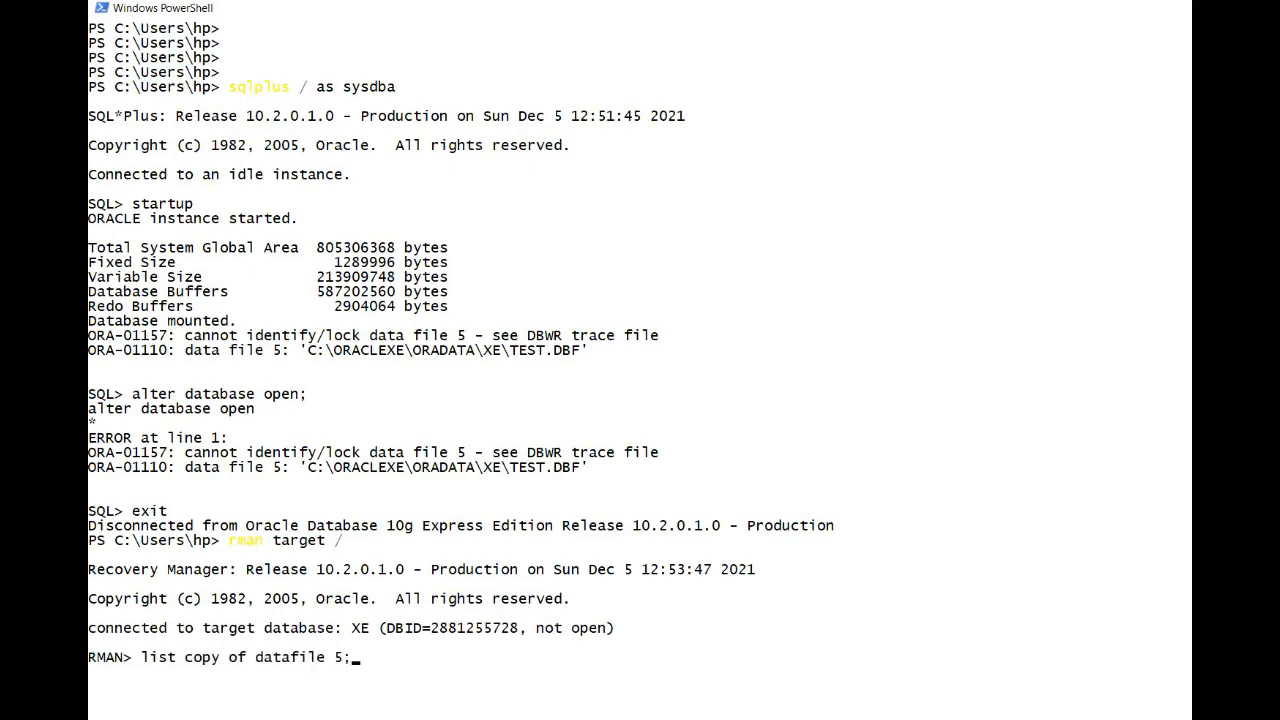
pyautogui.press('enter')
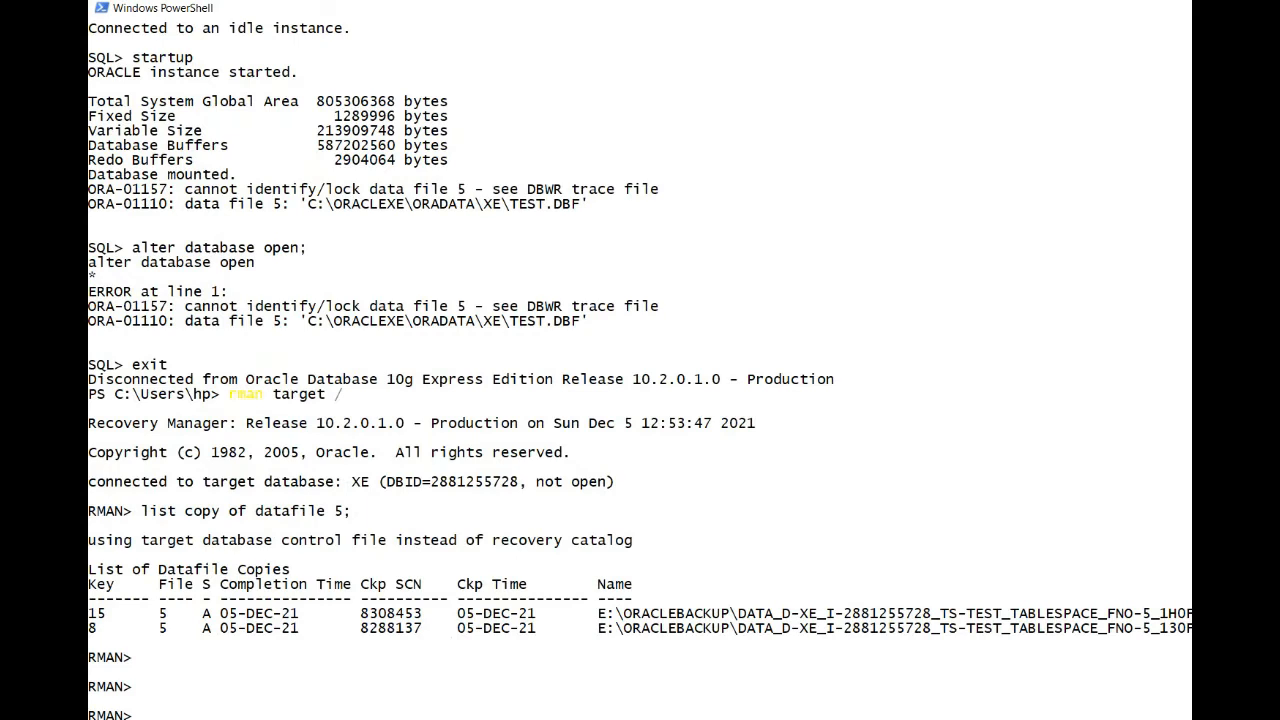
# Switch datafile 5 to its E:\oraclebackup image copy
pyautogui.write('switch')
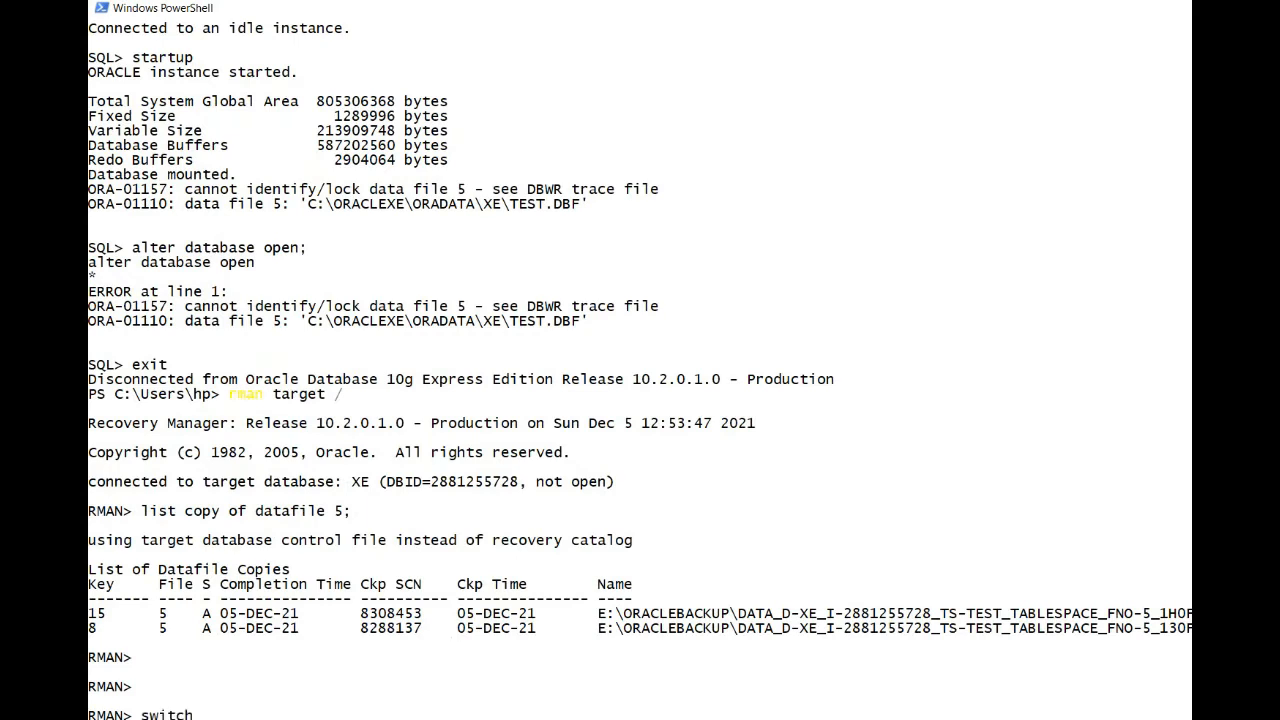
pyautogui.write('datafile 5 to copy;')
pyautogui.write('list')
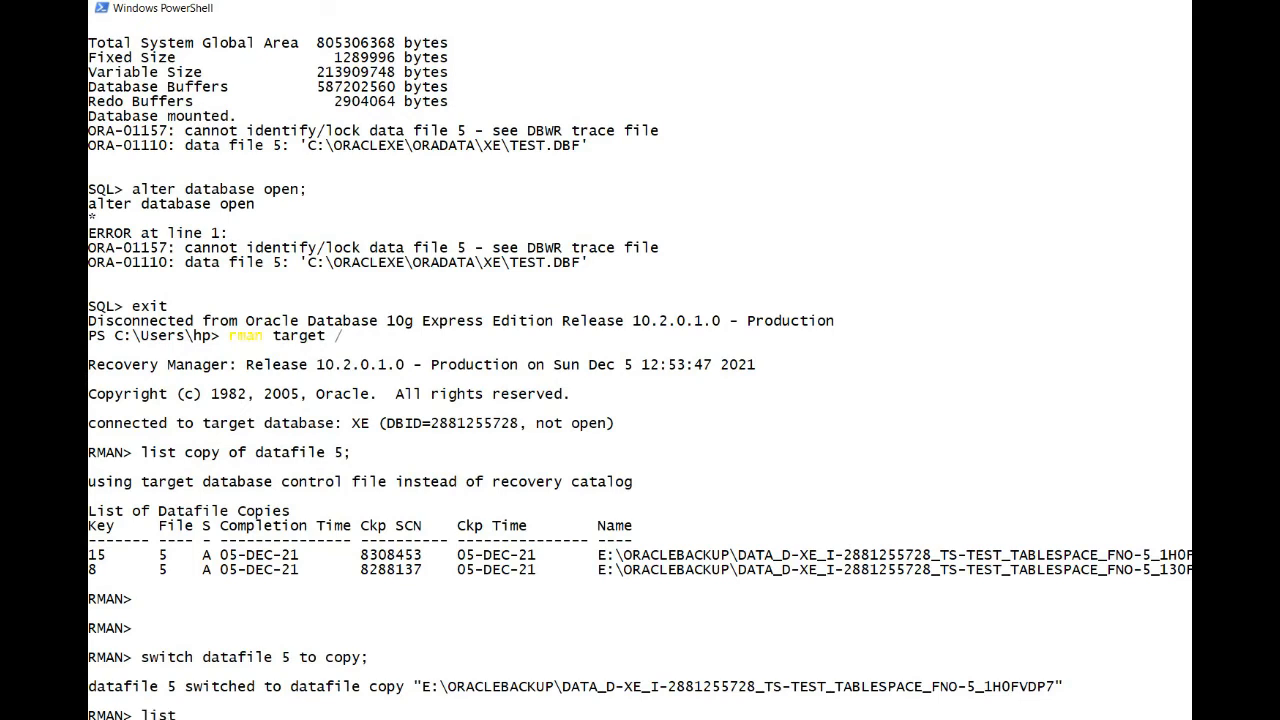
pyautogui.write('exp')
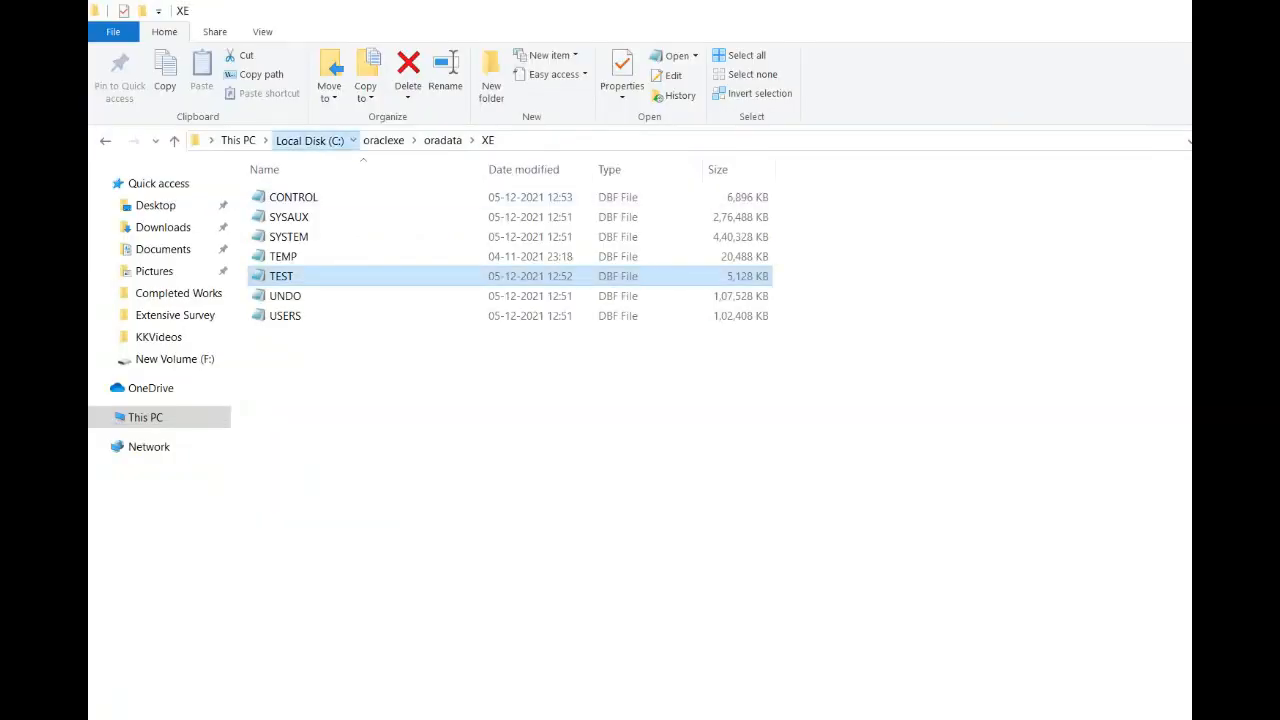
# Browse to E:\oraclebackup to see the TEST datafile image copies, then return to the RMAN prompt
pyautogui.click(308, 140)
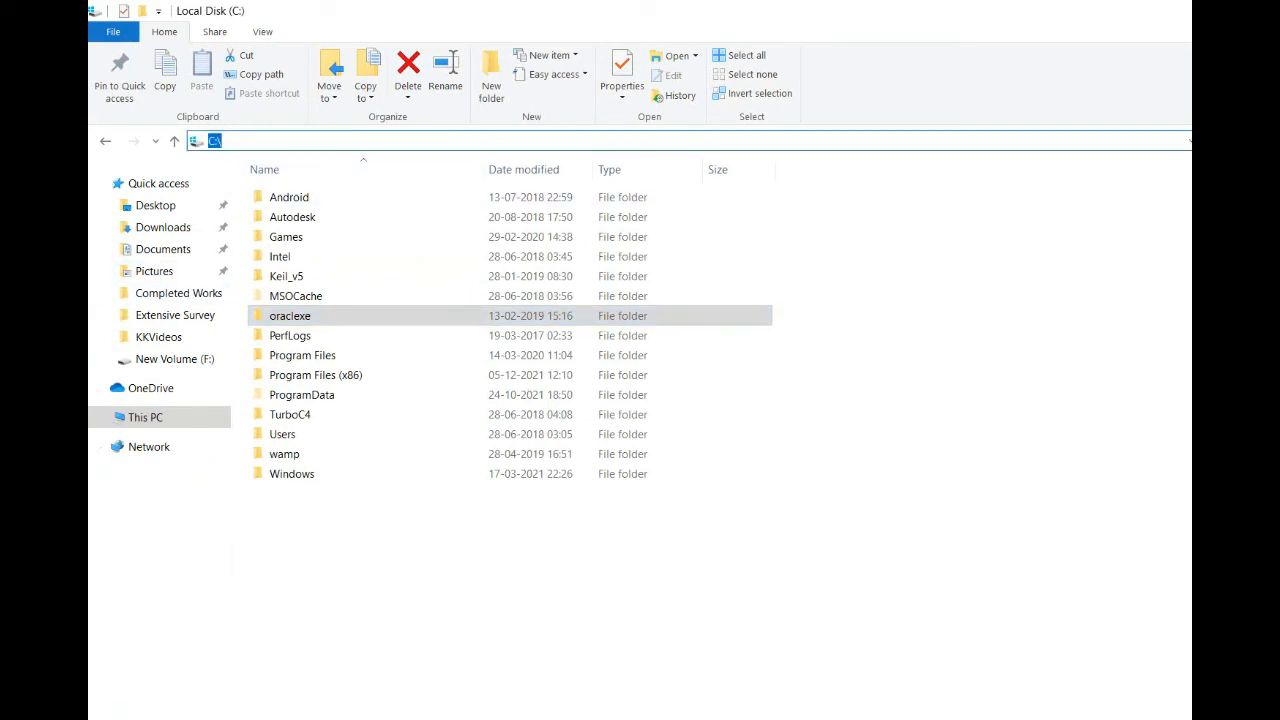
pyautogui.write('E:\\orac')
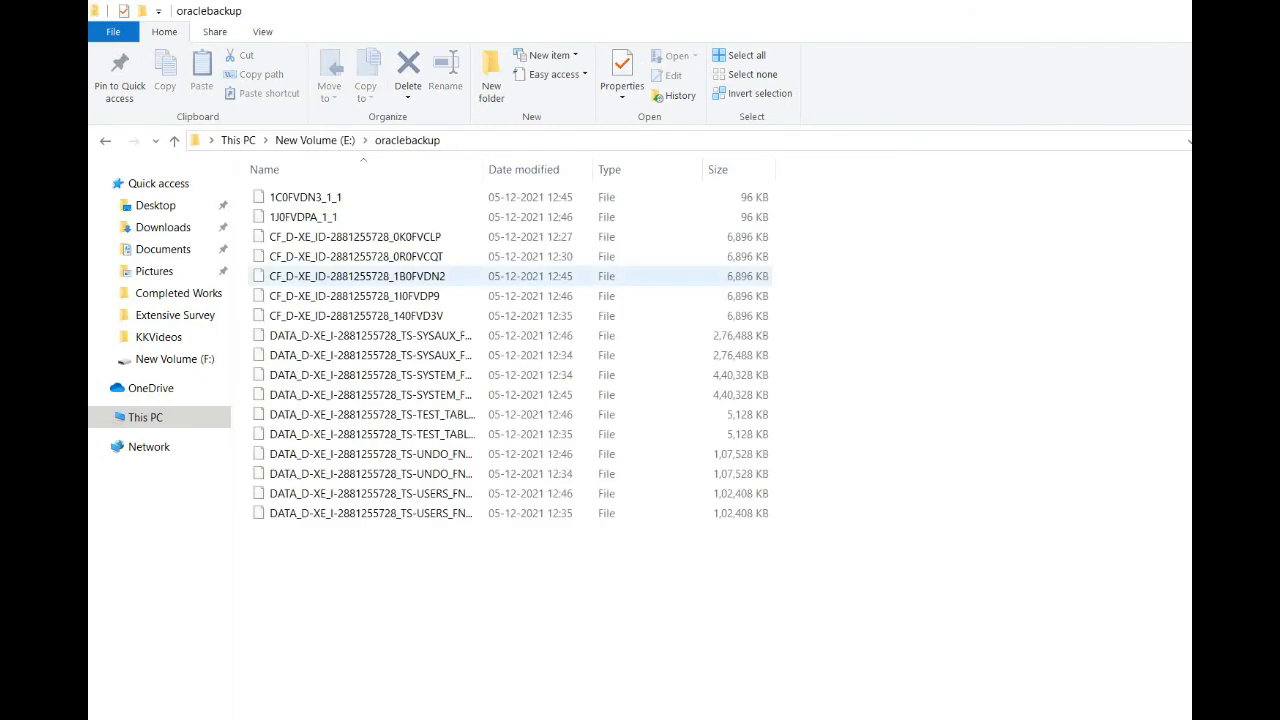
pyautogui.moveTo(367, 374)
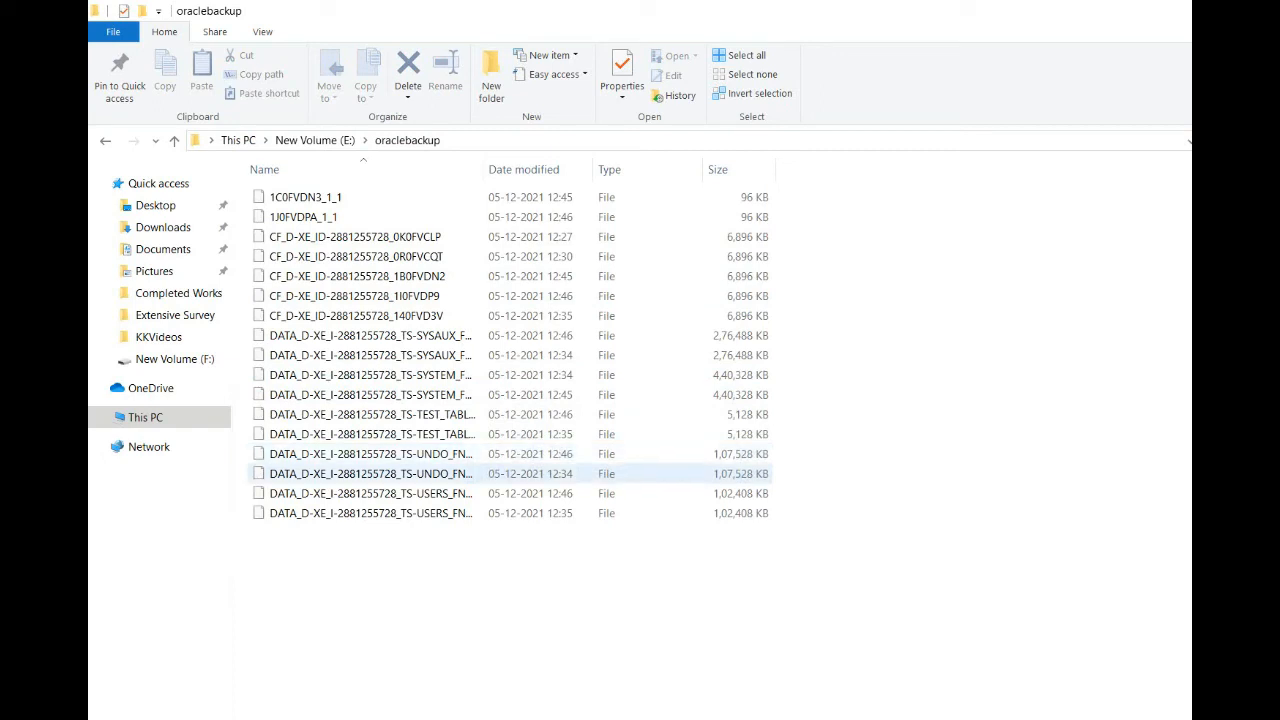
pyautogui.click(370, 453)
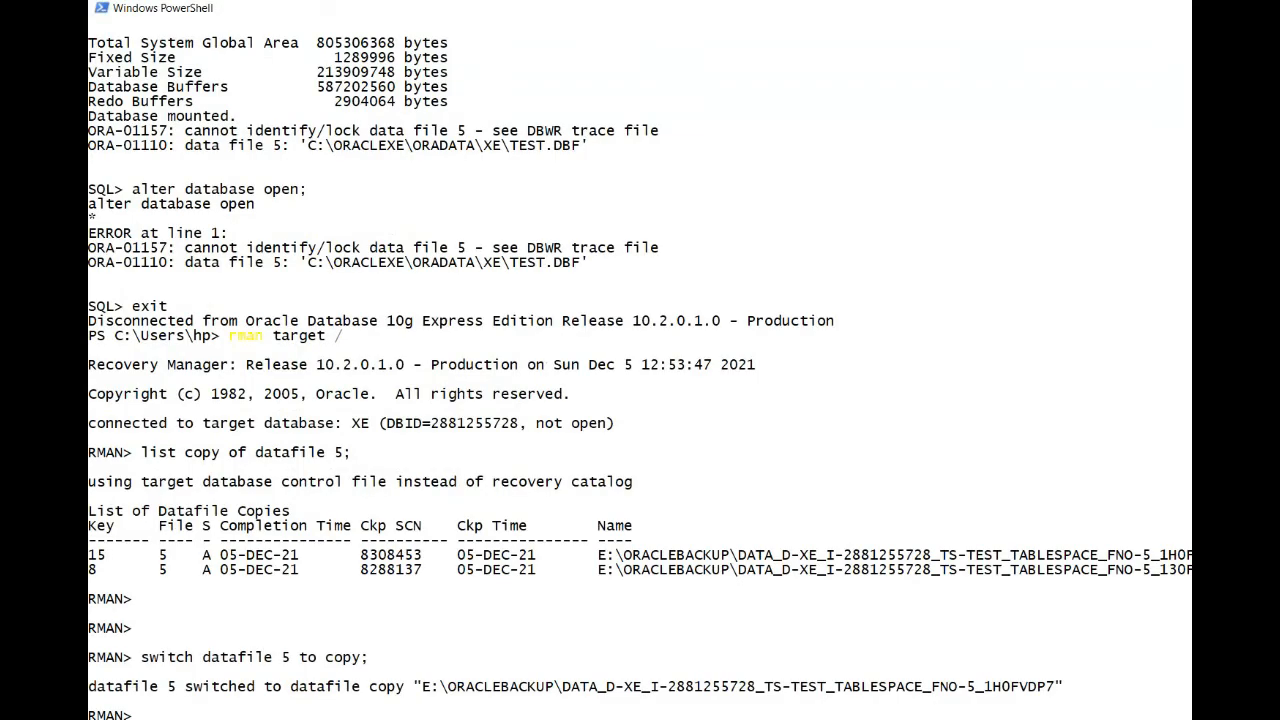
# Recover the database in RMAN and exit back to PowerShell
pyautogui.scroll(-3)
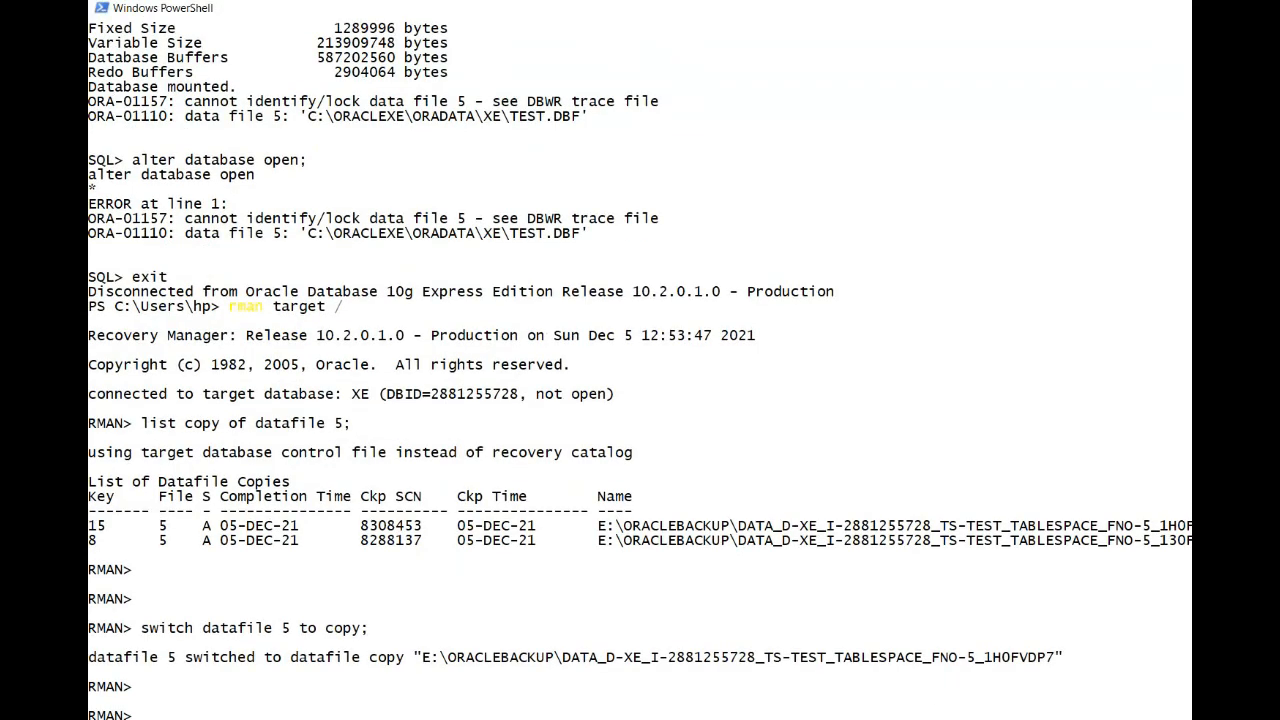
pyautogui.write('recover database;')
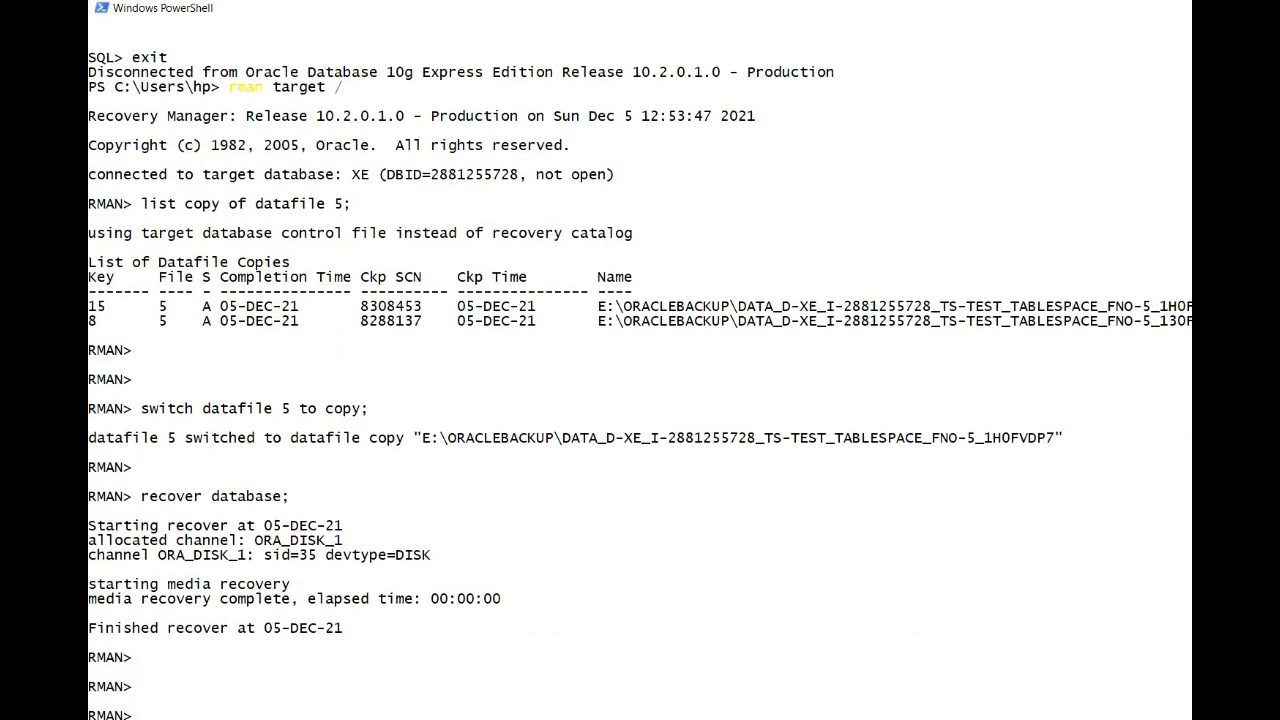
pyautogui.write('exit')
pyautogui.write('alter')
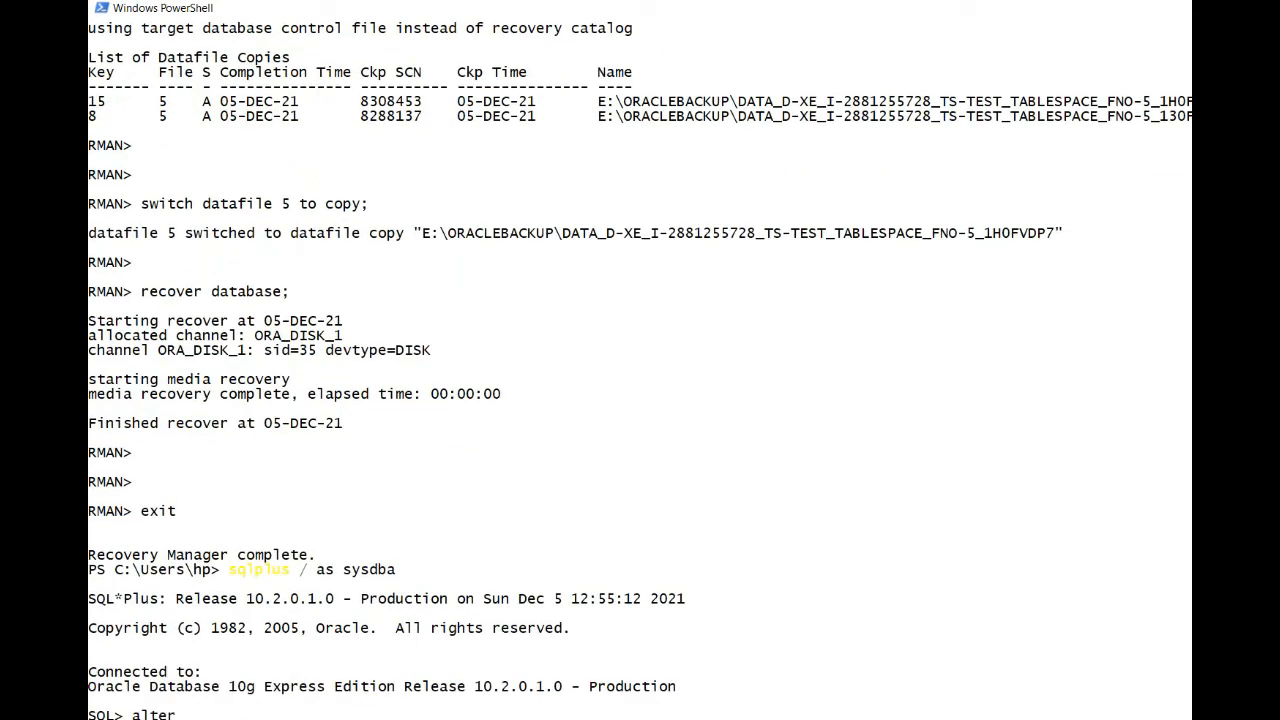
# In SQL*Plus as sysdba, confirm open_mode is MOUNTED and alter database open
pyautogui.write('select open')
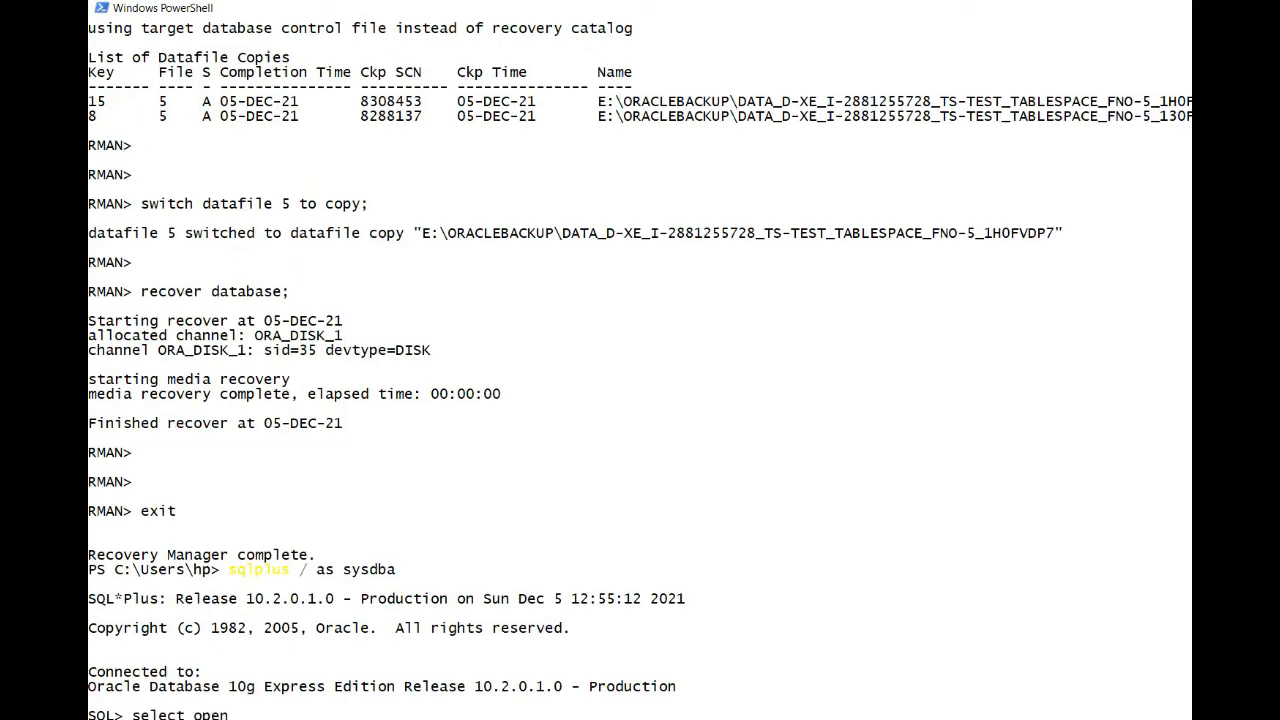
pyautogui.write('mode from v$database;')
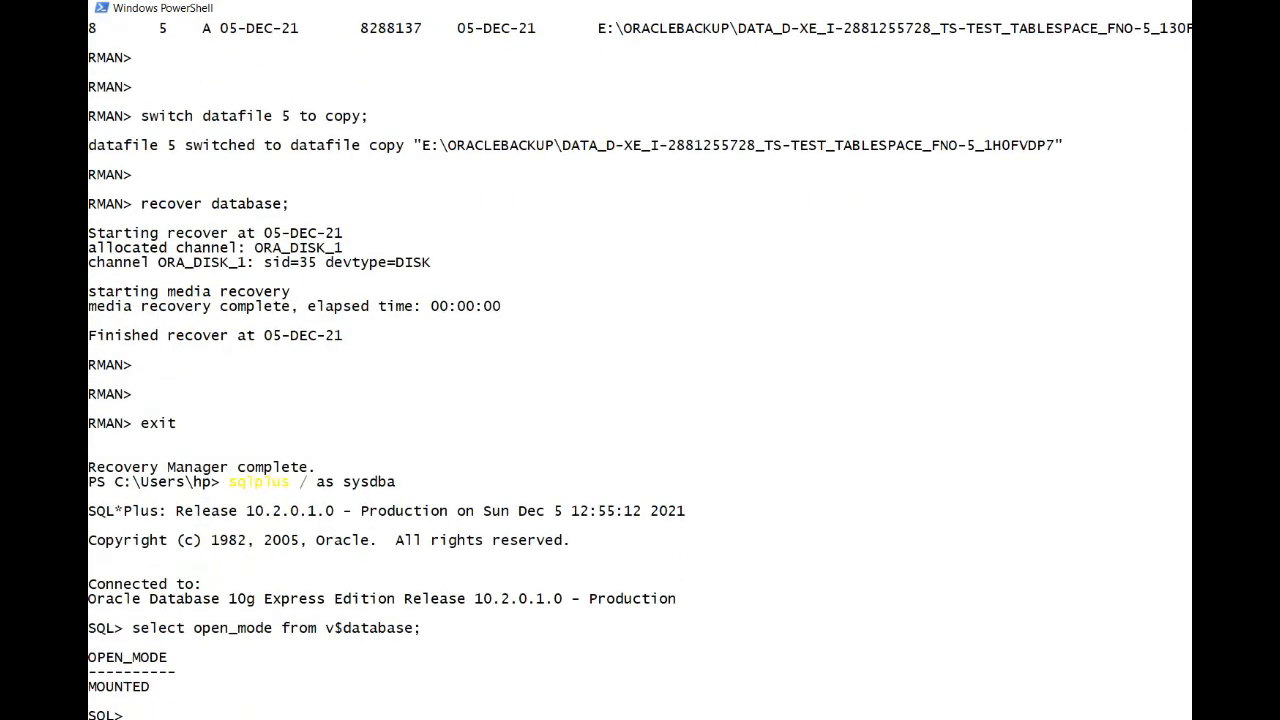
pyautogui.write('alter database open;')
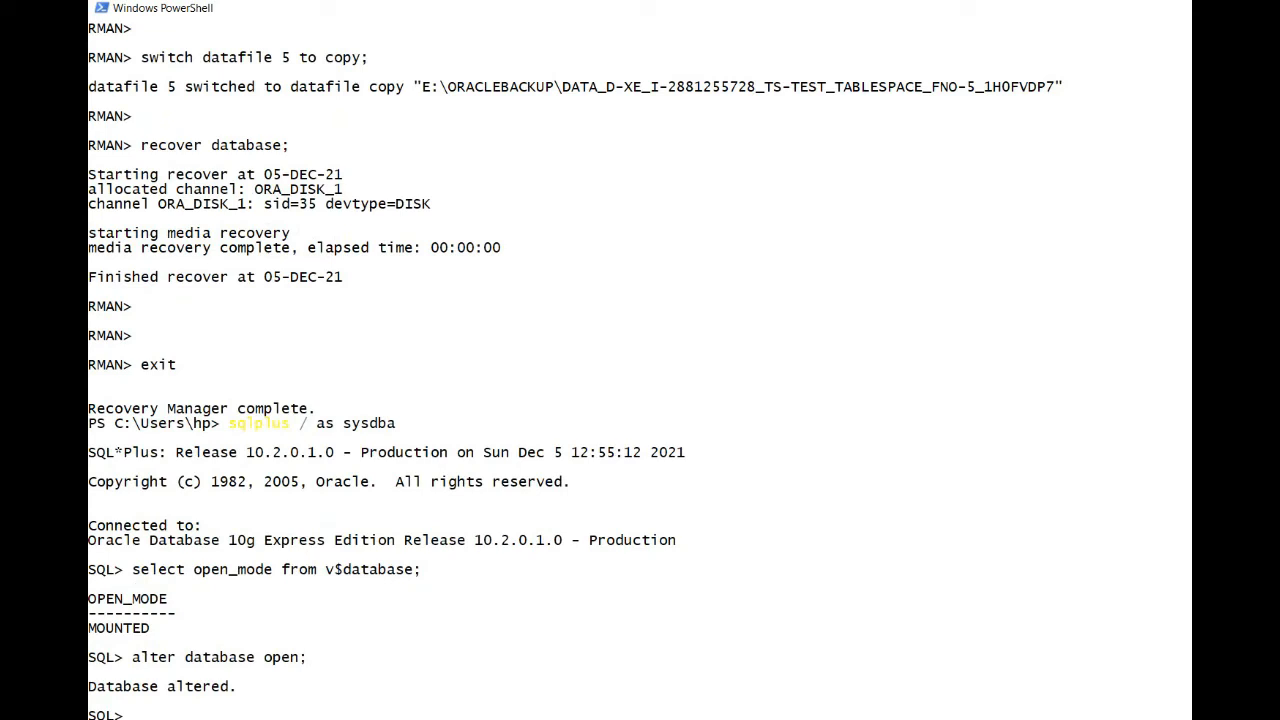
# Query v$datafile to confirm datafile 5 now points to the E:\oraclebackup copy
pyautogui.write('select name from')
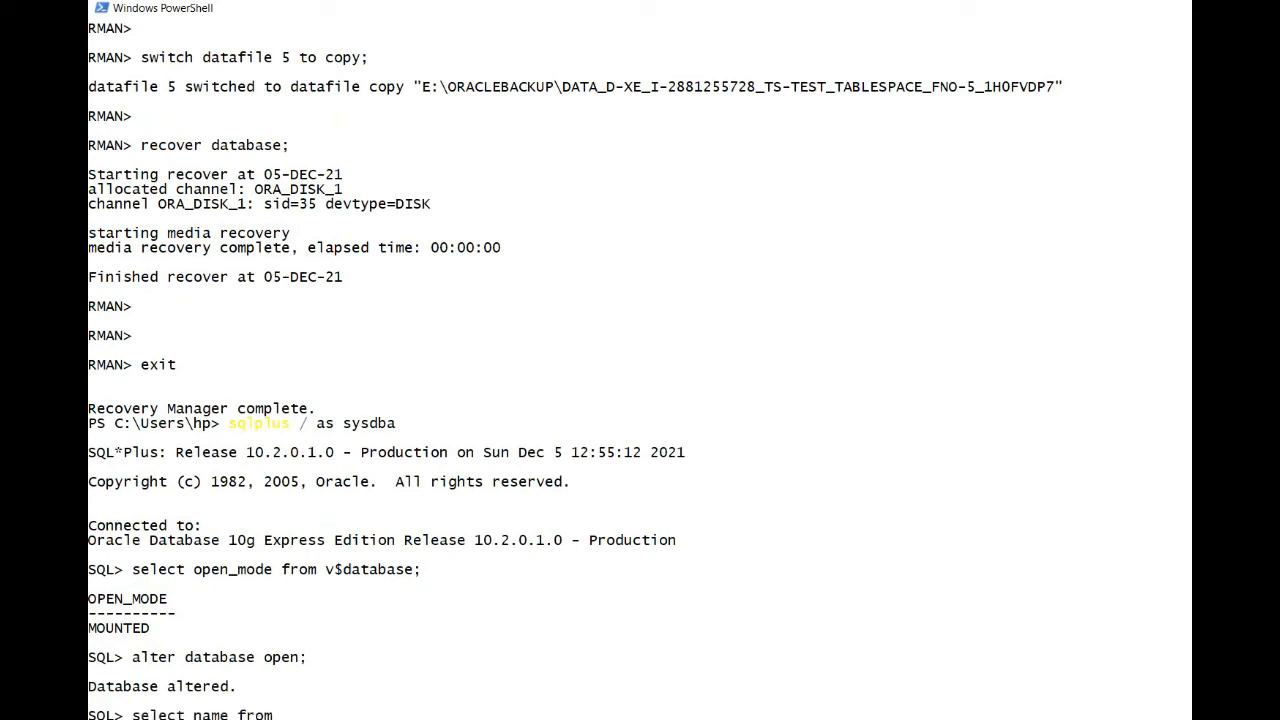
pyautogui.write('v$datafile;')
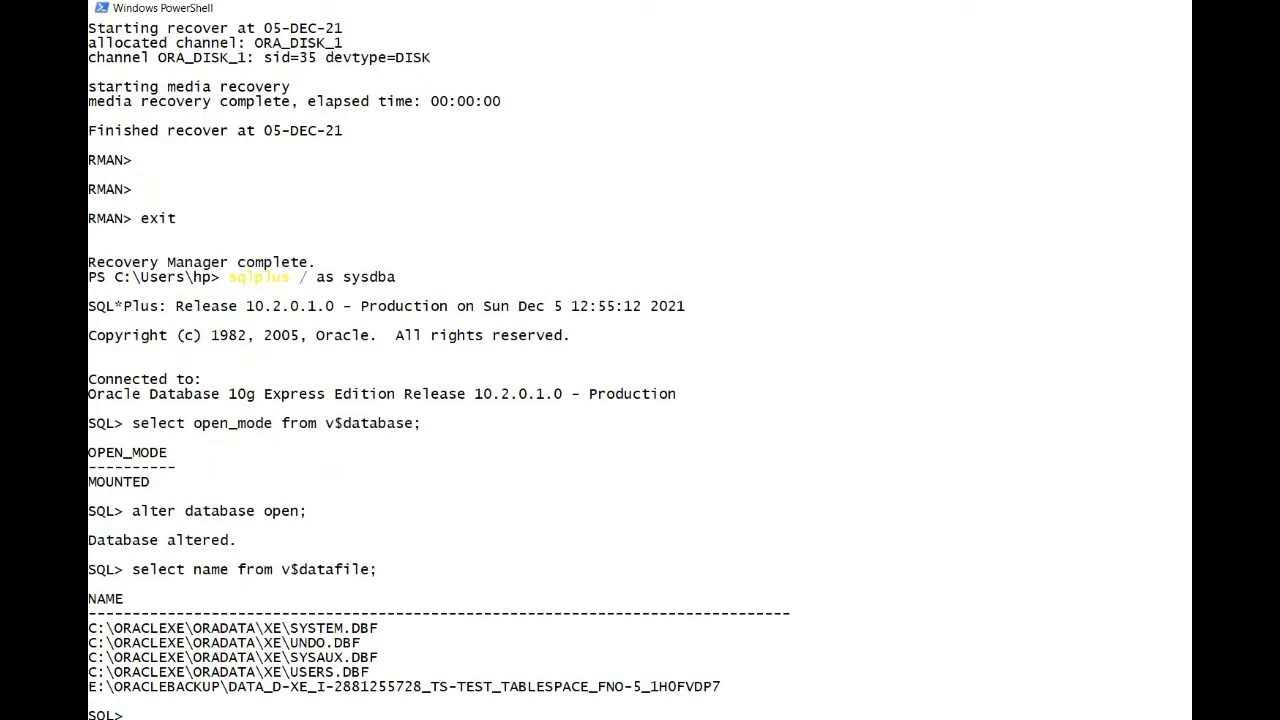
# Select ids 720–725 from test_image_copy to verify the rows are readable
pyautogui.write('select co')
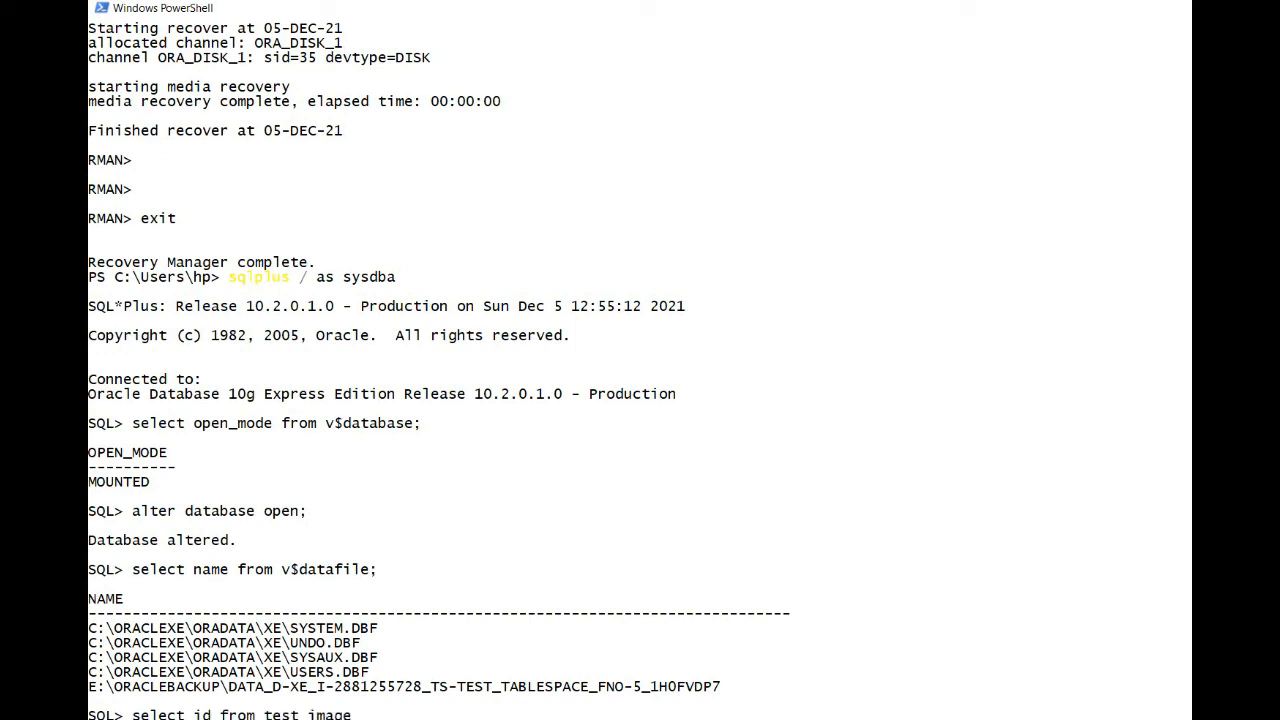
pyautogui.write('copy')
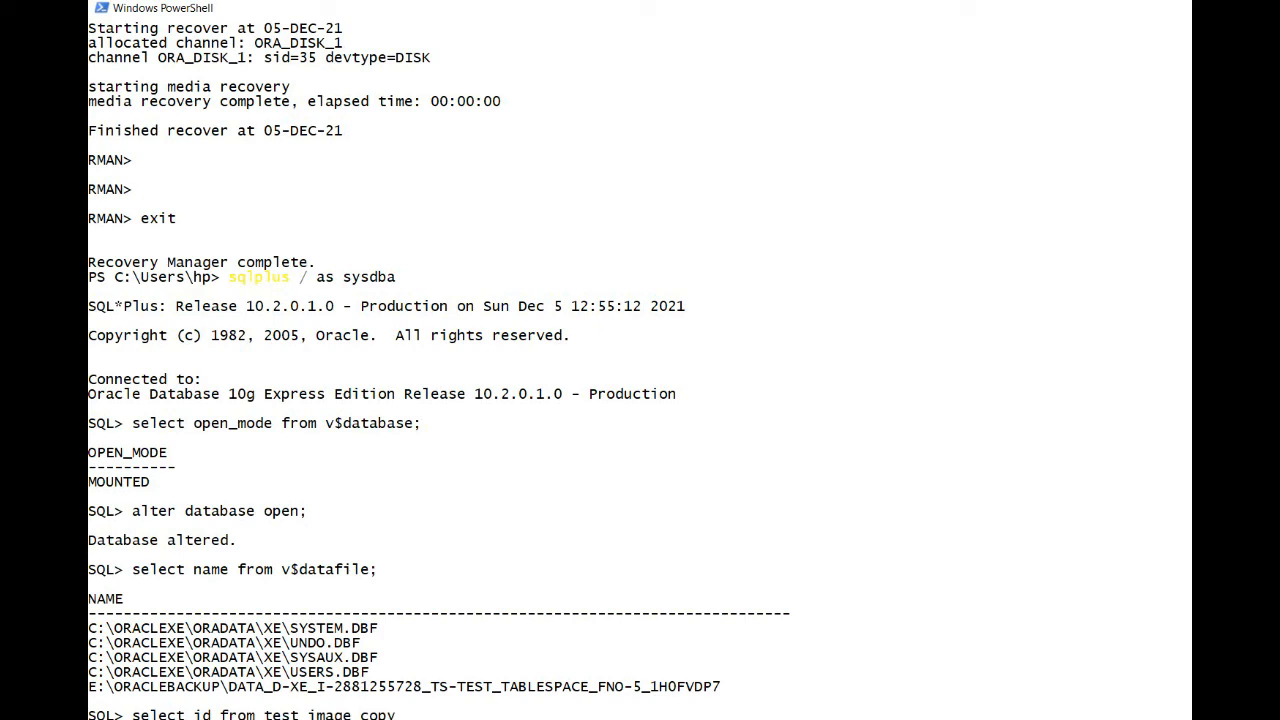
pyautogui.write('where id')
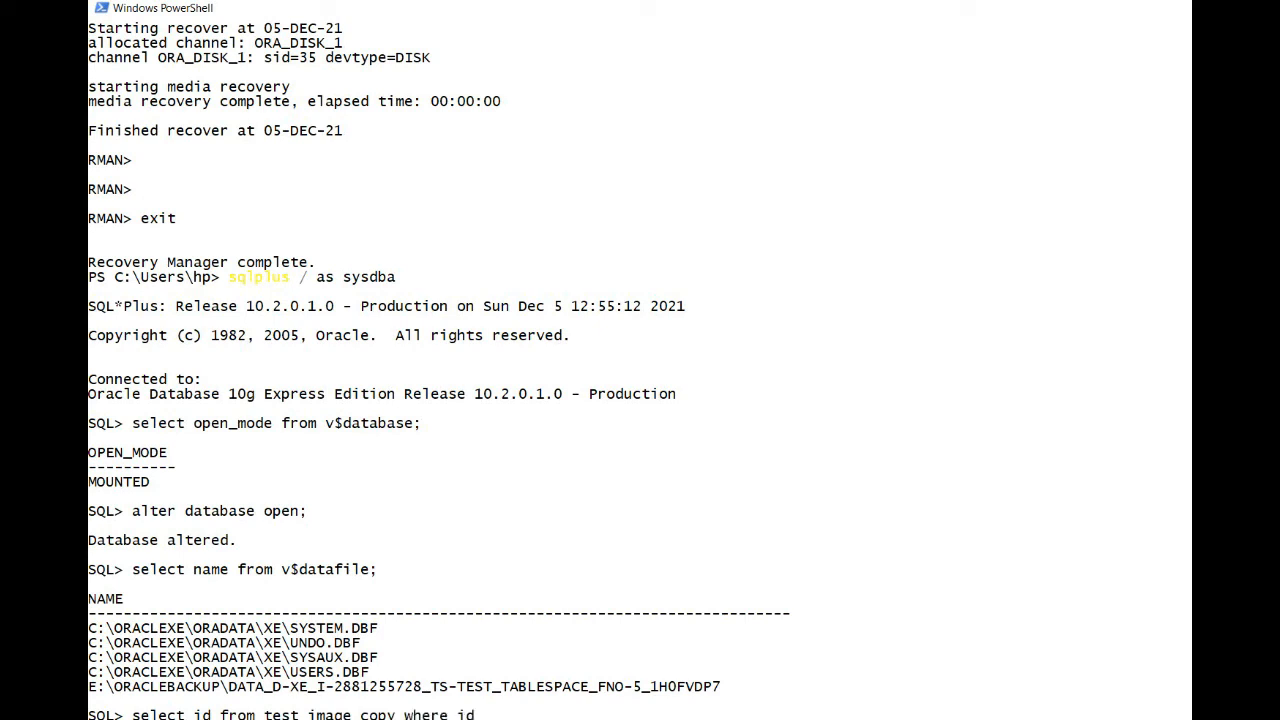
pyautogui.write('between 720 and 725;')
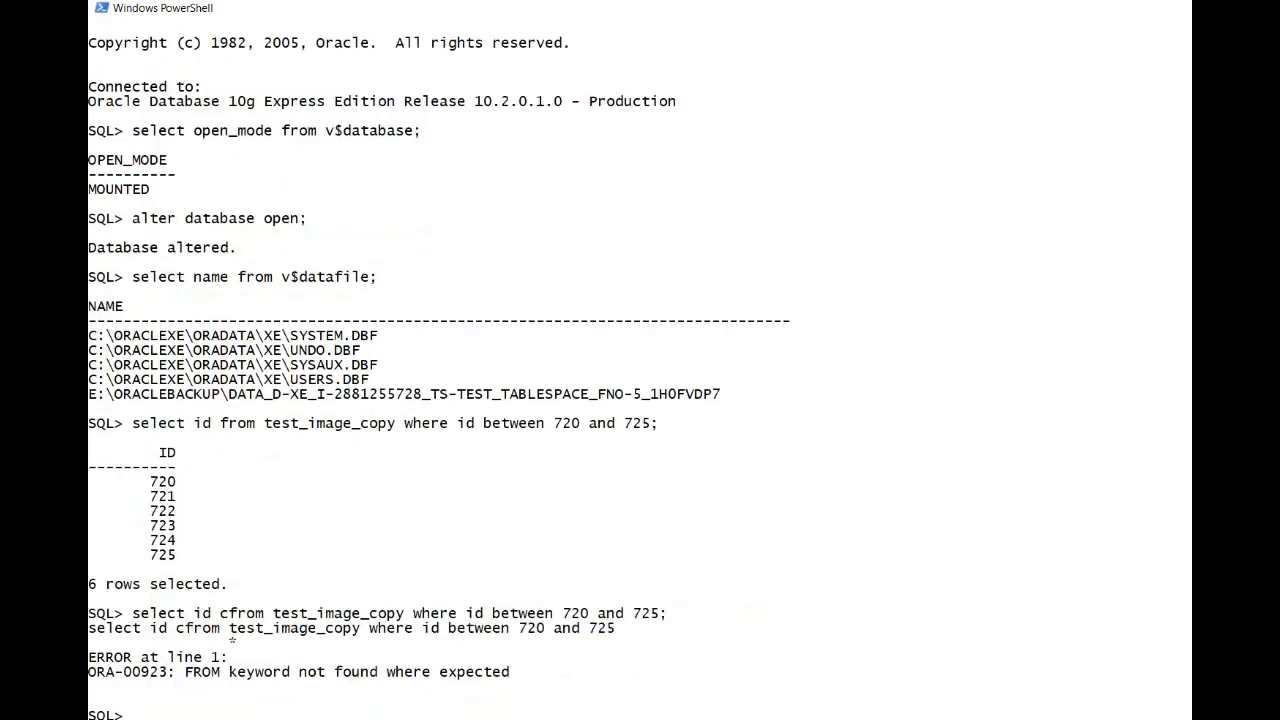
# Count test_image_copy rows, confirming 1000, then exit SQL*Plus
pyautogui.write('select count(1) from test_image')
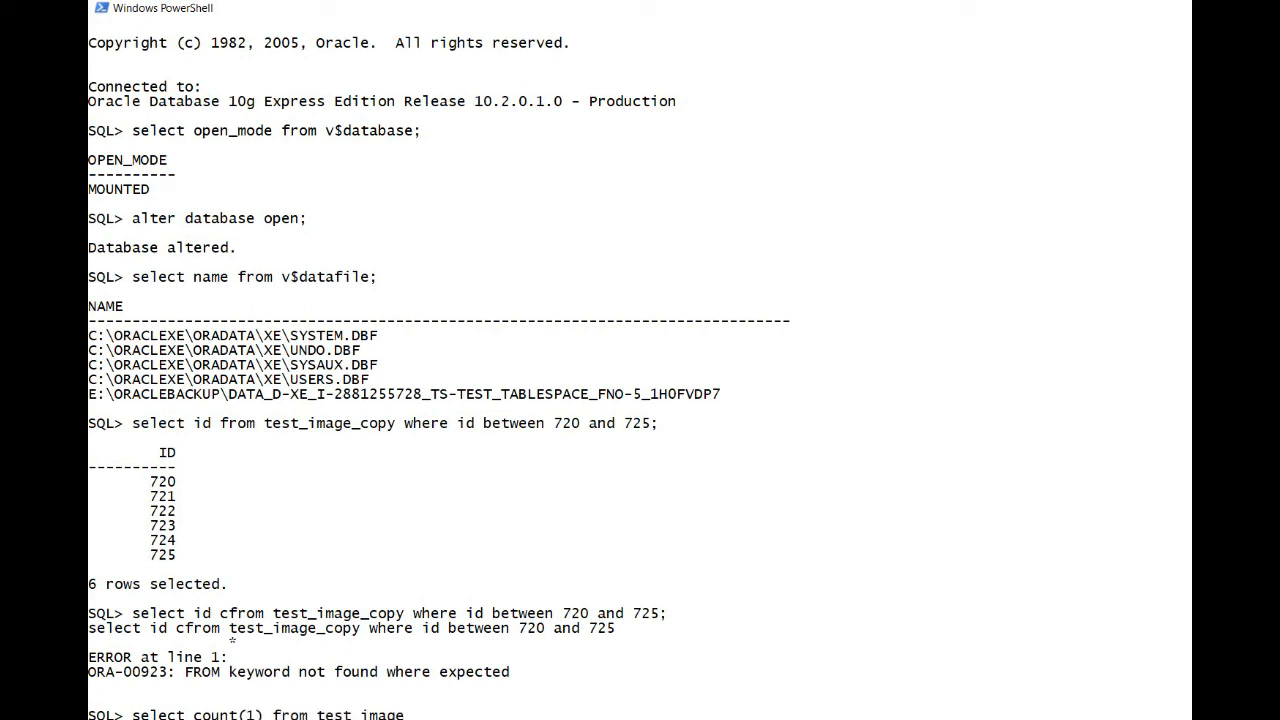
pyautogui.press('Return')
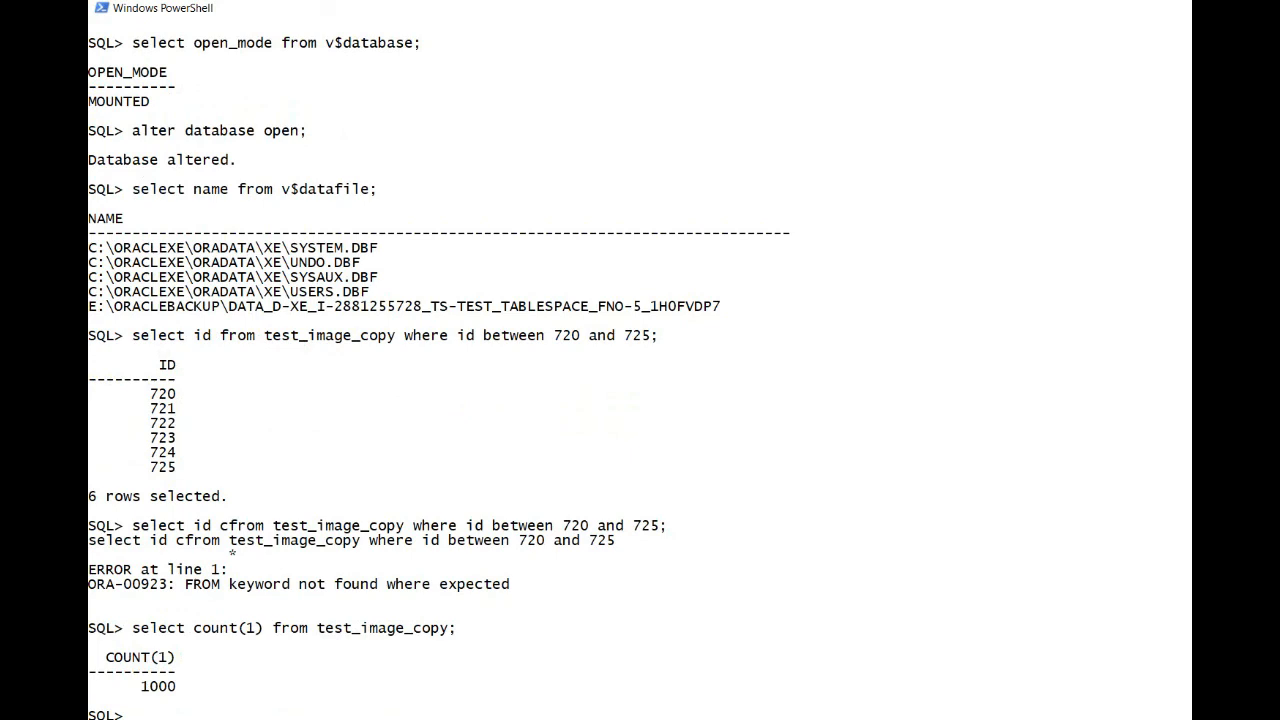
pyautogui.write('e')
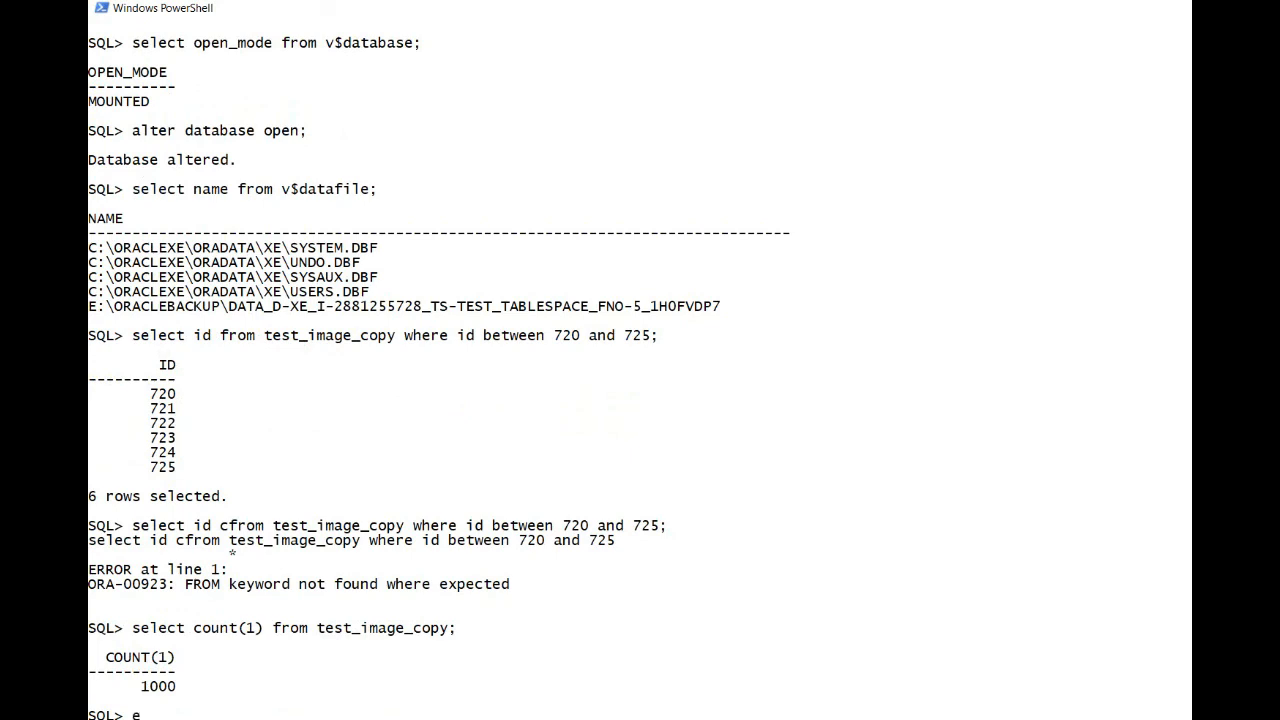